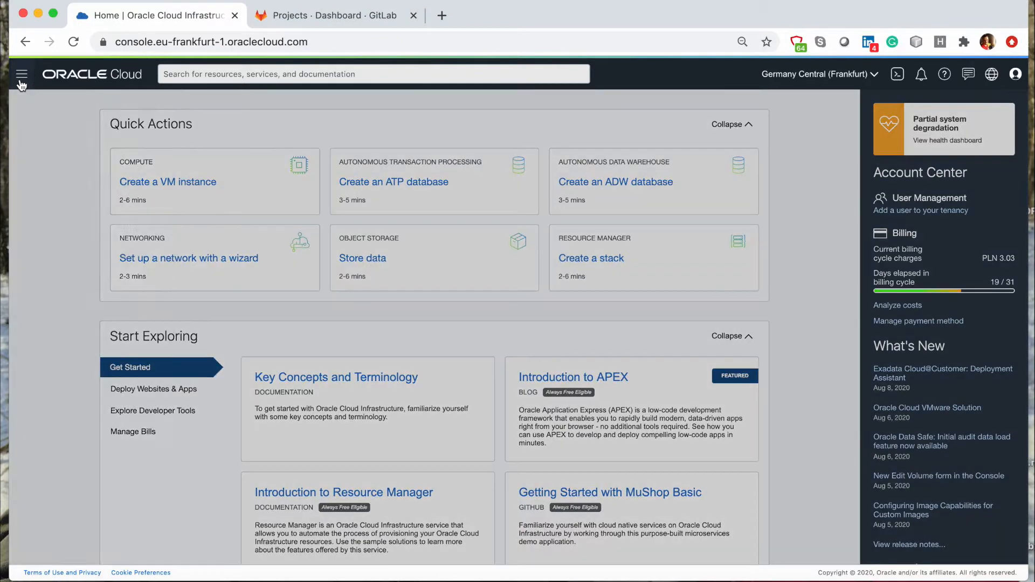
- Navigate through the services menu to the Resource Manager Stacks page
{"action": "left_click", "coordinate": [20, 74]}
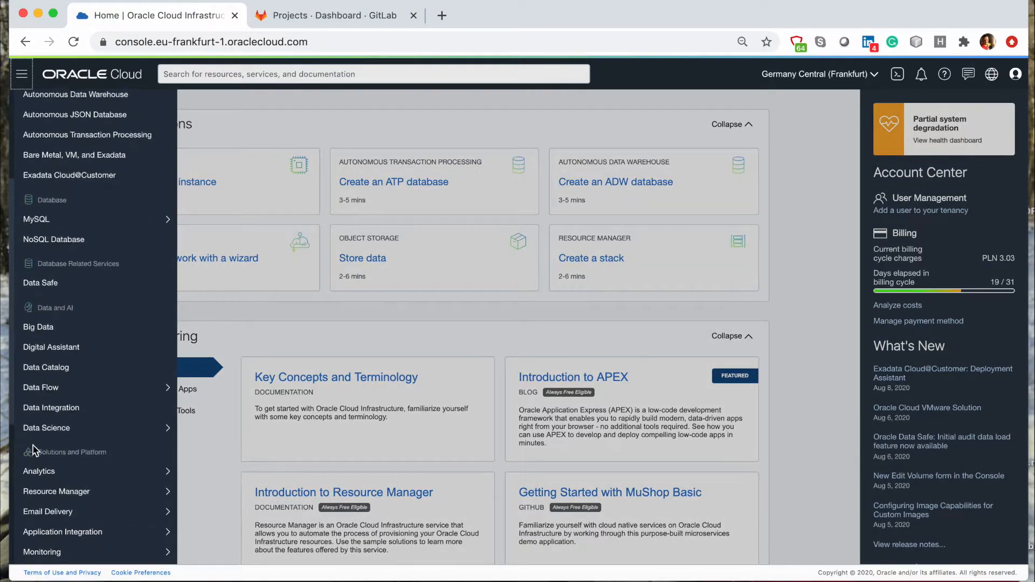
{"action": "left_click", "coordinate": [591, 258]}
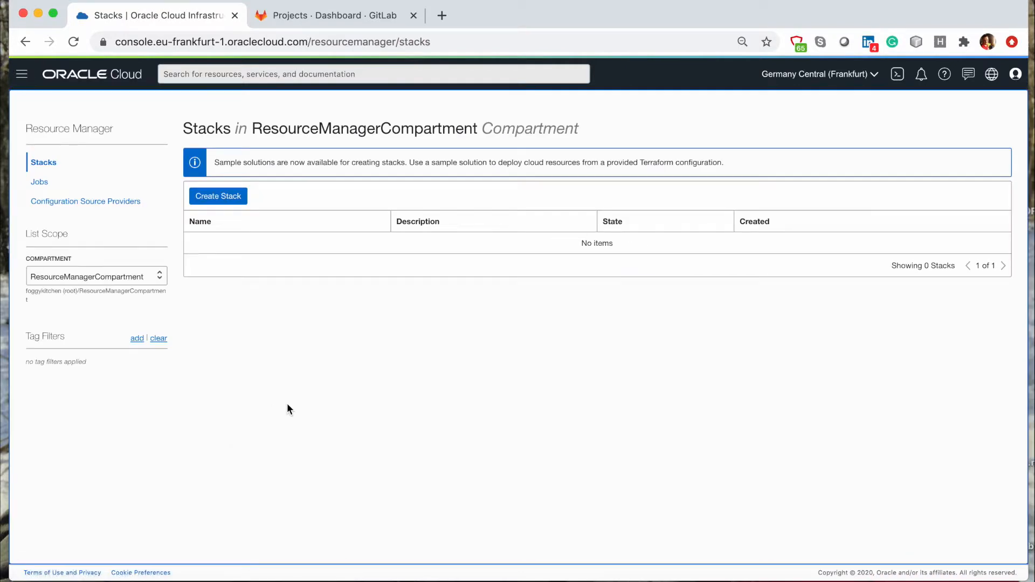
{"action": "mouse_move", "coordinate": [129, 236]}
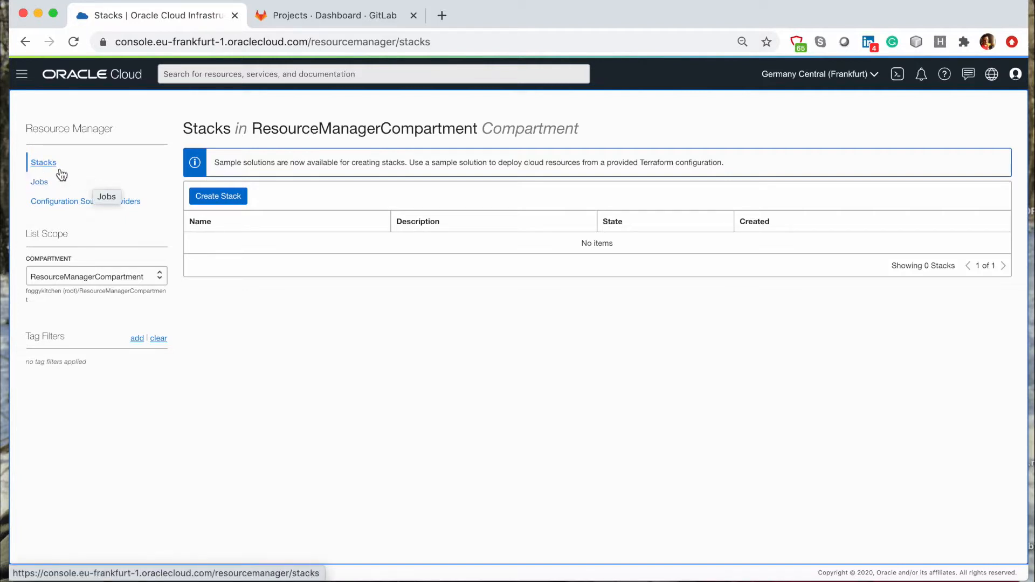
{"action": "mouse_move", "coordinate": [90, 162]}
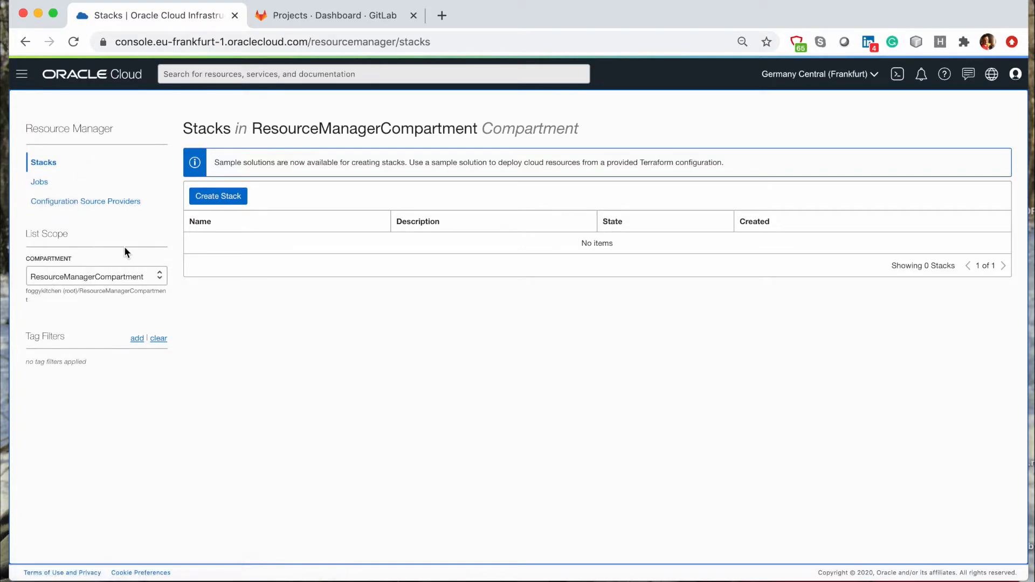
{"action": "mouse_move", "coordinate": [129, 240]}
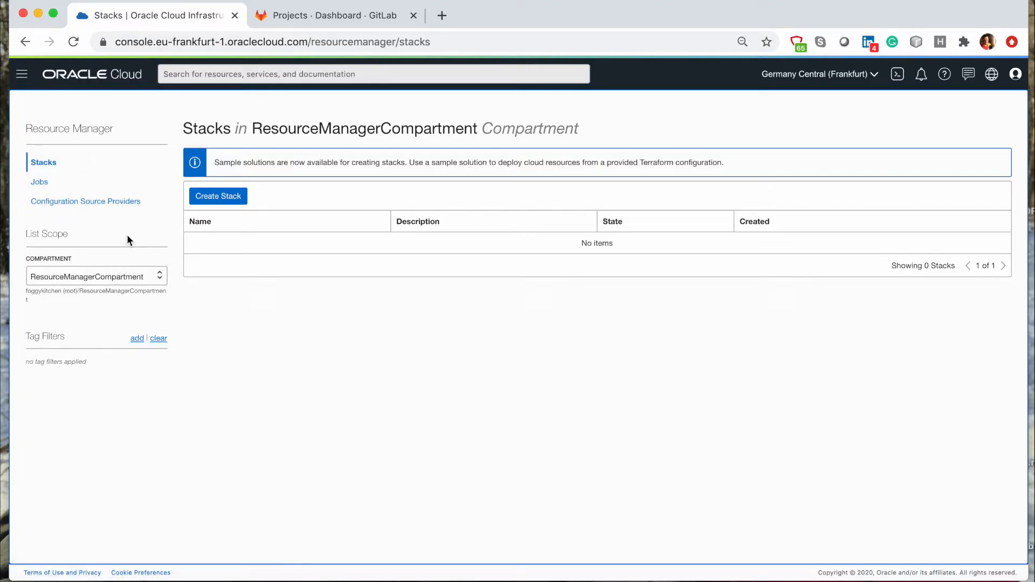
{"action": "mouse_move", "coordinate": [68, 167]}
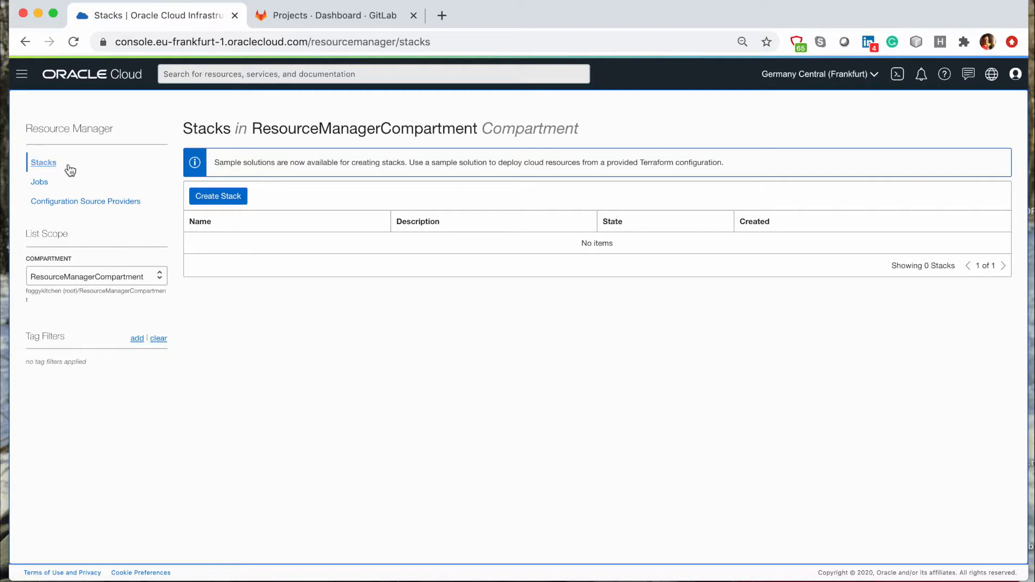
{"action": "mouse_move", "coordinate": [83, 168]}
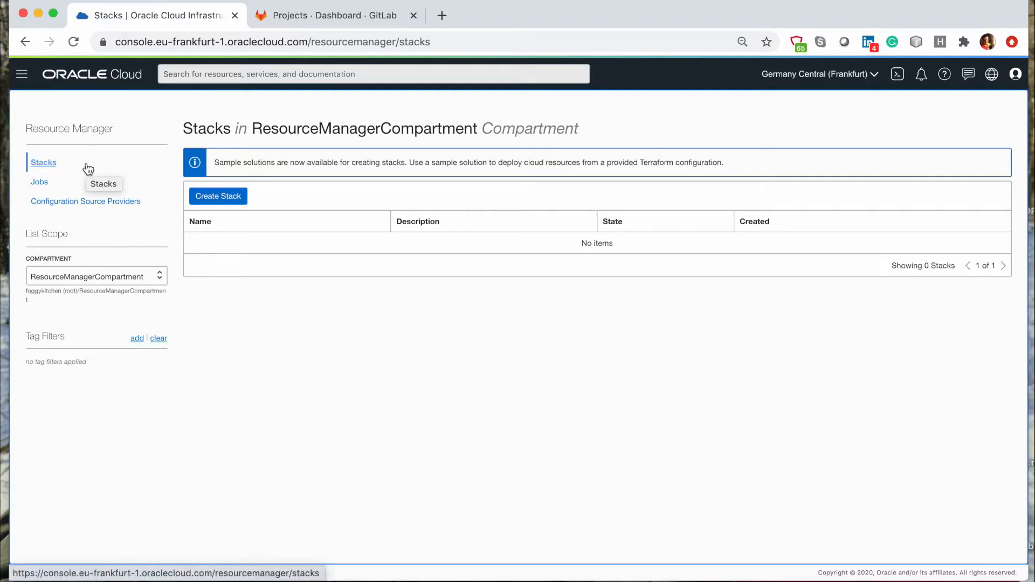
{"action": "mouse_move", "coordinate": [100, 161]}
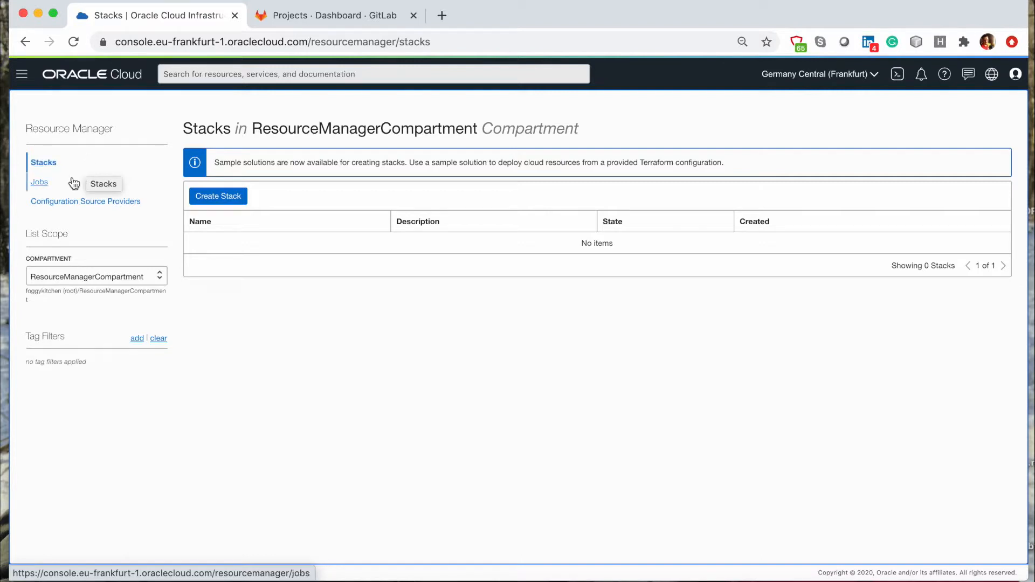
{"action": "mouse_move", "coordinate": [67, 185]}
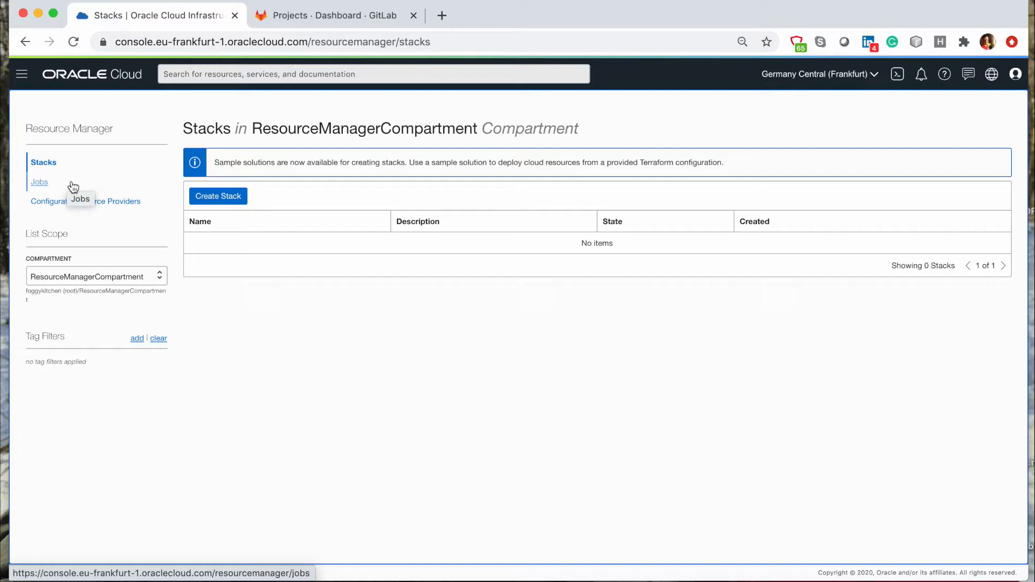
{"action": "mouse_move", "coordinate": [73, 186]}
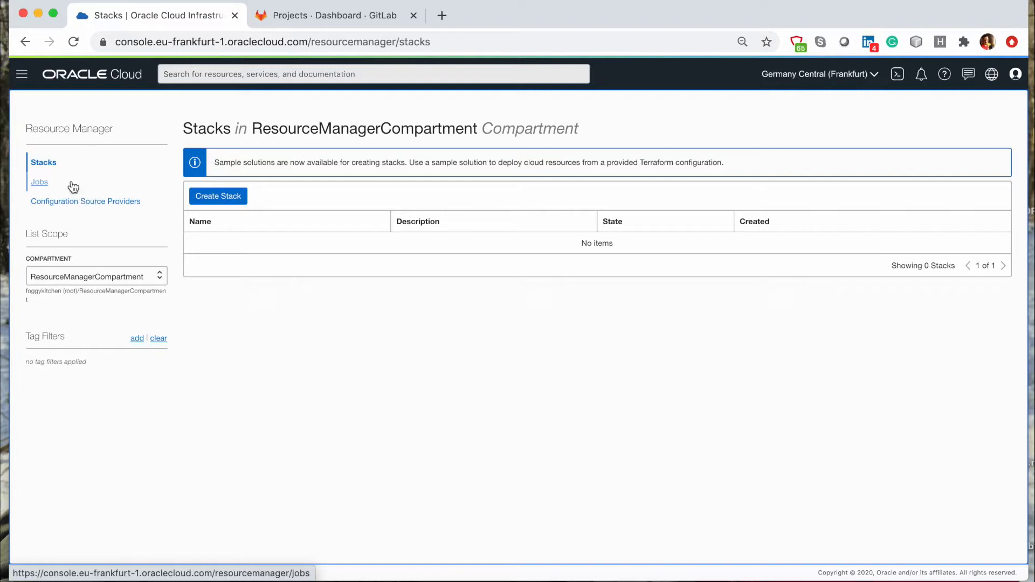
{"action": "mouse_move", "coordinate": [74, 204]}
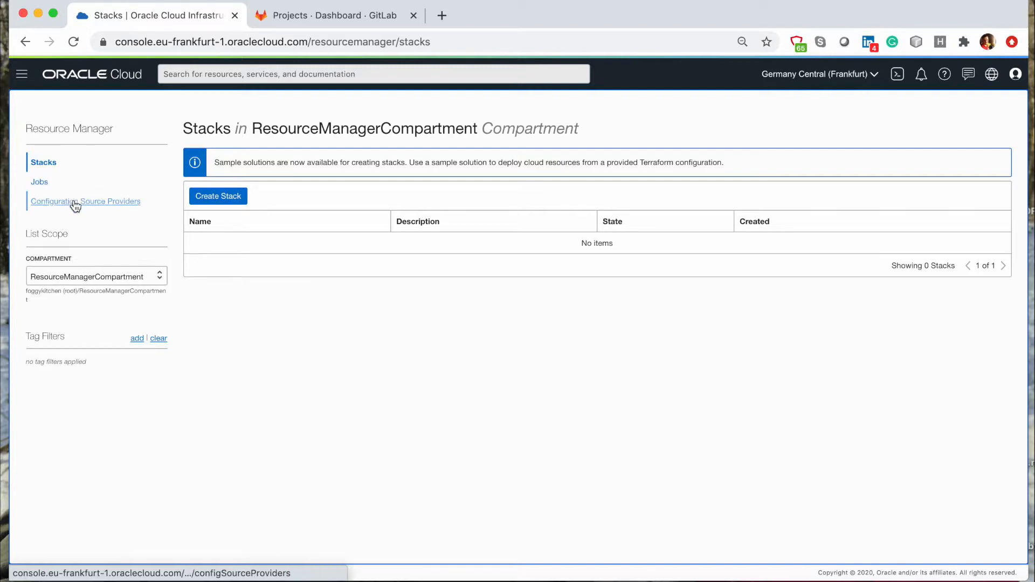
{"action": "mouse_move", "coordinate": [84, 221]}
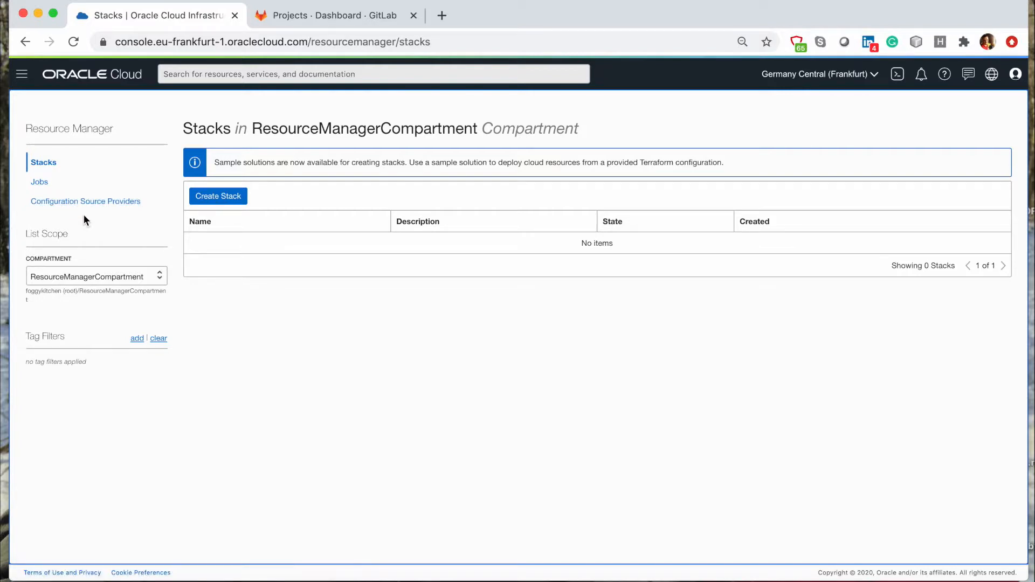
{"action": "mouse_move", "coordinate": [89, 219]}
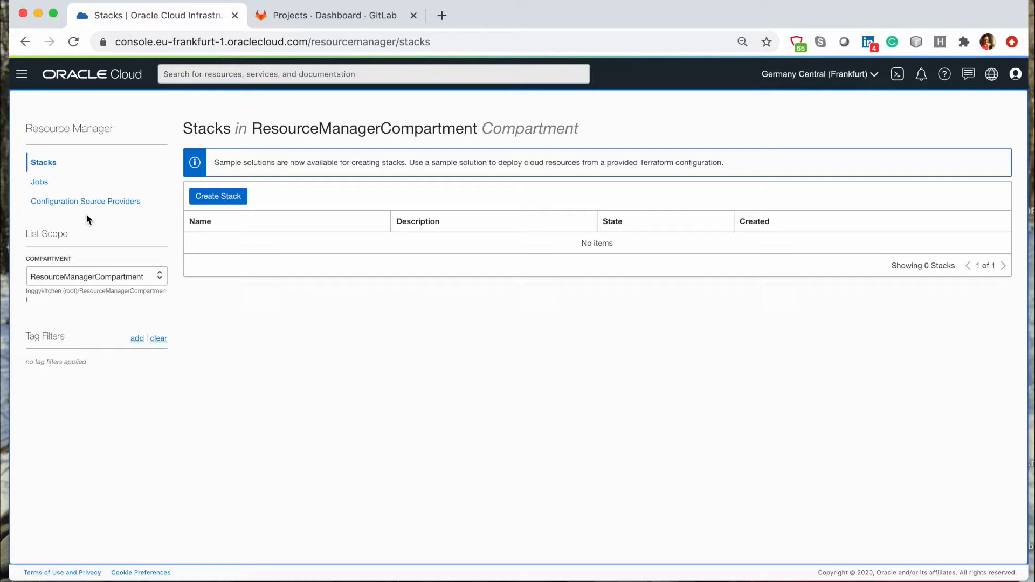
{"action": "mouse_move", "coordinate": [81, 205]}
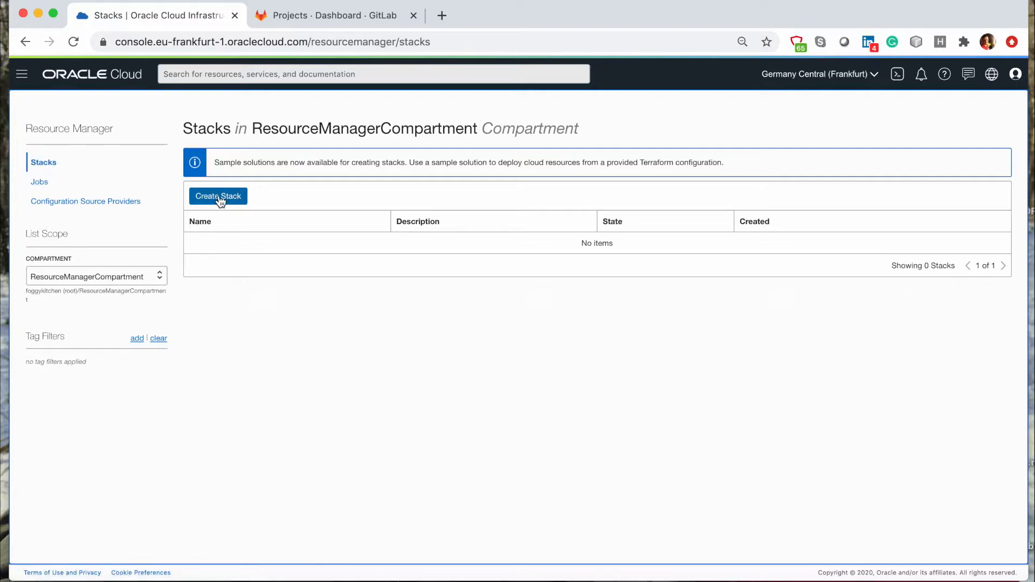
- Start a new stack using Sample Solution as the configuration origin
{"action": "left_click", "coordinate": [217, 196]}
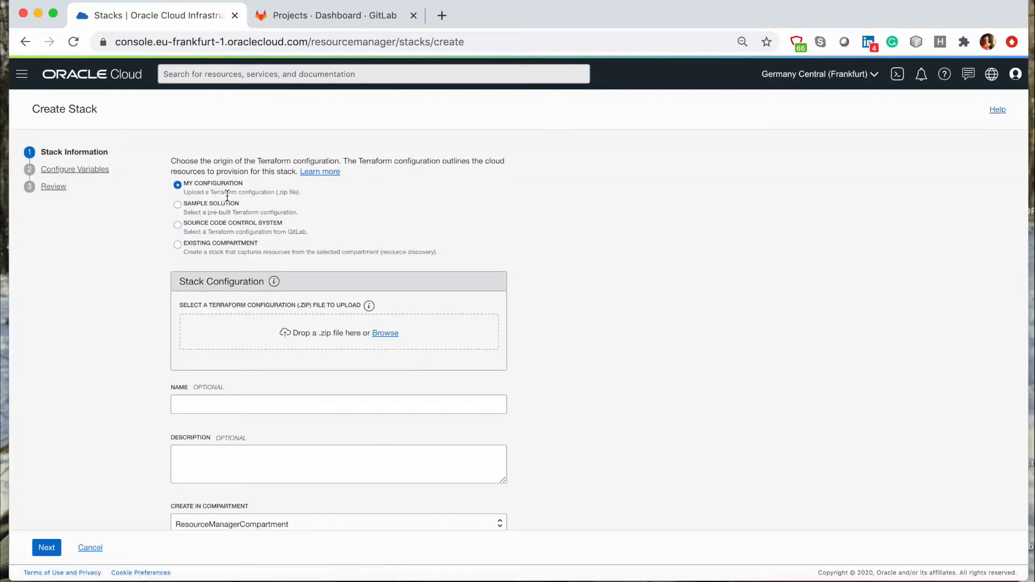
{"action": "mouse_move", "coordinate": [347, 200]}
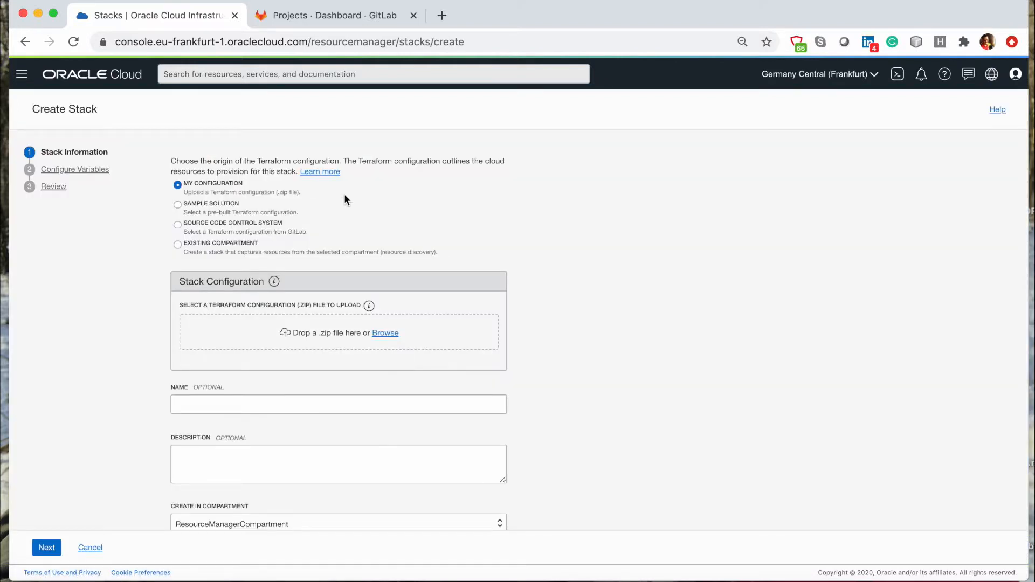
{"action": "mouse_move", "coordinate": [215, 207]}
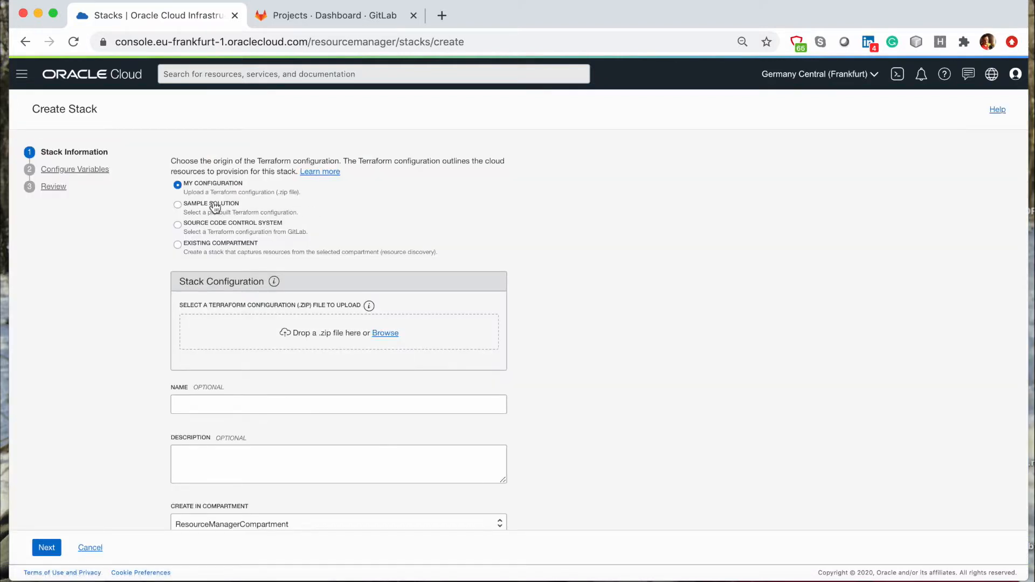
{"action": "mouse_move", "coordinate": [362, 222]}
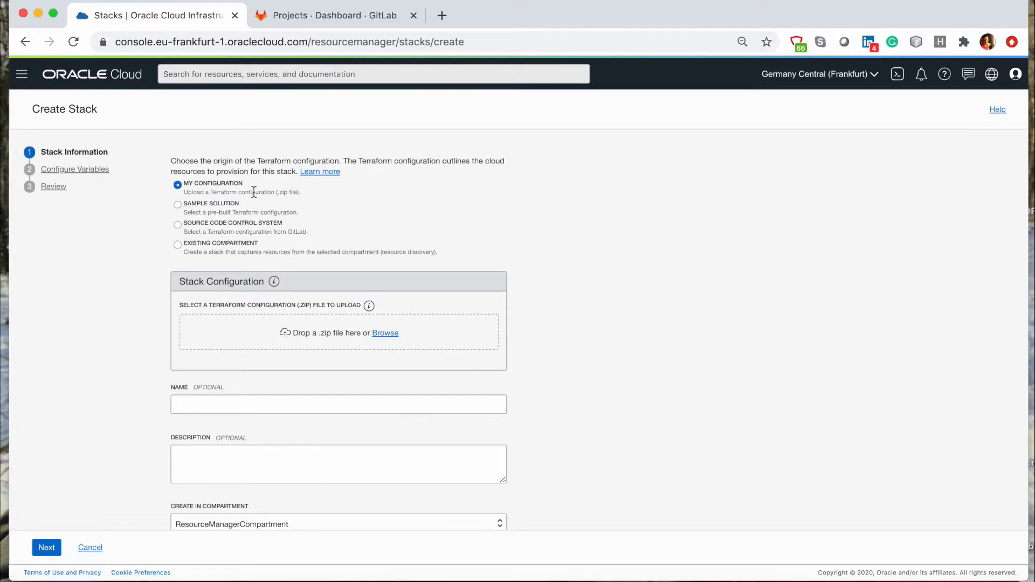
{"action": "mouse_move", "coordinate": [287, 194]}
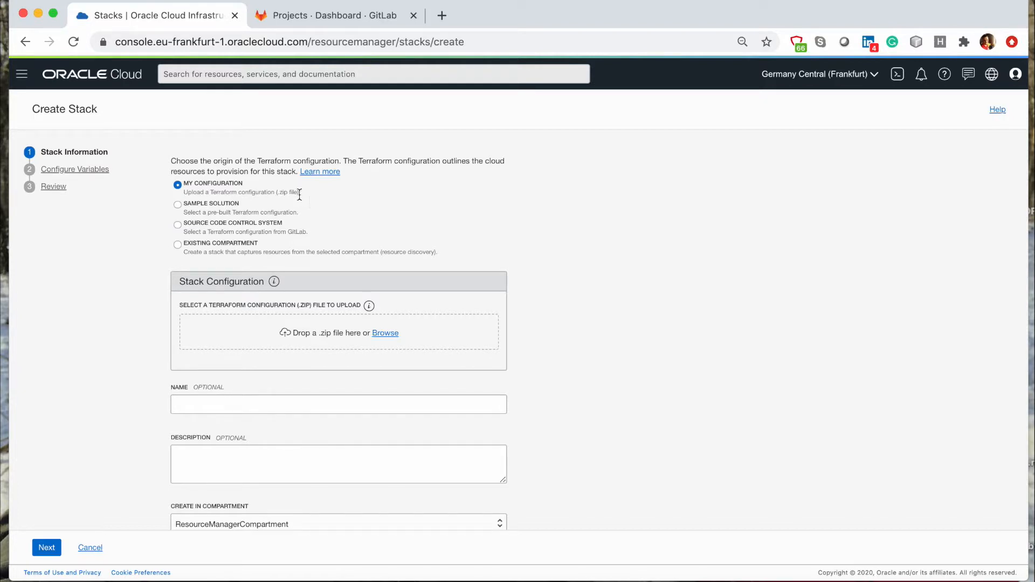
{"action": "mouse_move", "coordinate": [314, 212]}
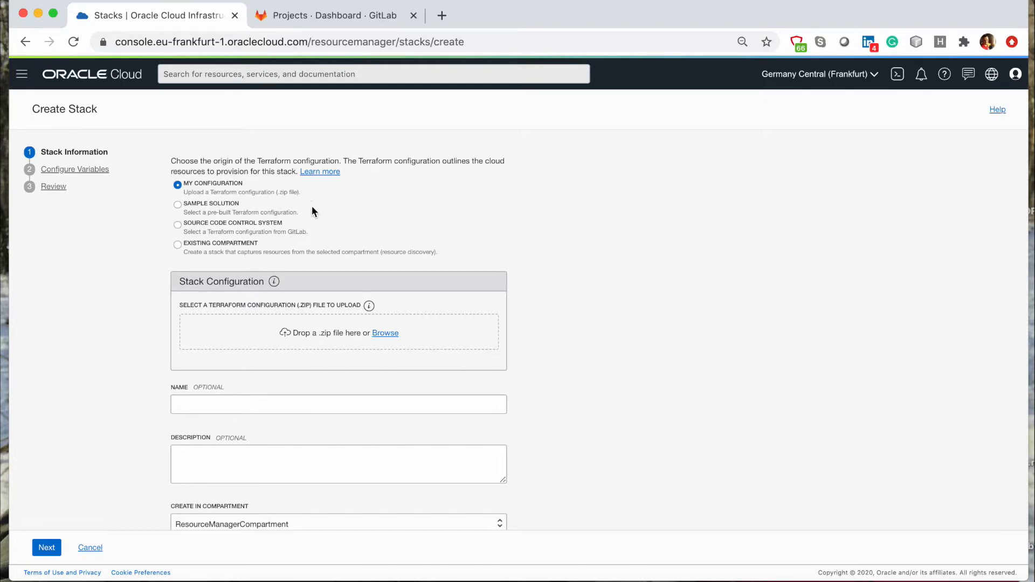
{"action": "mouse_move", "coordinate": [179, 209]}
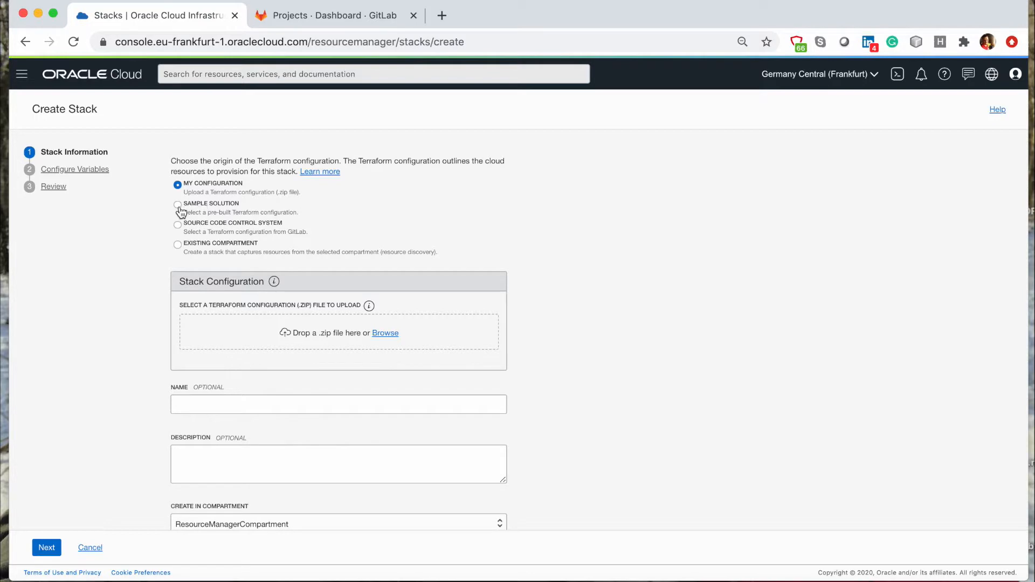
{"action": "left_click", "coordinate": [178, 204]}
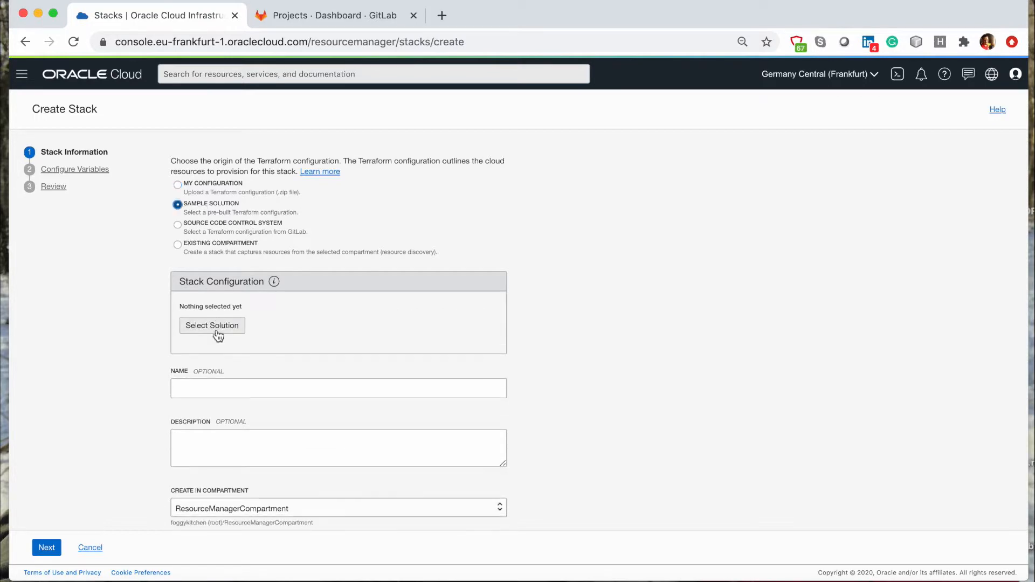
{"action": "left_click", "coordinate": [212, 326]}
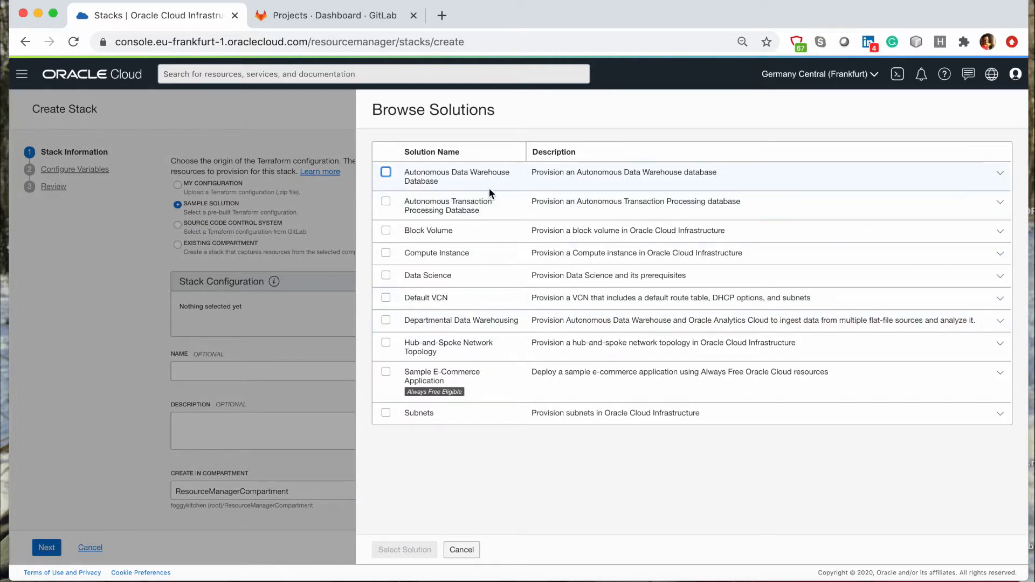
{"action": "mouse_move", "coordinate": [491, 404]}
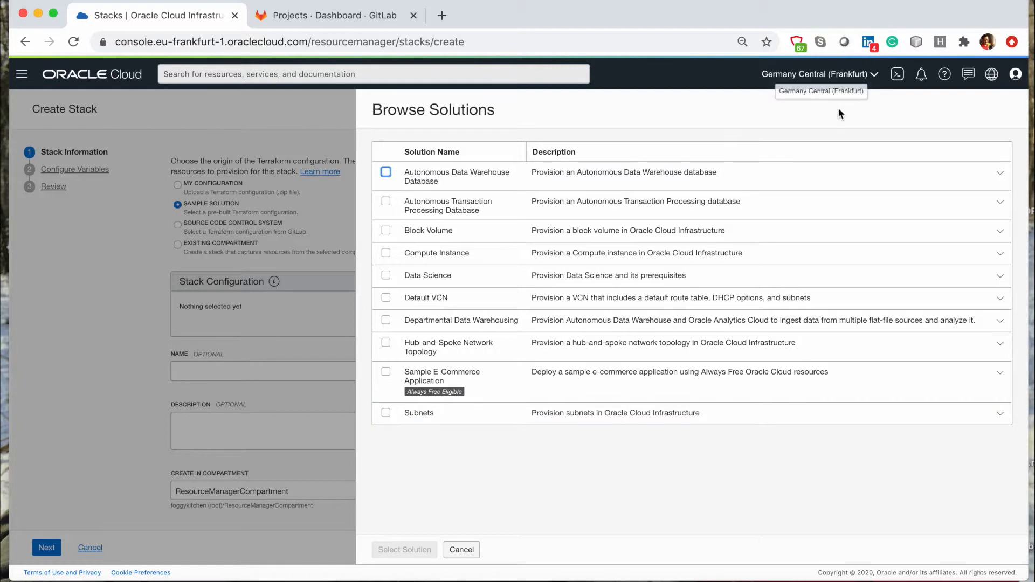
{"action": "mouse_move", "coordinate": [456, 273]}
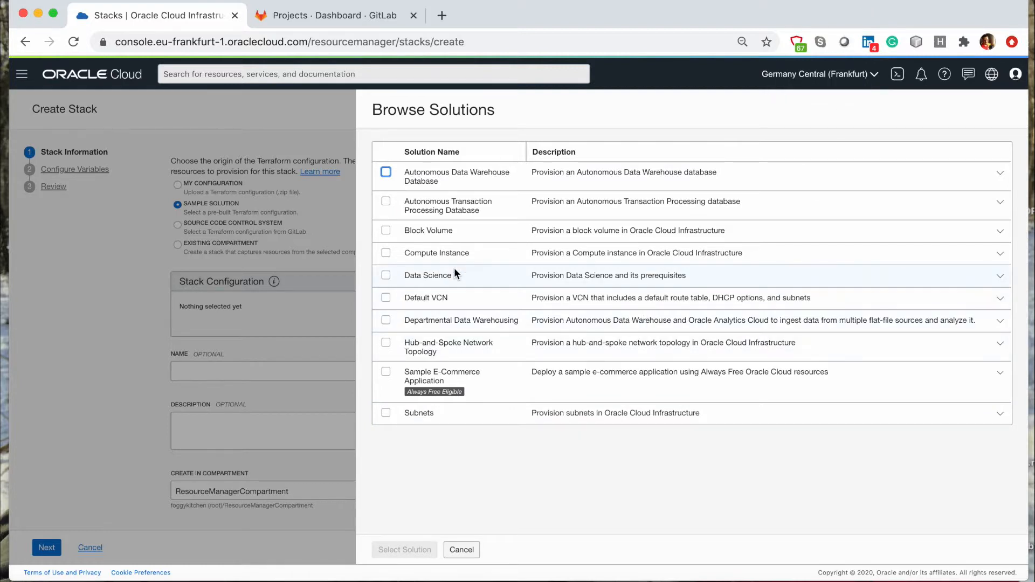
{"action": "mouse_move", "coordinate": [458, 297]}
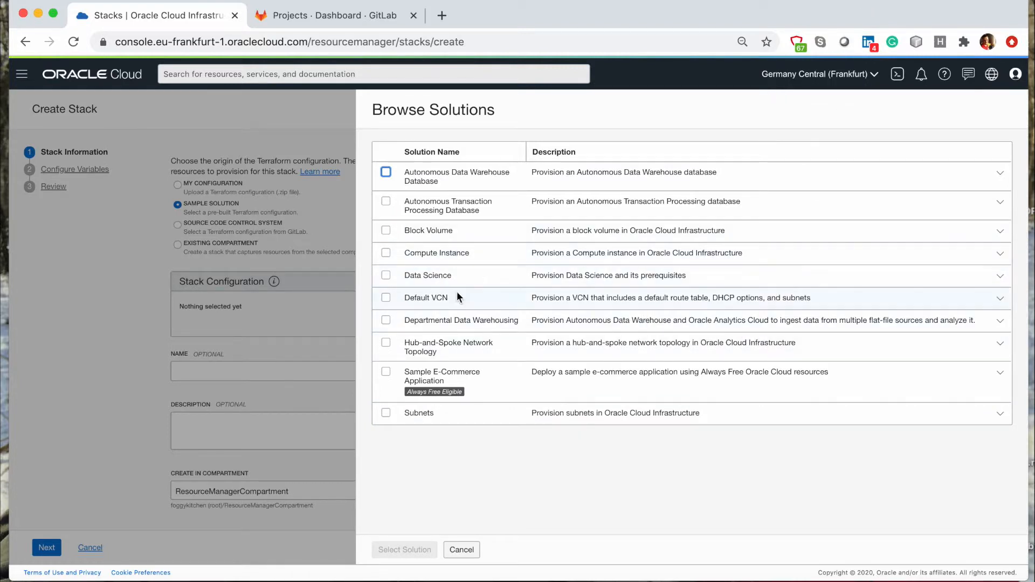
{"action": "mouse_move", "coordinate": [499, 292]}
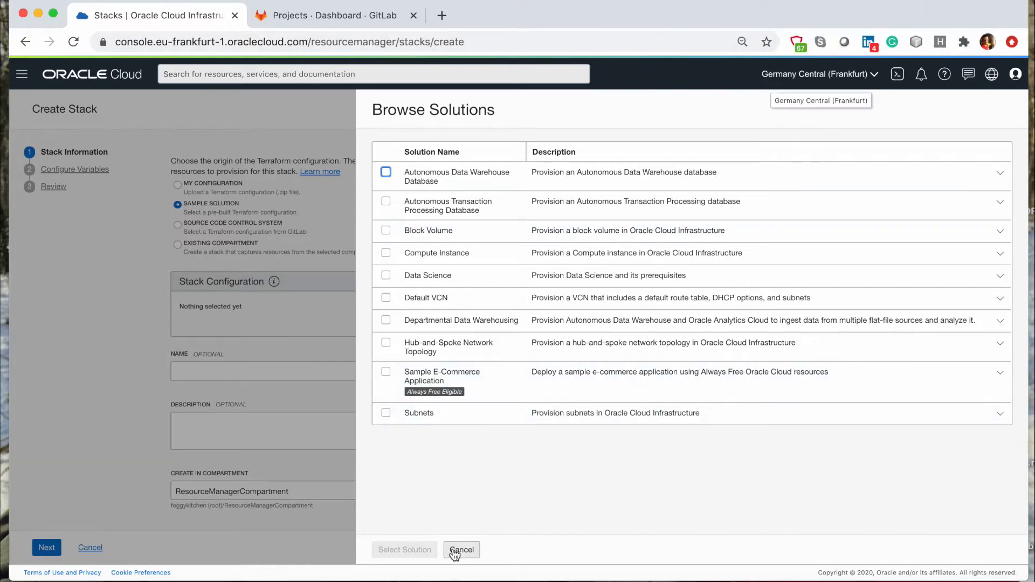
{"action": "left_click", "coordinate": [462, 550]}
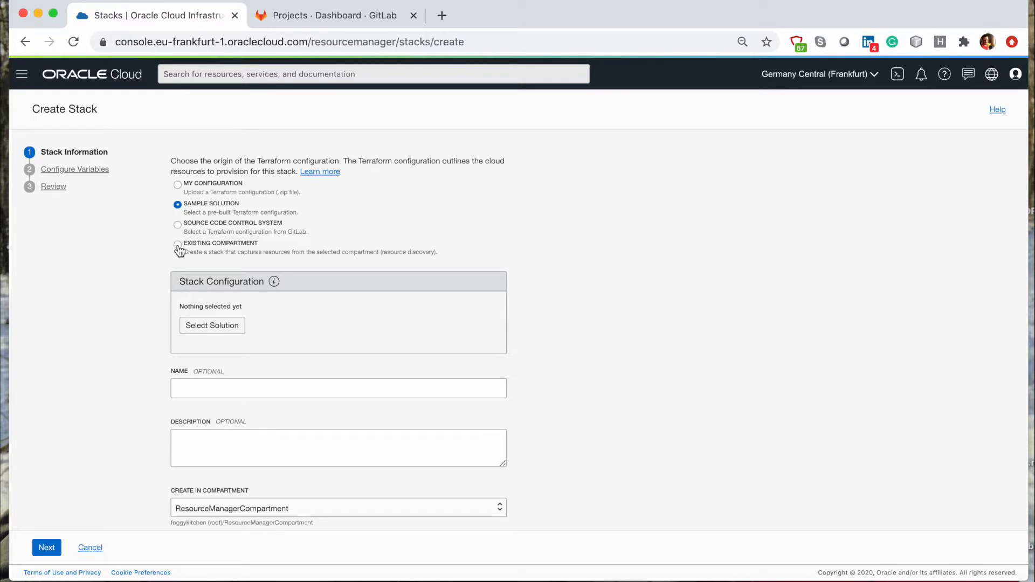
- Switch the stack origin to Source Code Control System and check the provider list
{"action": "left_click", "coordinate": [177, 245]}
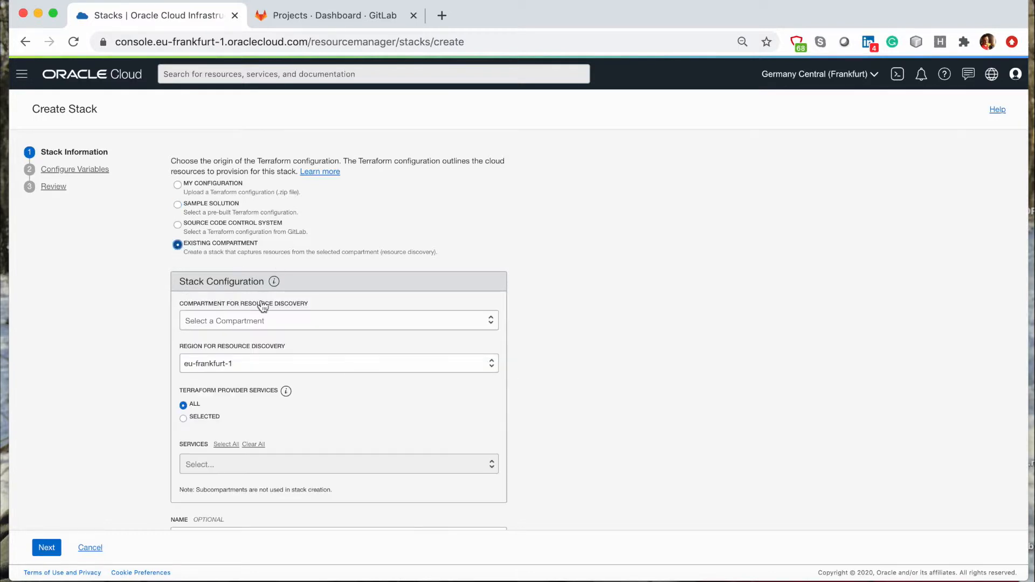
{"action": "mouse_move", "coordinate": [565, 262]}
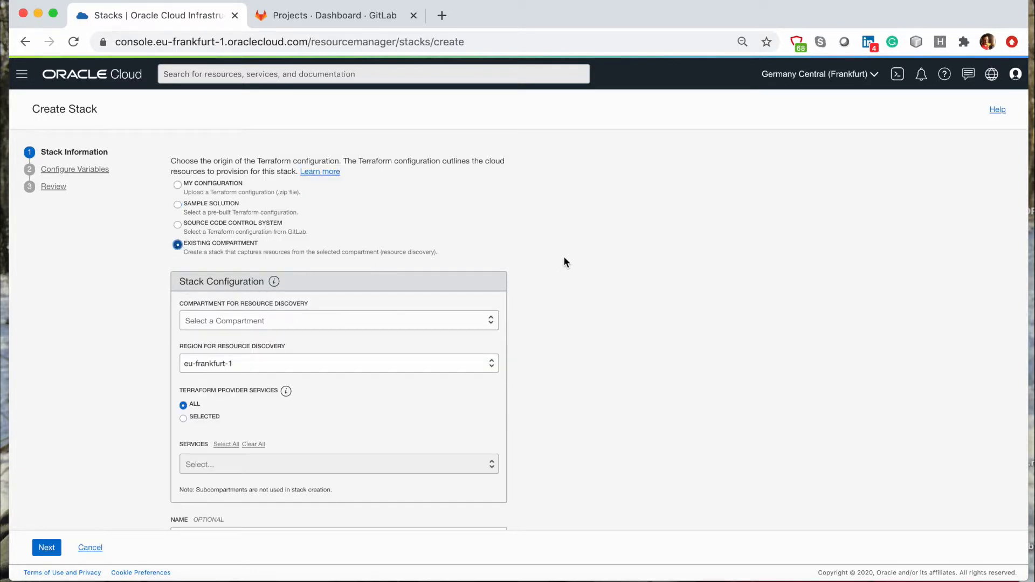
{"action": "mouse_move", "coordinate": [332, 329]}
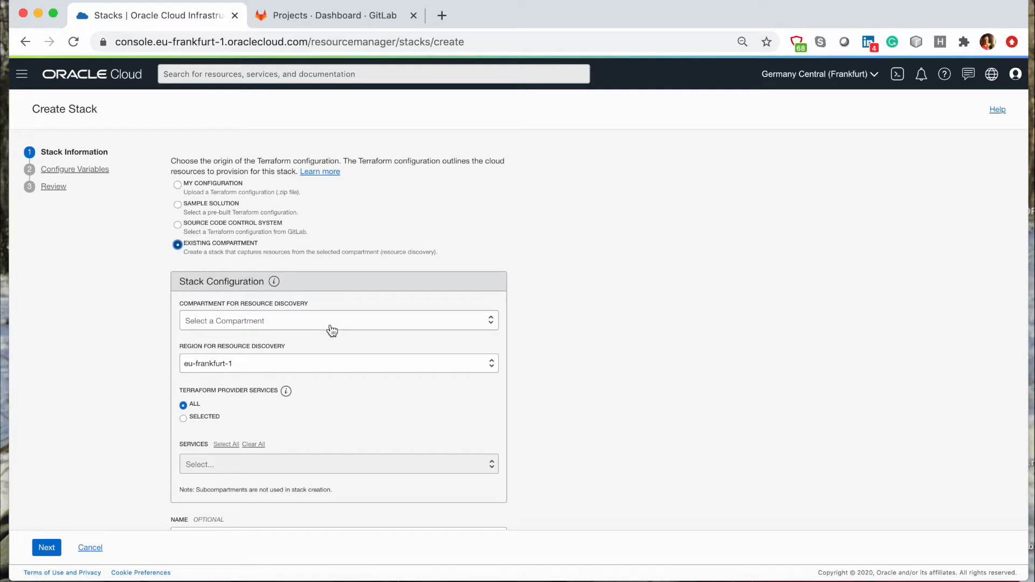
{"action": "mouse_move", "coordinate": [328, 329]}
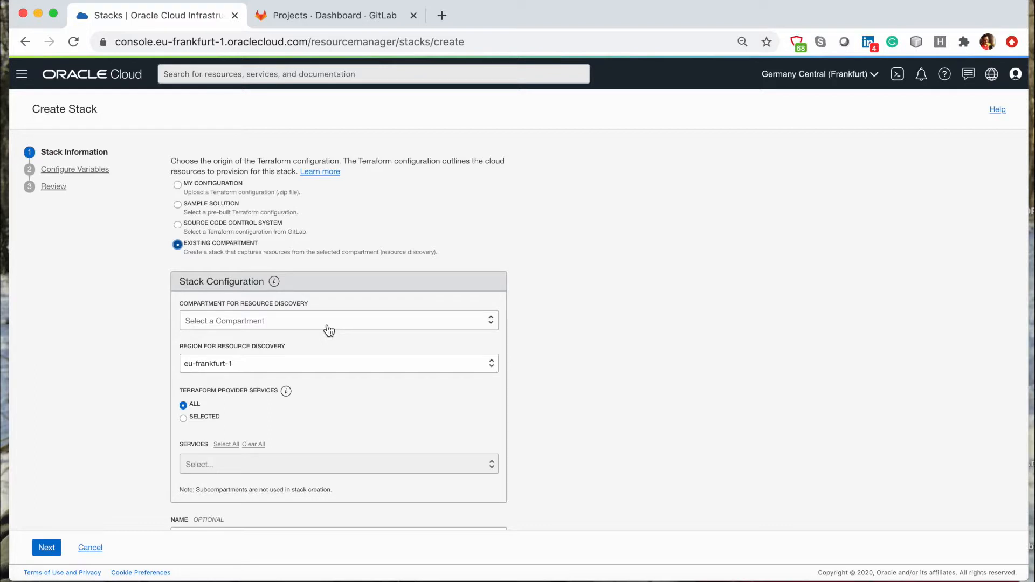
{"action": "mouse_move", "coordinate": [313, 315]}
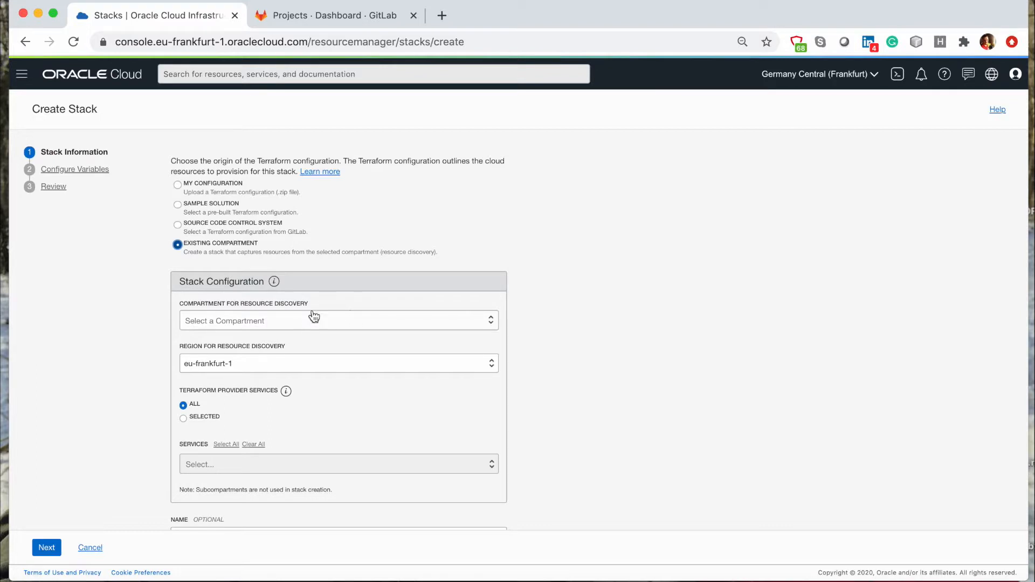
{"action": "left_click", "coordinate": [178, 225]}
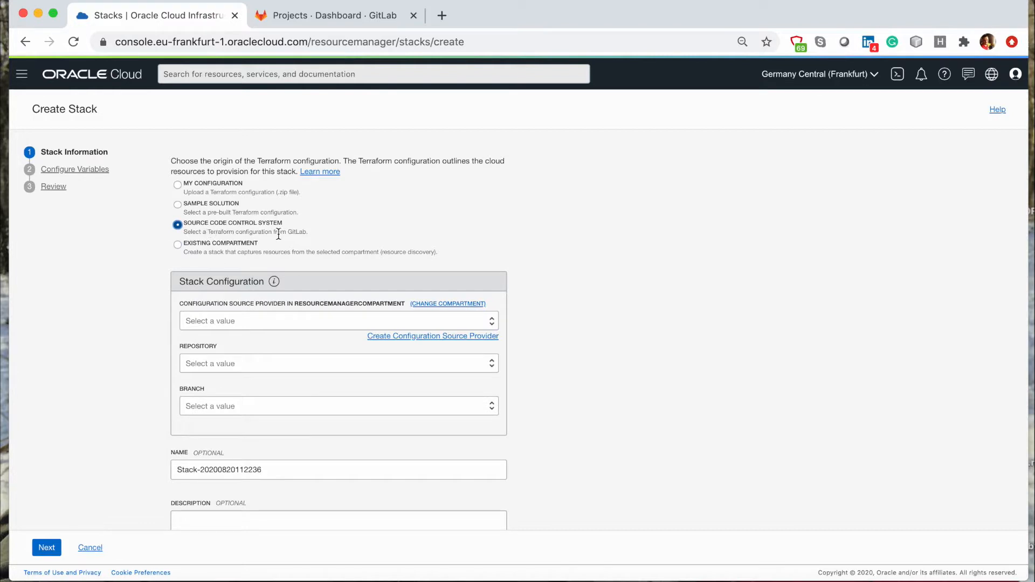
{"action": "mouse_move", "coordinate": [322, 248]}
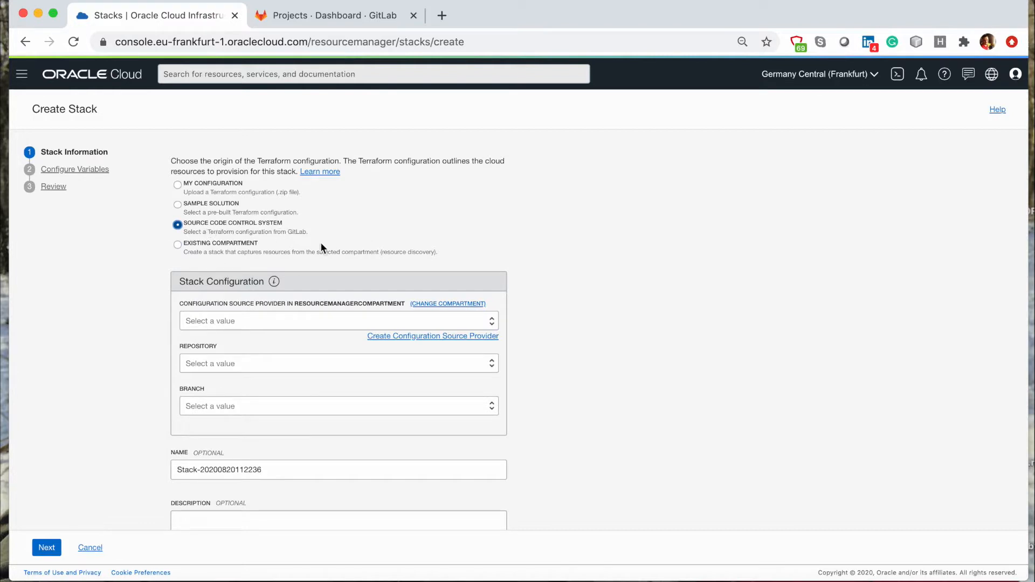
{"action": "left_click", "coordinate": [339, 321]}
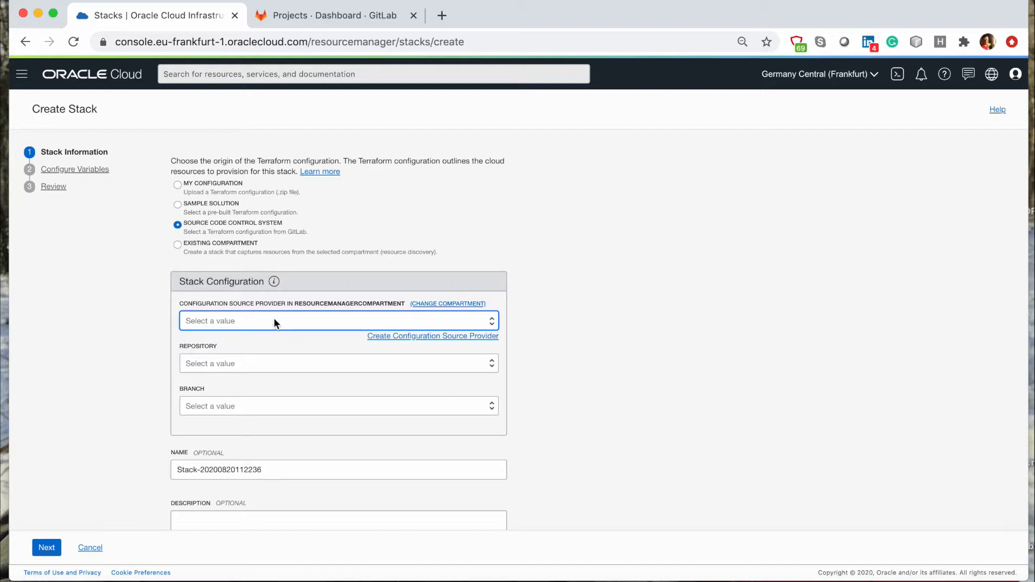
{"action": "mouse_move", "coordinate": [297, 329]}
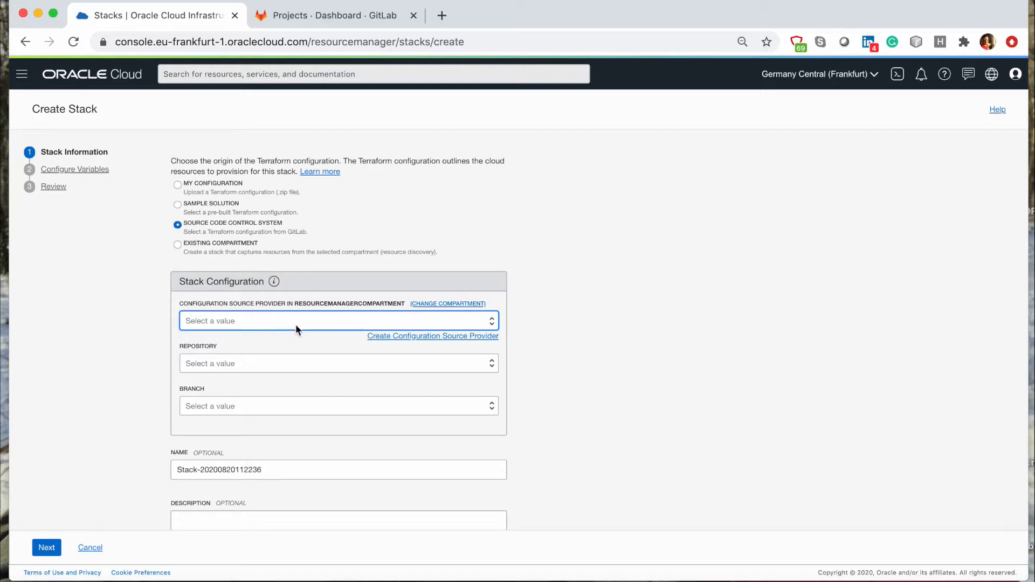
{"action": "mouse_move", "coordinate": [91, 559]}
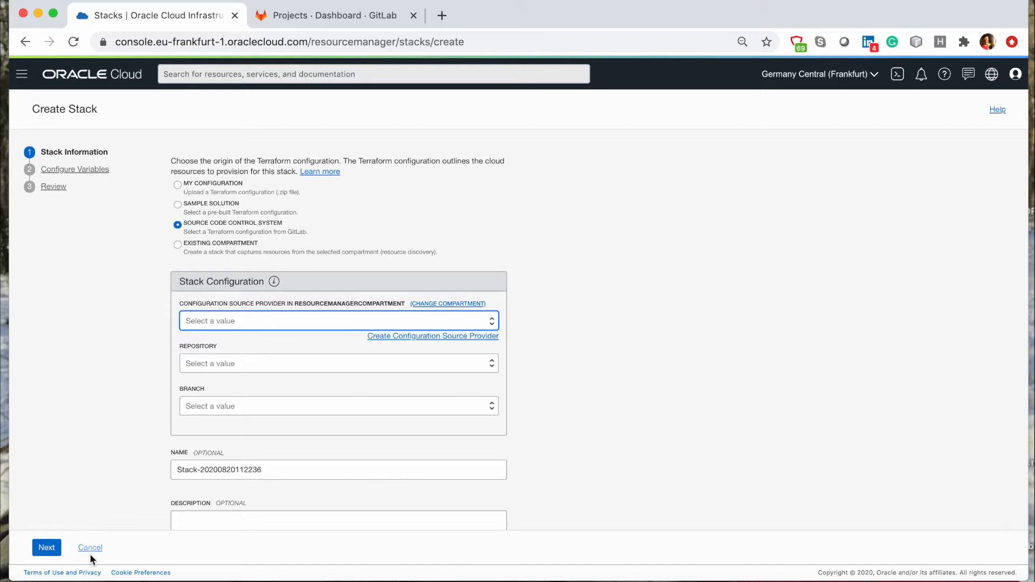
- Cancel the stack and go to the Configuration Source Providers page
{"action": "left_click", "coordinate": [90, 547]}
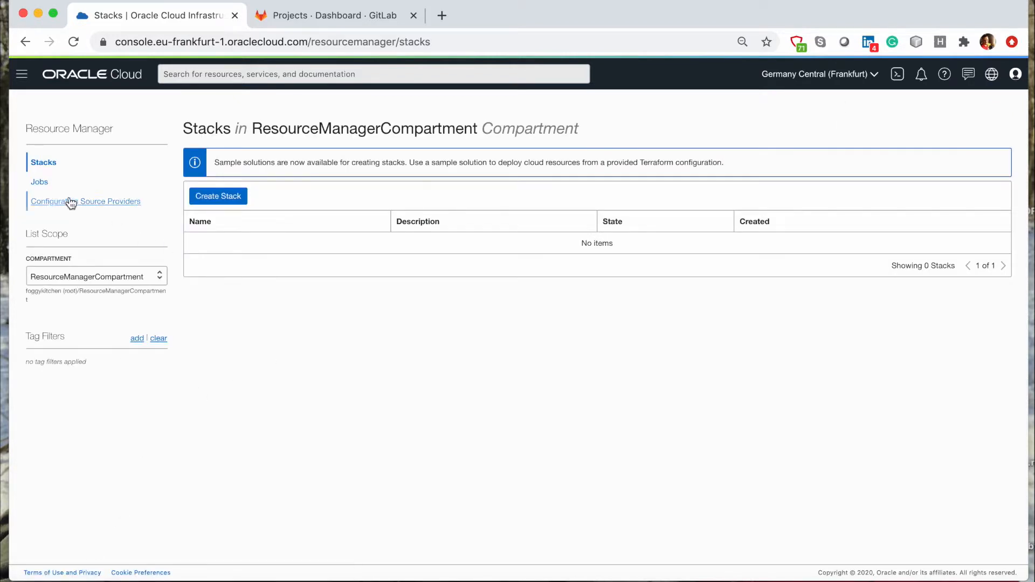
{"action": "mouse_move", "coordinate": [94, 209]}
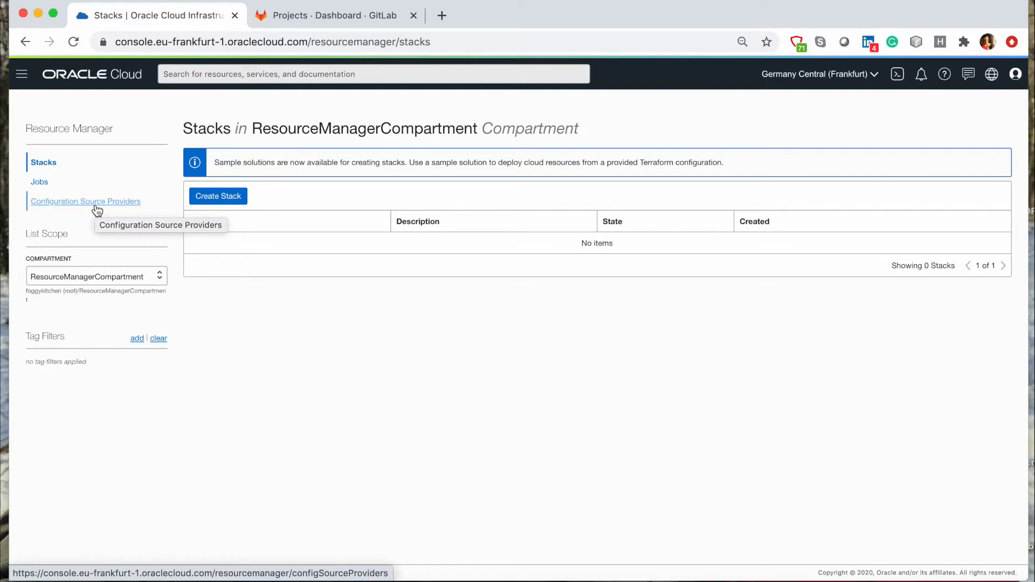
{"action": "left_click", "coordinate": [85, 201]}
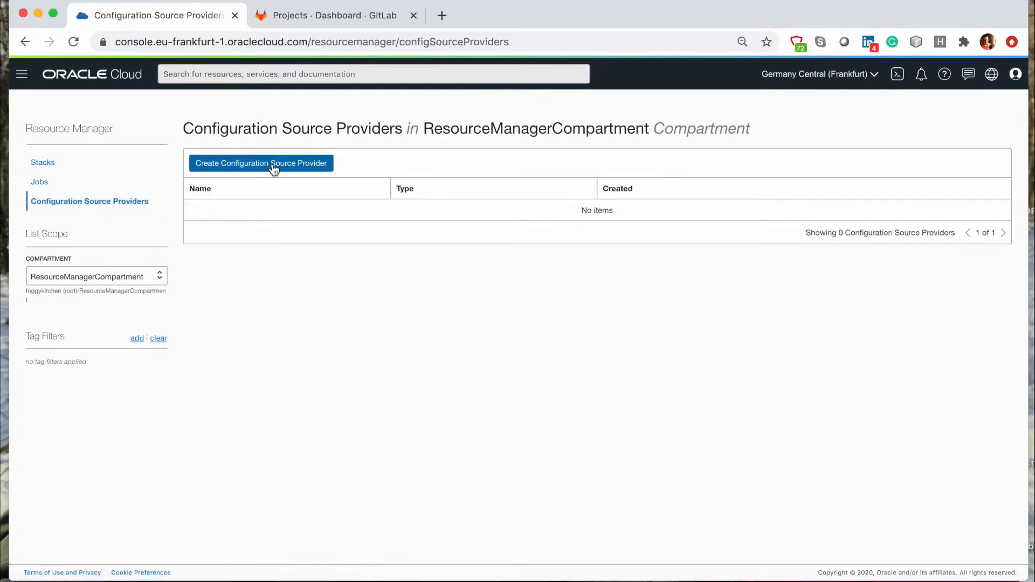
{"action": "mouse_move", "coordinate": [281, 169]}
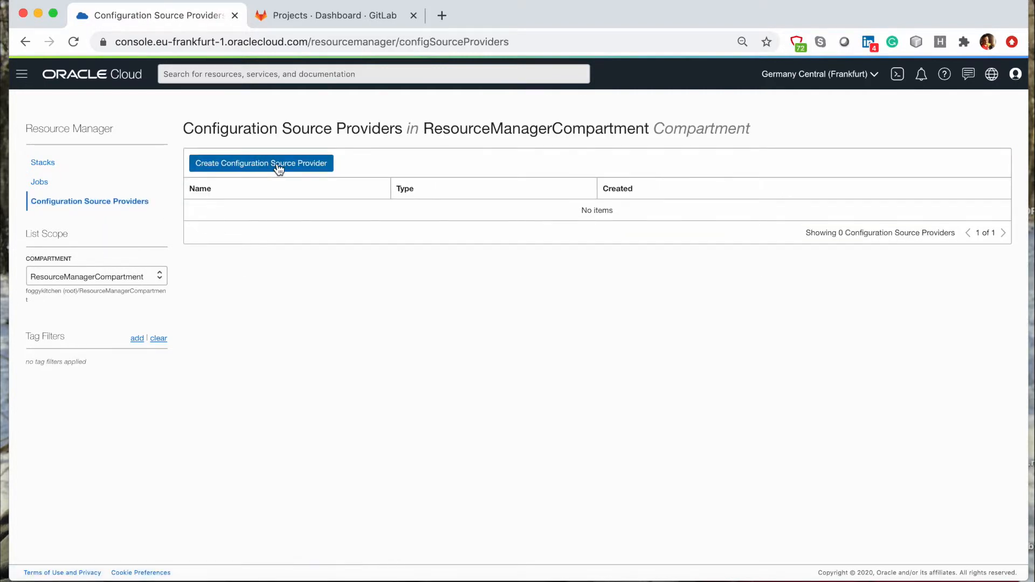
{"action": "left_click", "coordinate": [261, 163]}
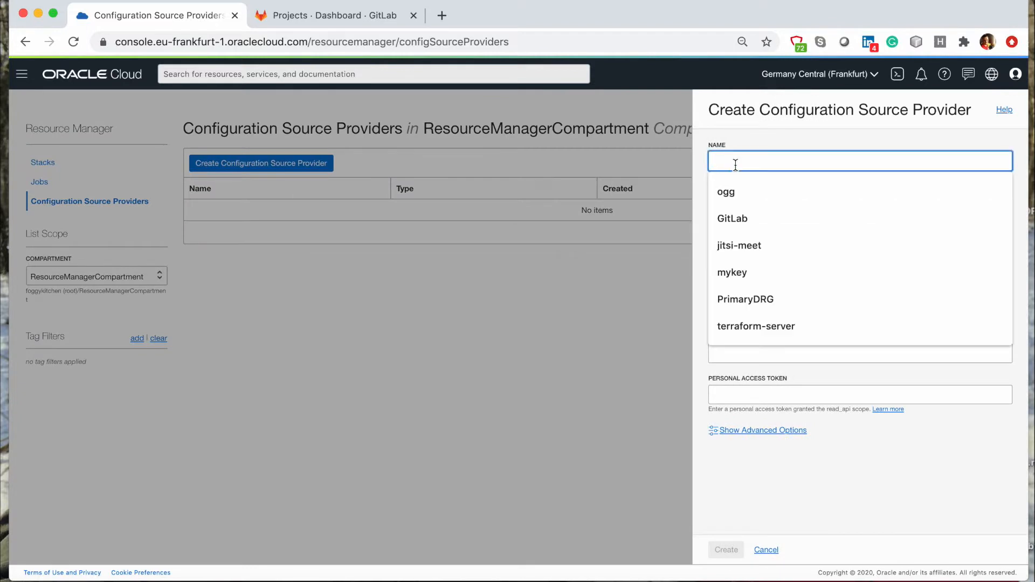
{"action": "left_click", "coordinate": [732, 218]}
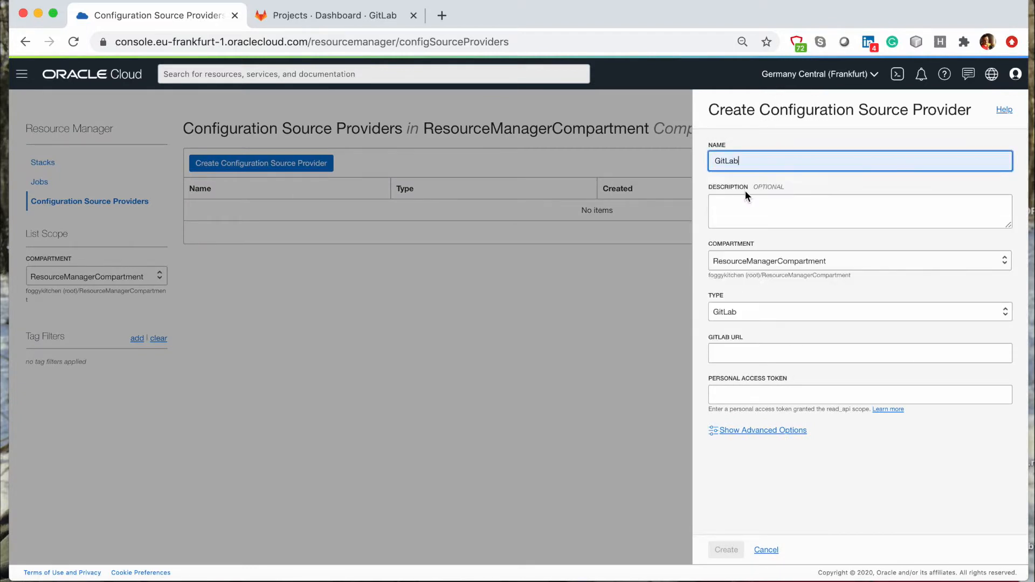
{"action": "type", "text": "GitLab inte"}
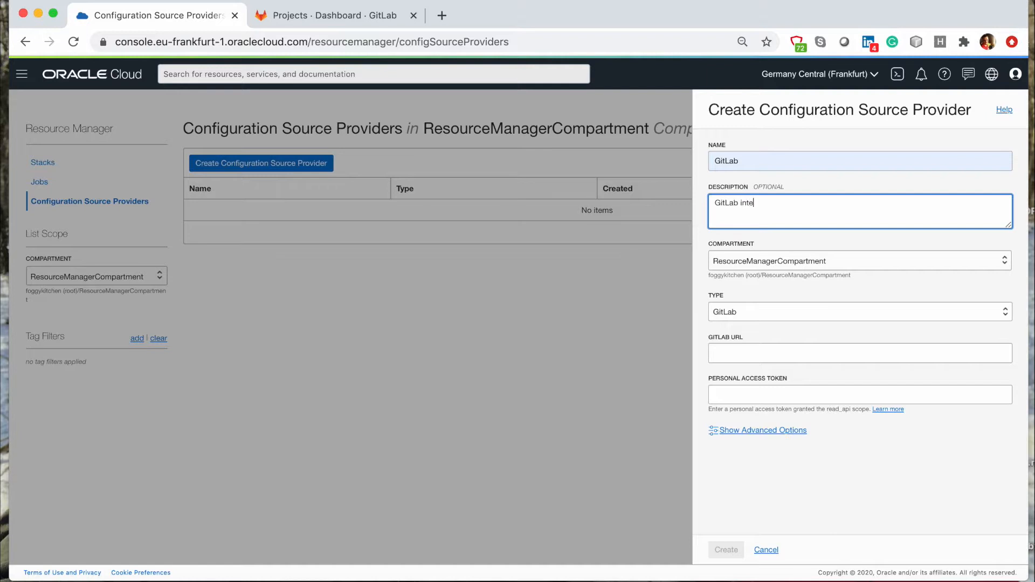
{"action": "type", "text": "gration ti"}
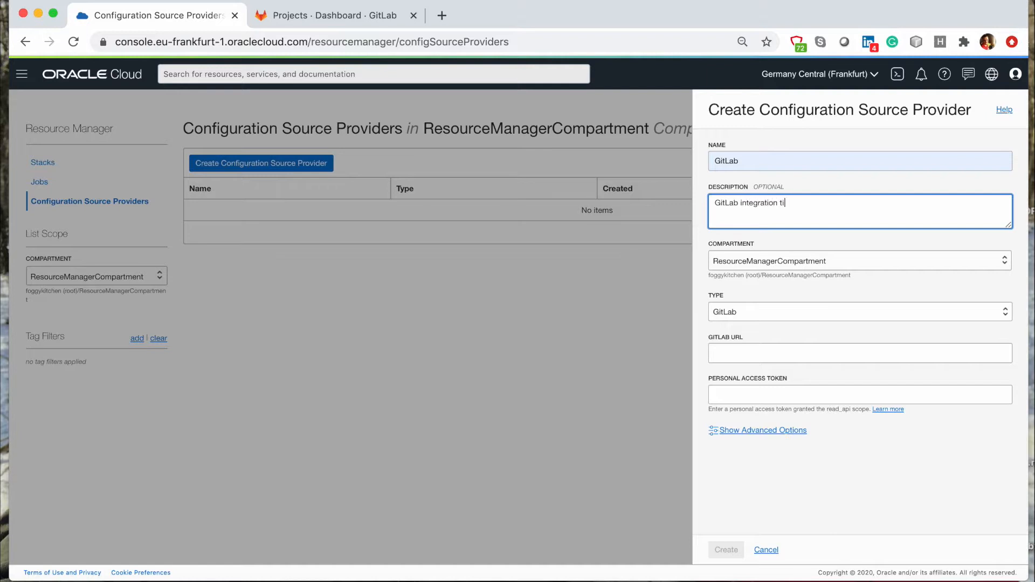
{"action": "type", "text": "with"}
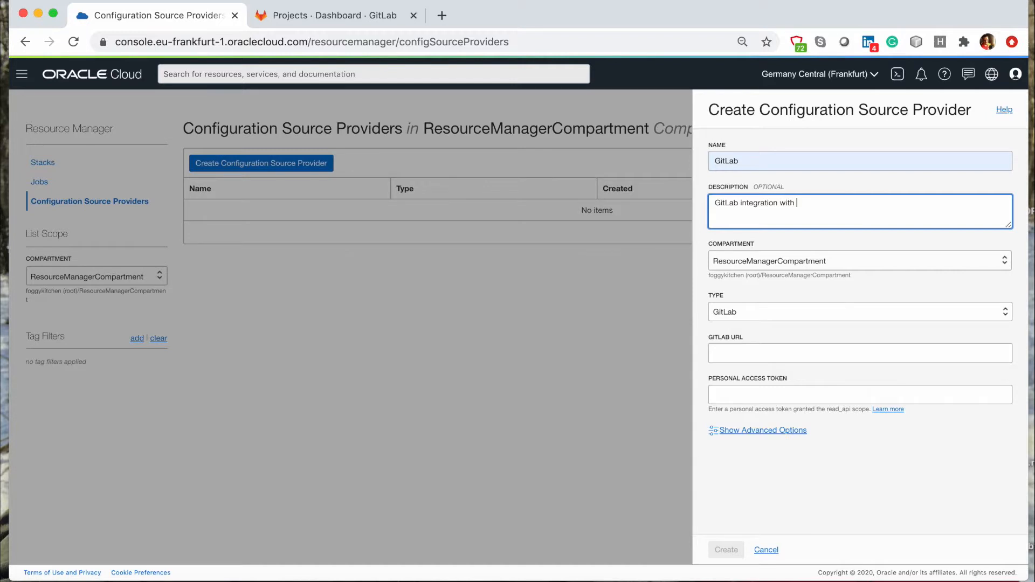
{"action": "type", "text": "ORM"}
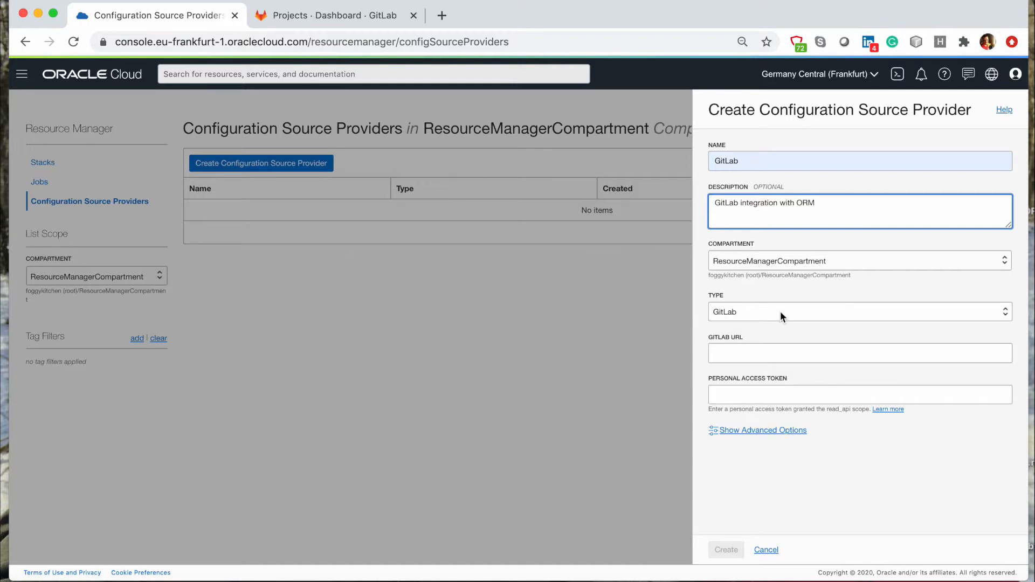
{"action": "type", "text": "g"}
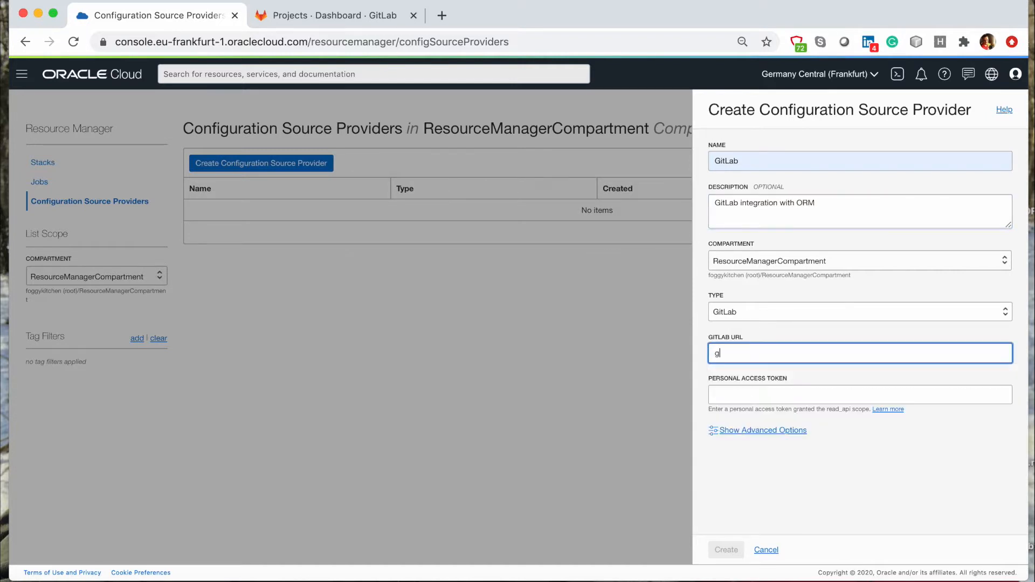
{"action": "type", "text": "https://gitlab.com"}
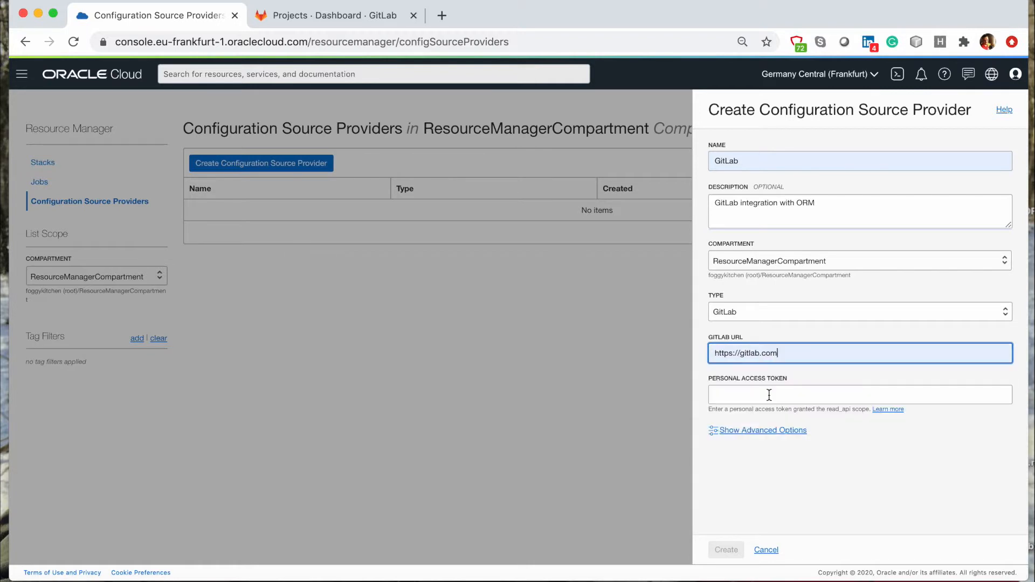
{"action": "left_click", "coordinate": [860, 395]}
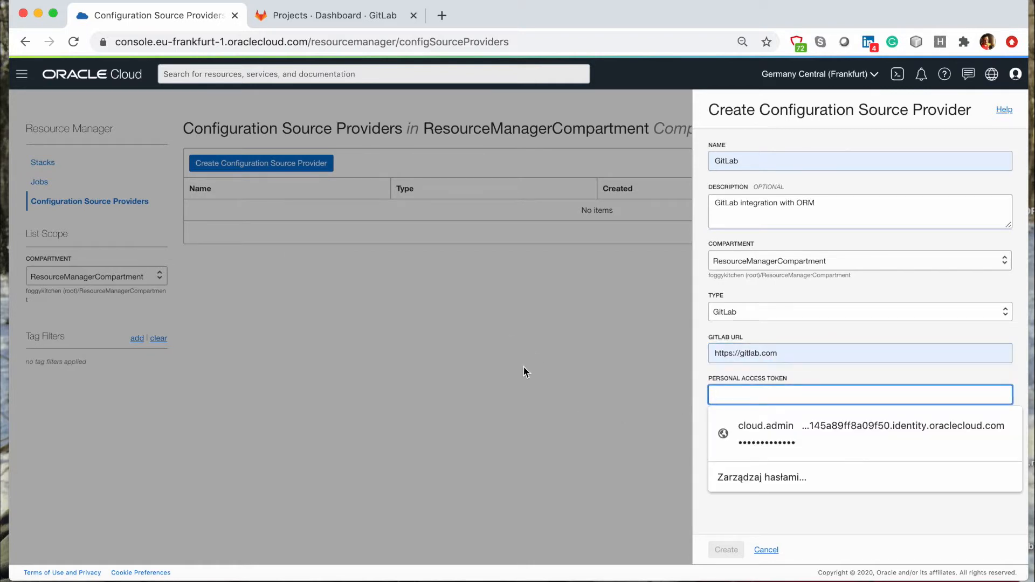
{"action": "mouse_move", "coordinate": [348, 5]}
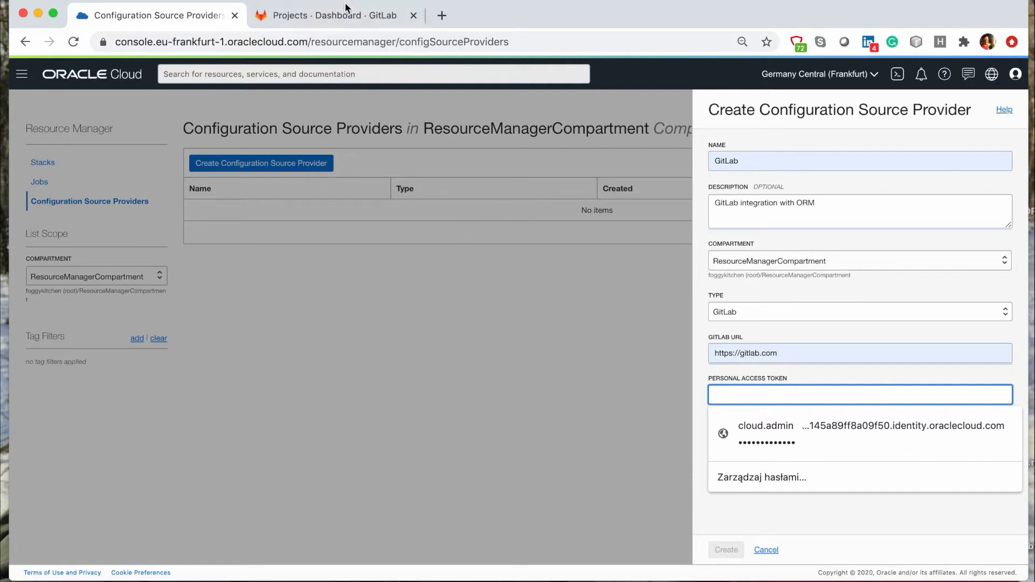
- In GitLab, create token oci_resource_manager with API, repository and registry scopes
{"action": "left_click", "coordinate": [331, 15]}
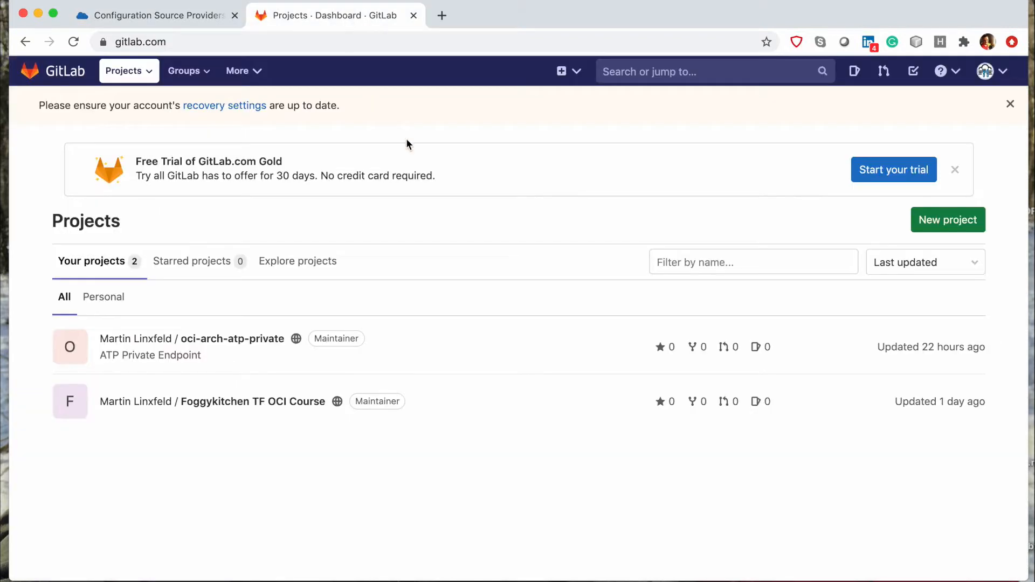
{"action": "mouse_move", "coordinate": [986, 73]}
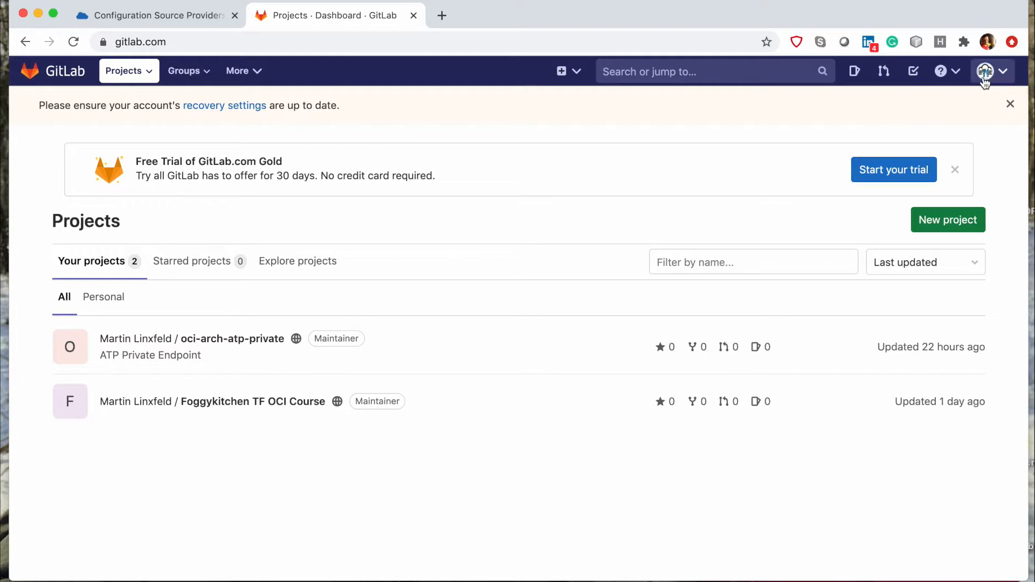
{"action": "left_click", "coordinate": [986, 71]}
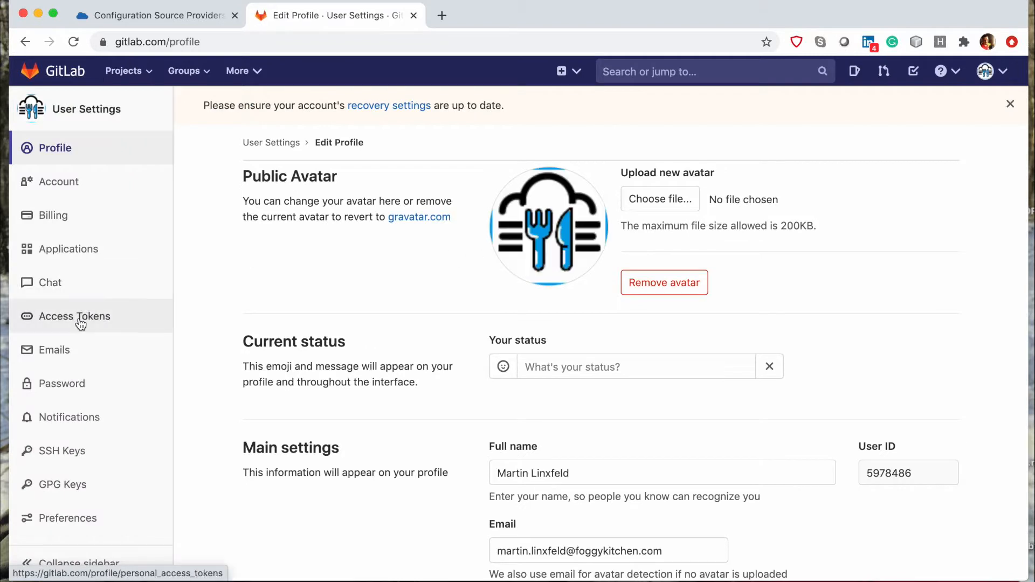
{"action": "left_click", "coordinate": [74, 316]}
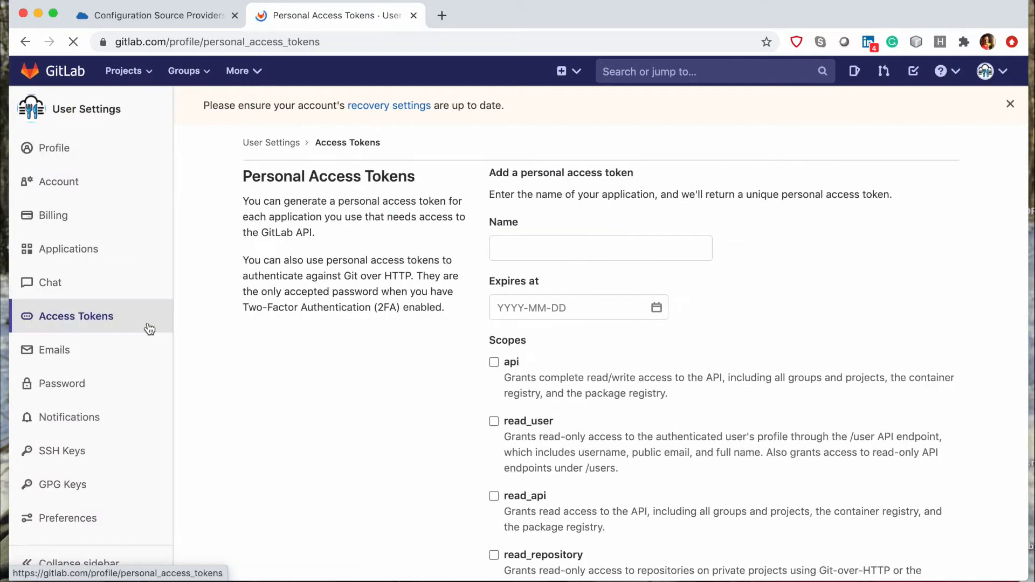
{"action": "type", "text": "oci_resource_manager"}
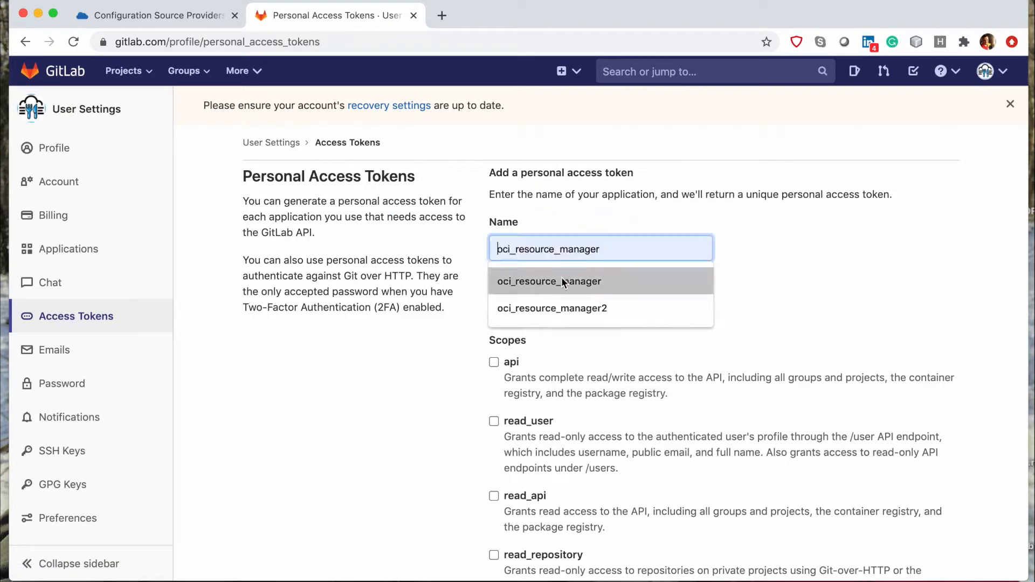
{"action": "left_click", "coordinate": [549, 281]}
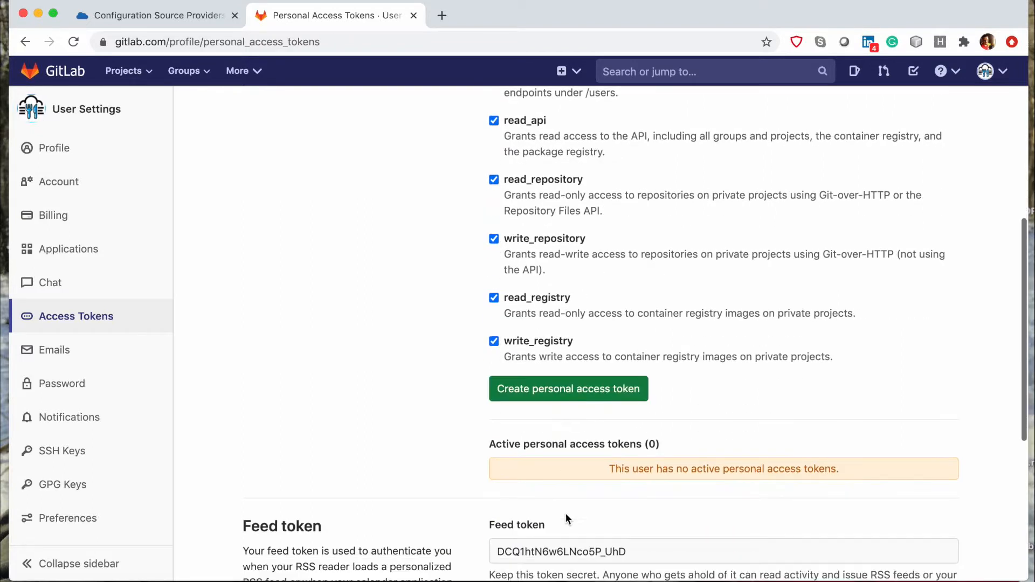
{"action": "left_click", "coordinate": [568, 388]}
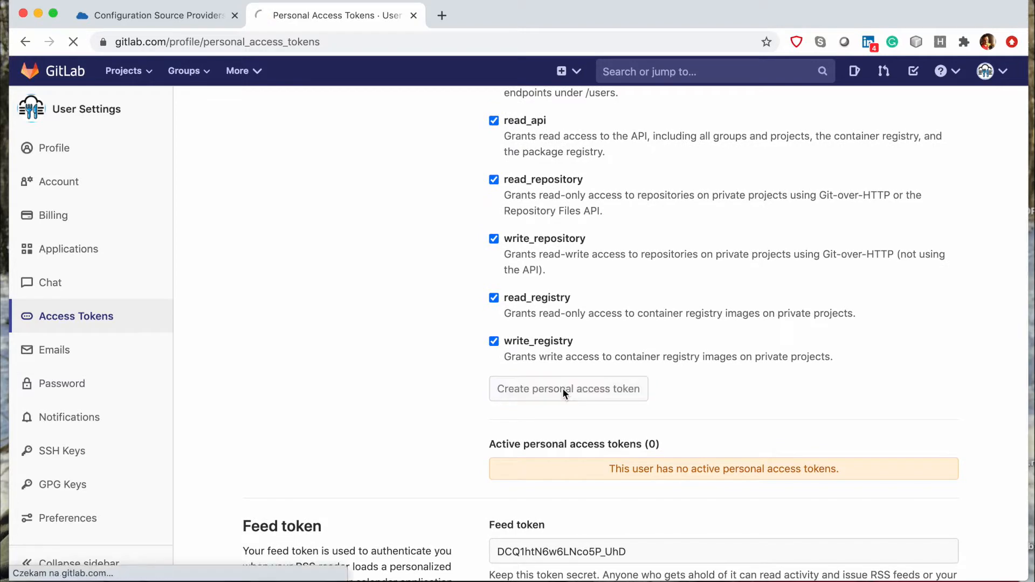
{"action": "left_click", "coordinate": [568, 388]}
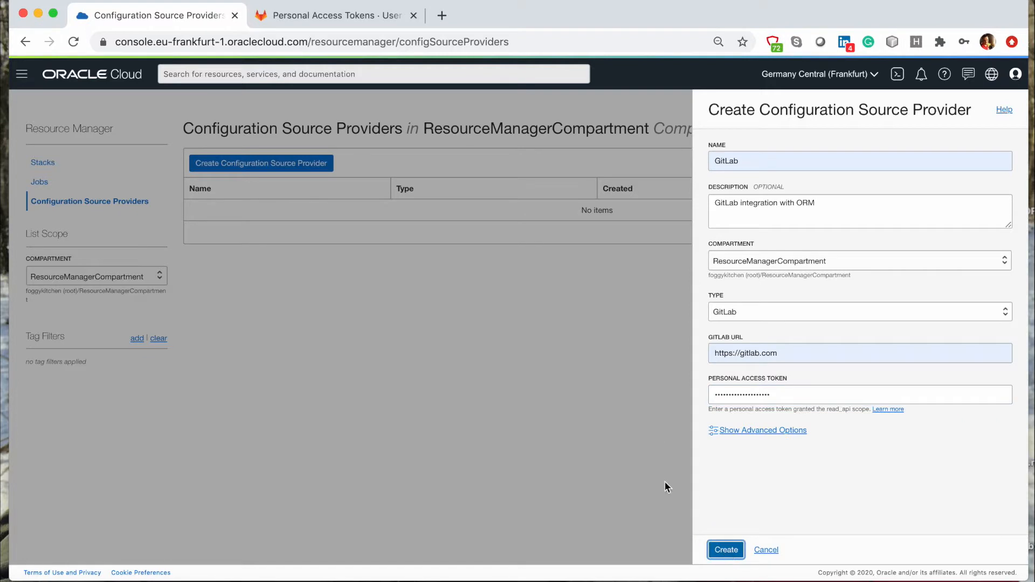
- Create the GitLab configuration source provider
{"action": "left_click", "coordinate": [726, 549]}
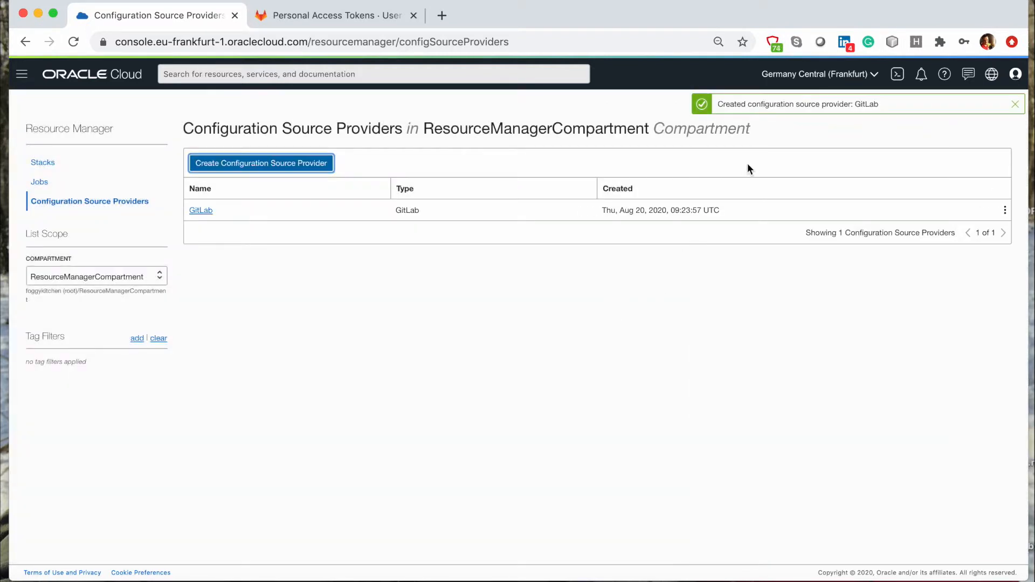
{"action": "mouse_move", "coordinate": [564, 227]}
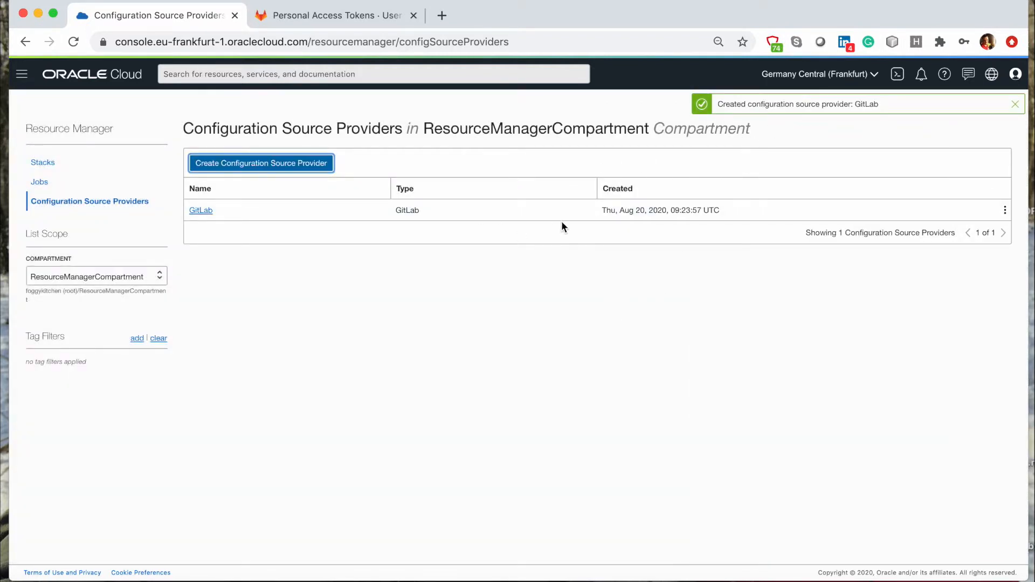
{"action": "mouse_move", "coordinate": [43, 164]}
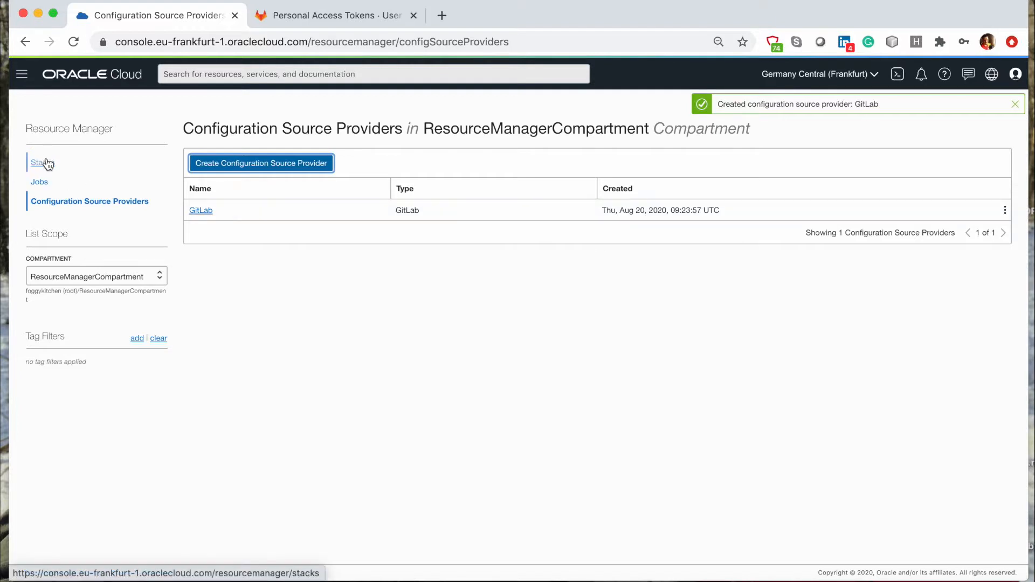
- Start a new stack from the GitLab provider, Foggykitchen TF OCI Course repository, master branch
{"action": "left_click", "coordinate": [38, 162]}
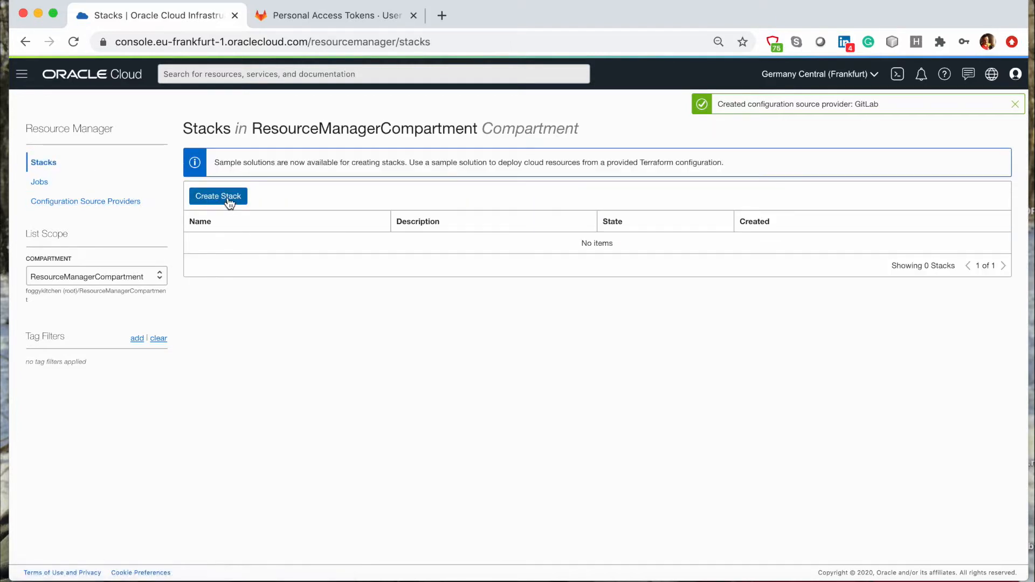
{"action": "left_click", "coordinate": [217, 196]}
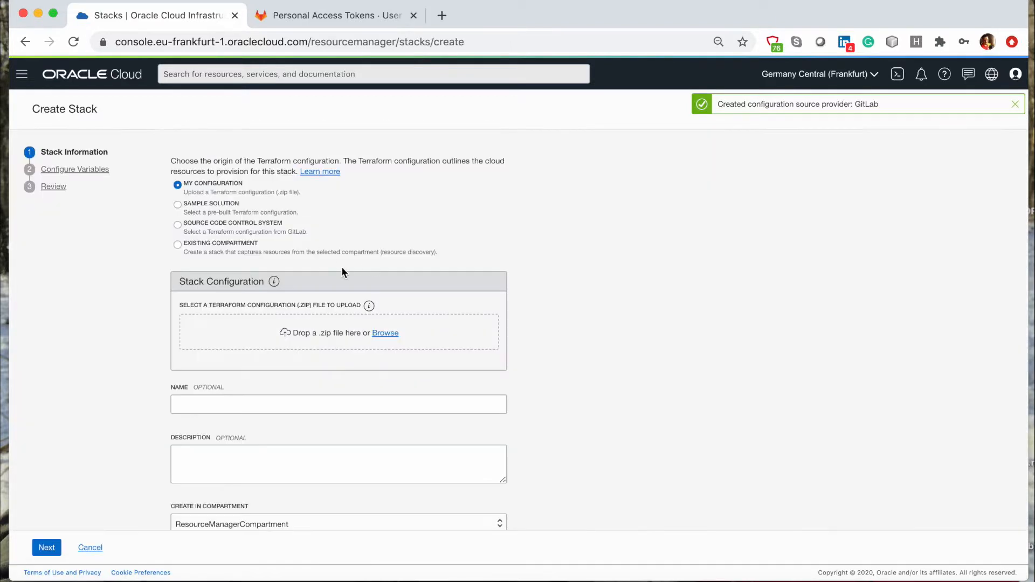
{"action": "left_click", "coordinate": [178, 224]}
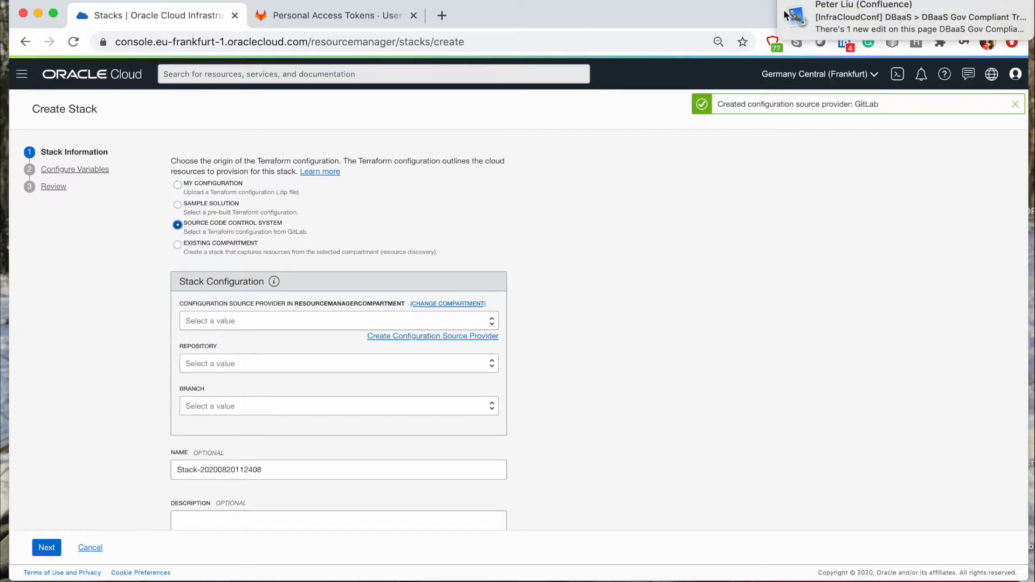
{"action": "left_click", "coordinate": [338, 320]}
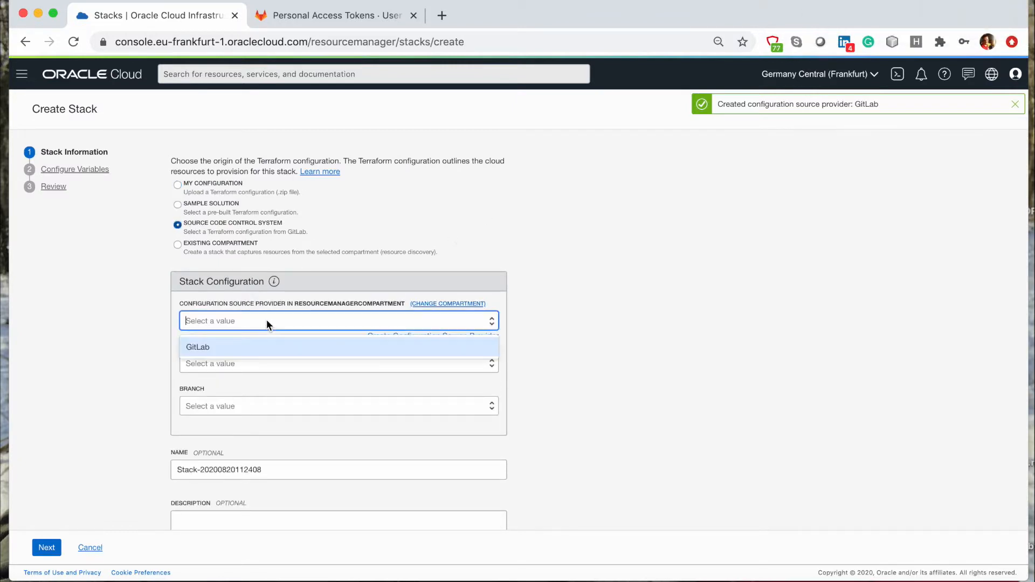
{"action": "left_click", "coordinate": [198, 347]}
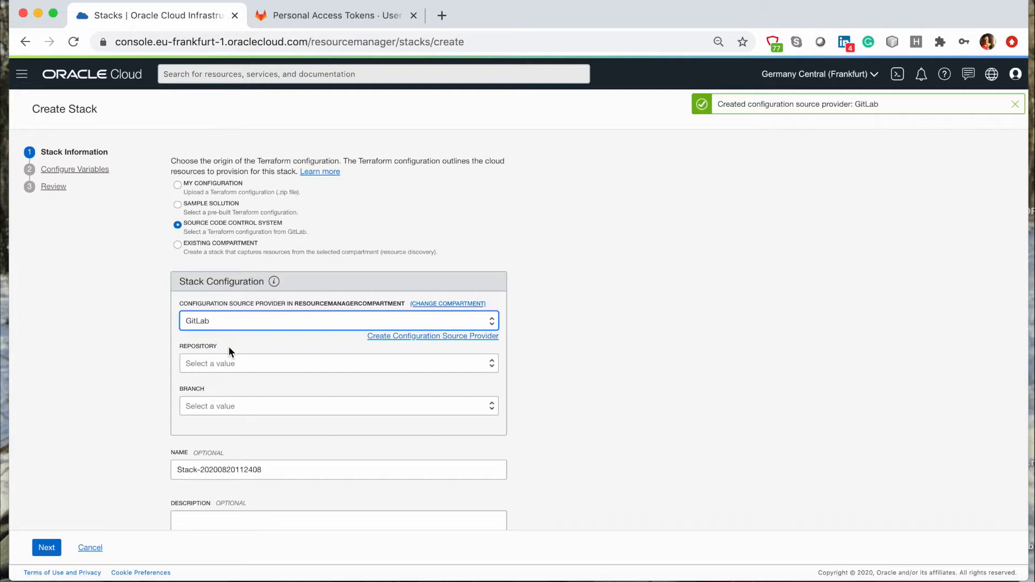
{"action": "mouse_move", "coordinate": [275, 348]}
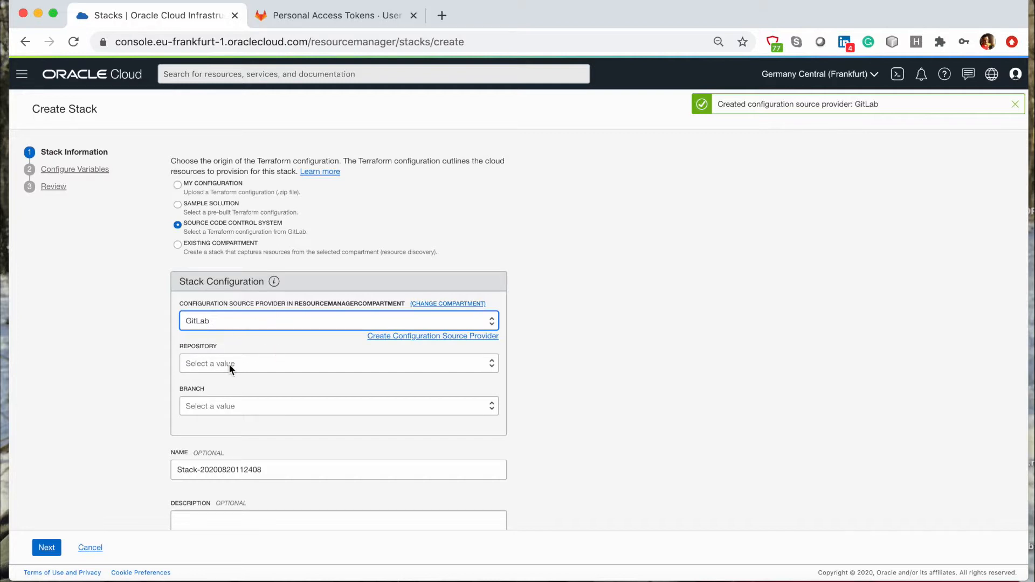
{"action": "left_click", "coordinate": [339, 364]}
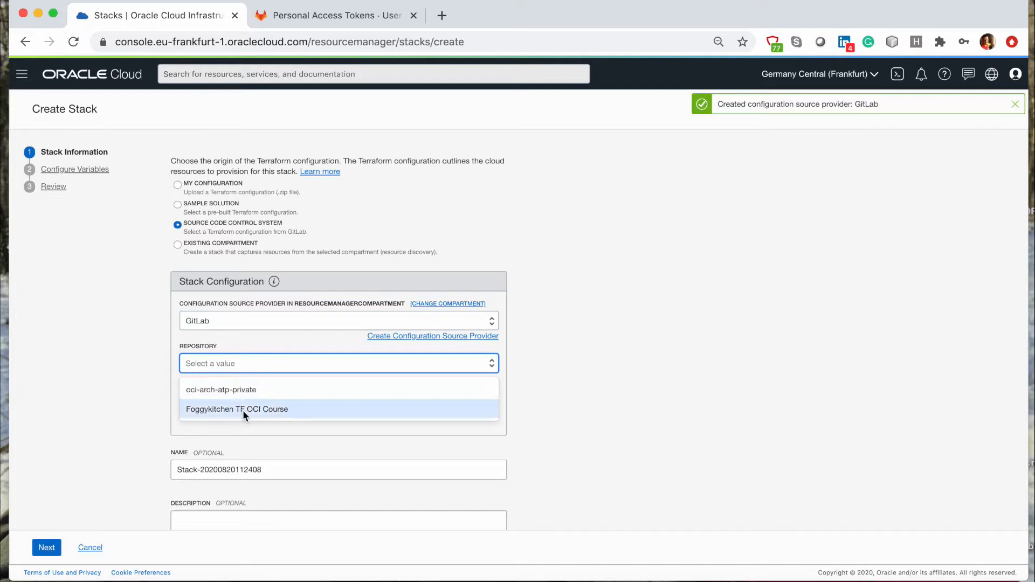
{"action": "left_click", "coordinate": [238, 409]}
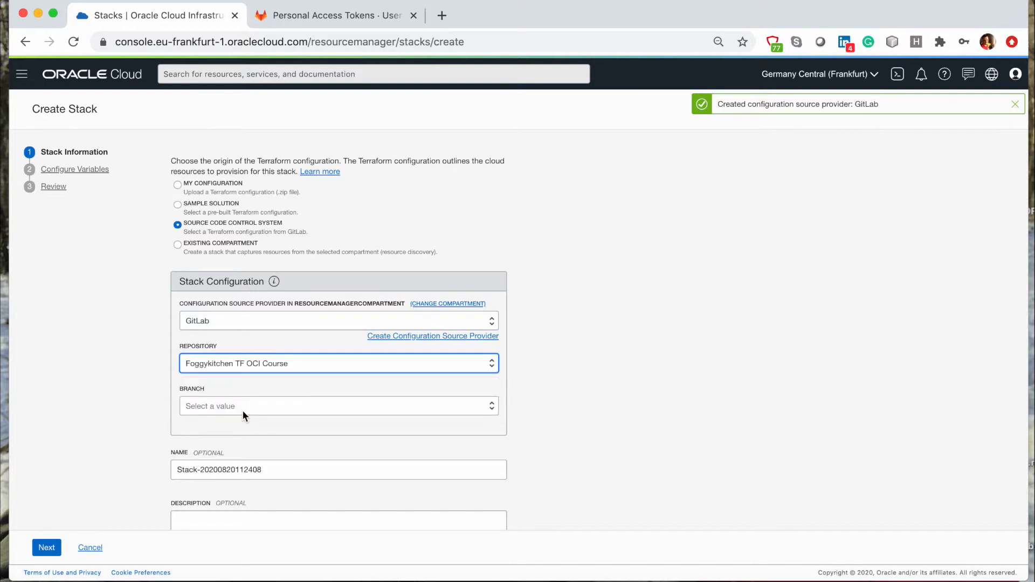
{"action": "left_click", "coordinate": [338, 405]}
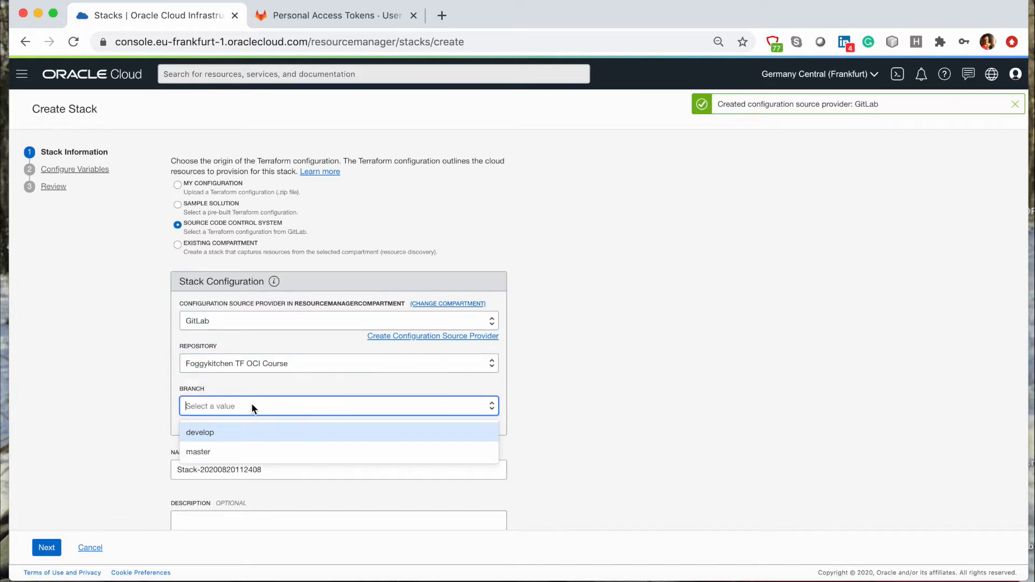
{"action": "left_click", "coordinate": [198, 452]}
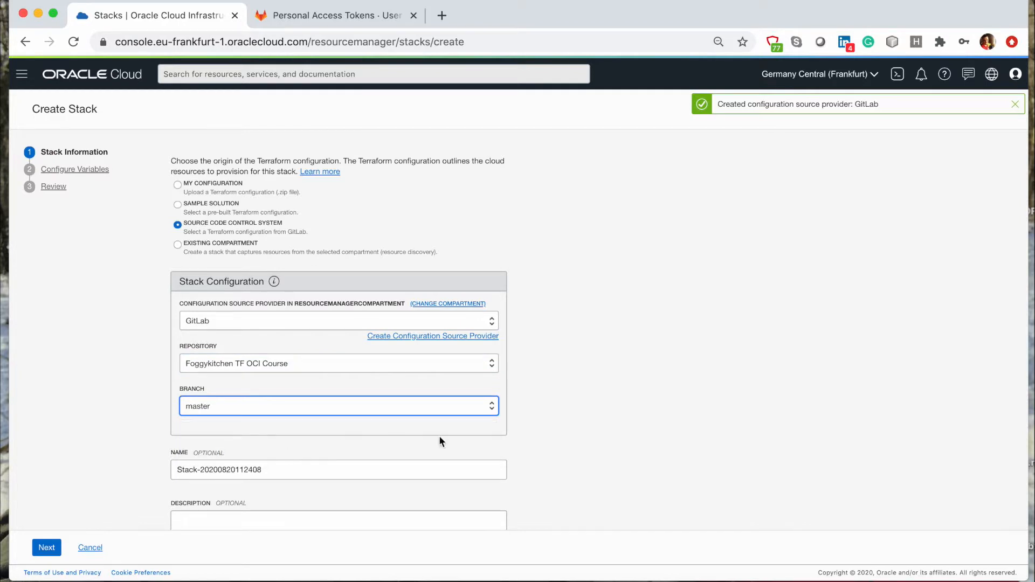
- Set working directory LESSON1_single_webserver and name the stack LESSON1_single_webserver_Stack
{"action": "scroll", "scroll_direction": "down", "scroll_amount": 3}
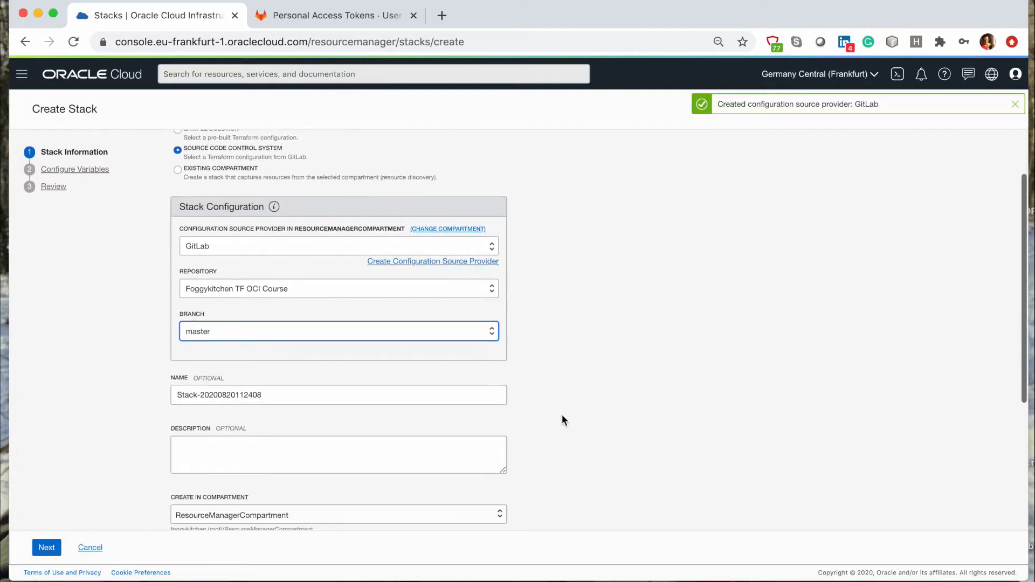
{"action": "mouse_move", "coordinate": [249, 355]}
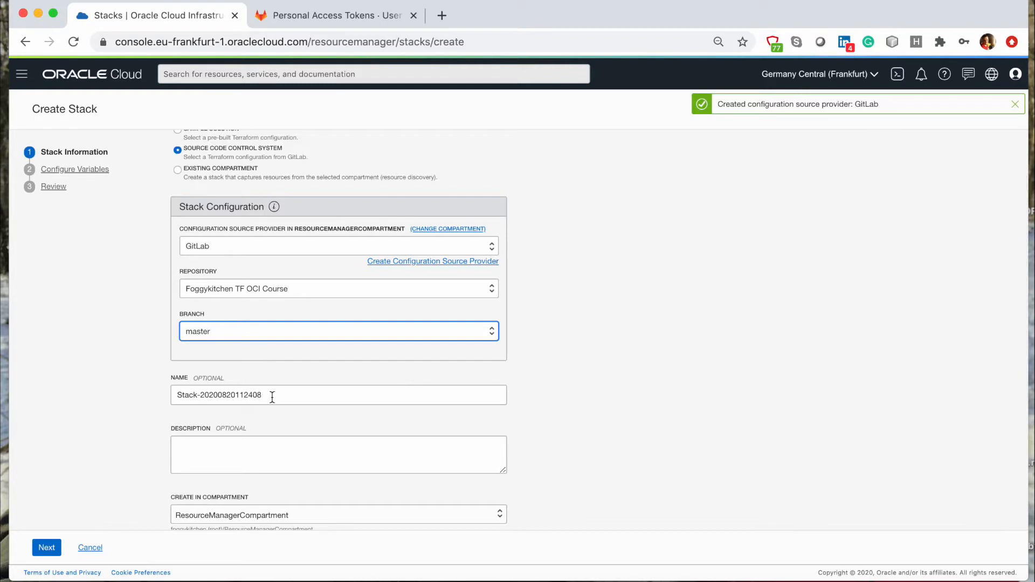
{"action": "left_click", "coordinate": [263, 395]}
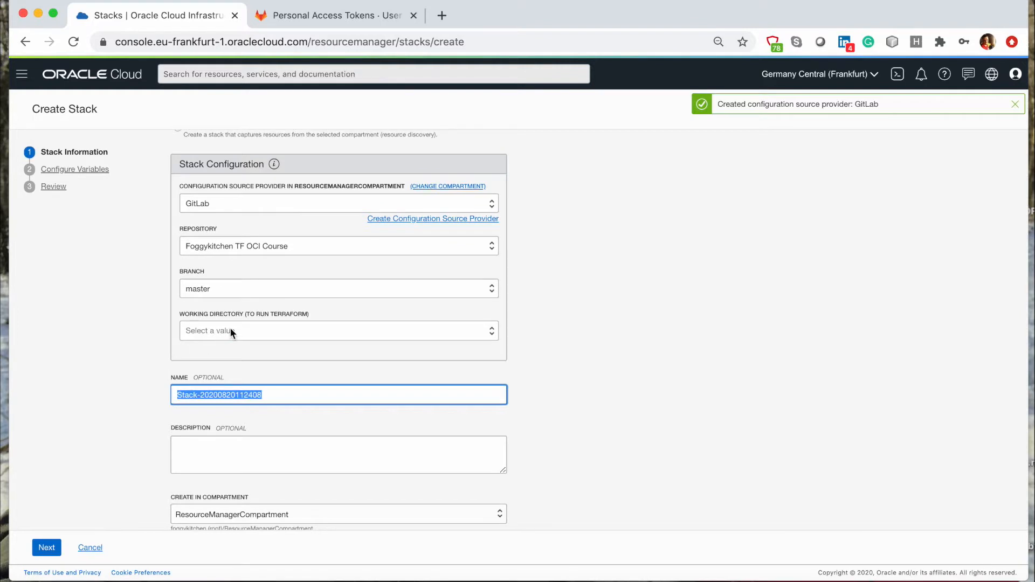
{"action": "left_click", "coordinate": [338, 331]}
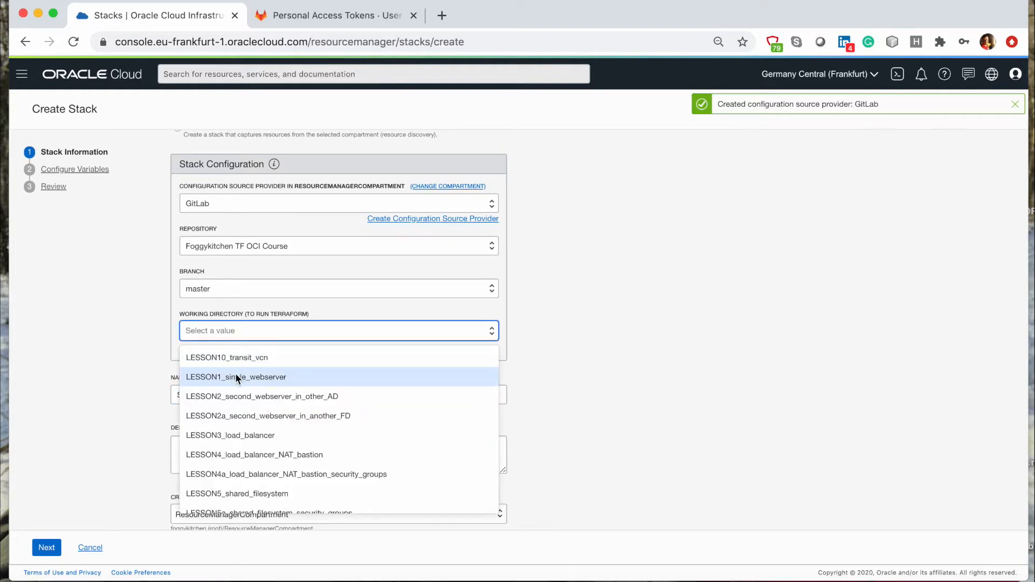
{"action": "left_click", "coordinate": [236, 377]}
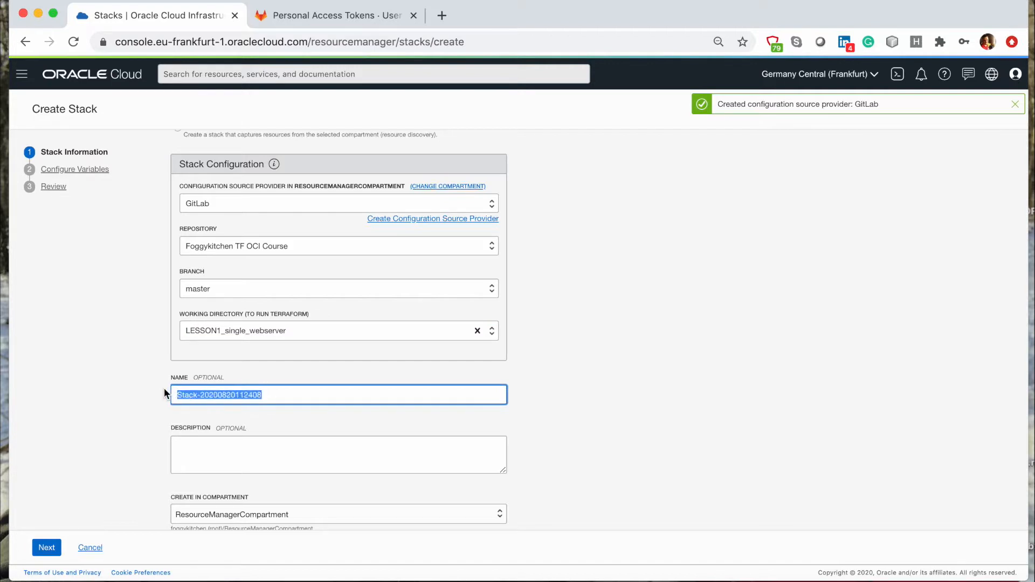
{"action": "type", "text": "Less"}
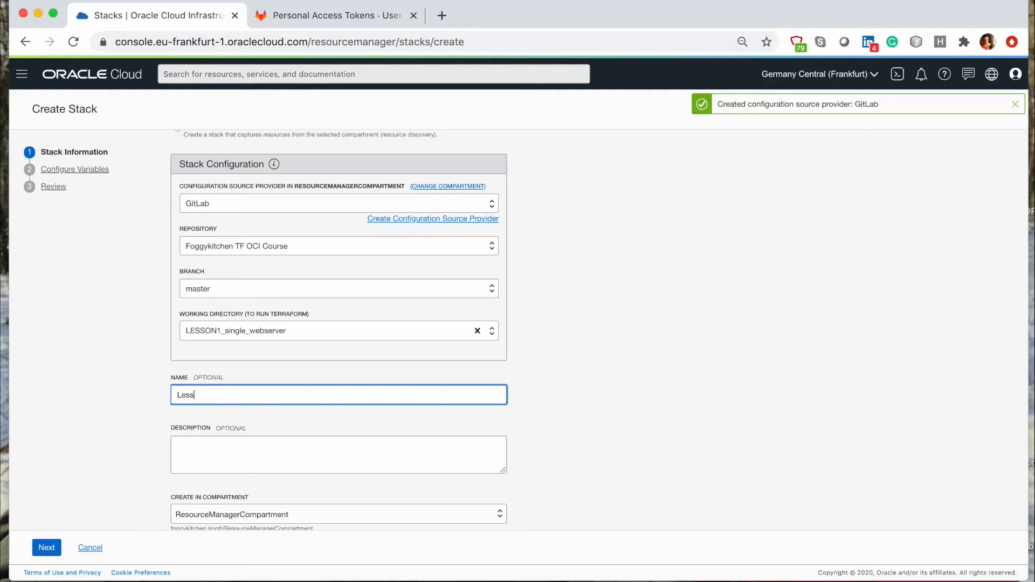
{"action": "type", "text": "LESSON1_"}
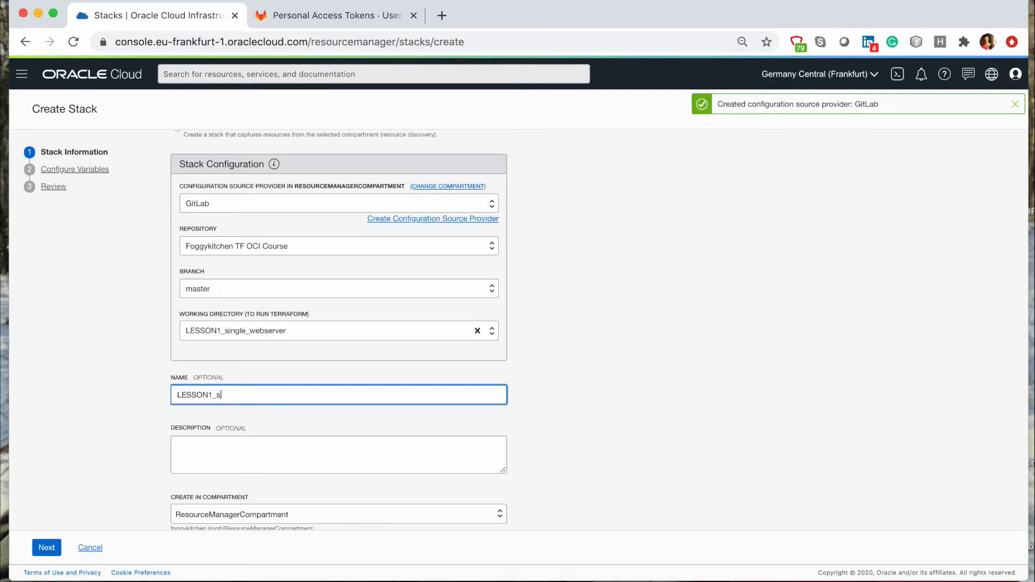
{"action": "type", "text": "ingle_"}
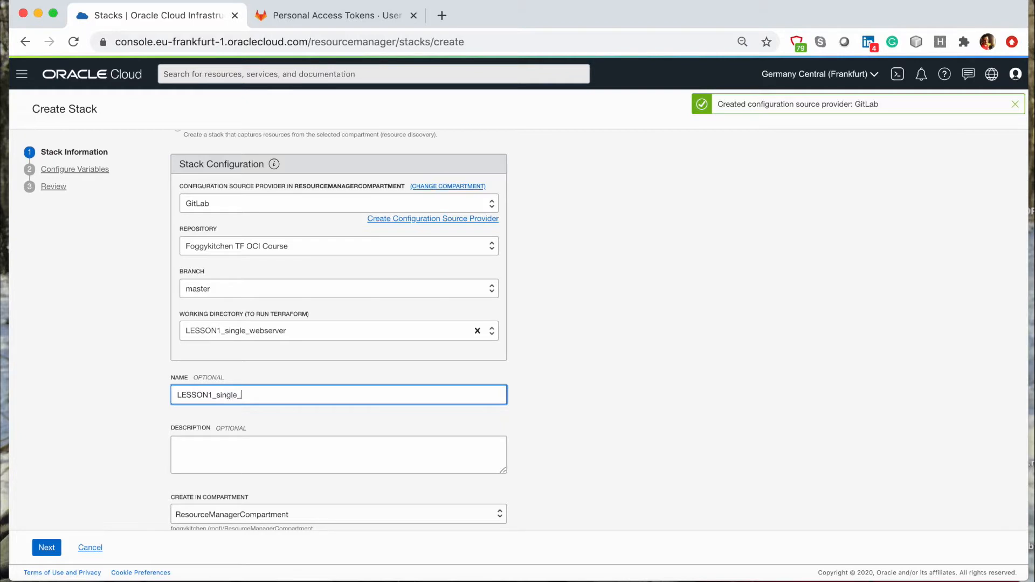
{"action": "type", "text": "webserver"}
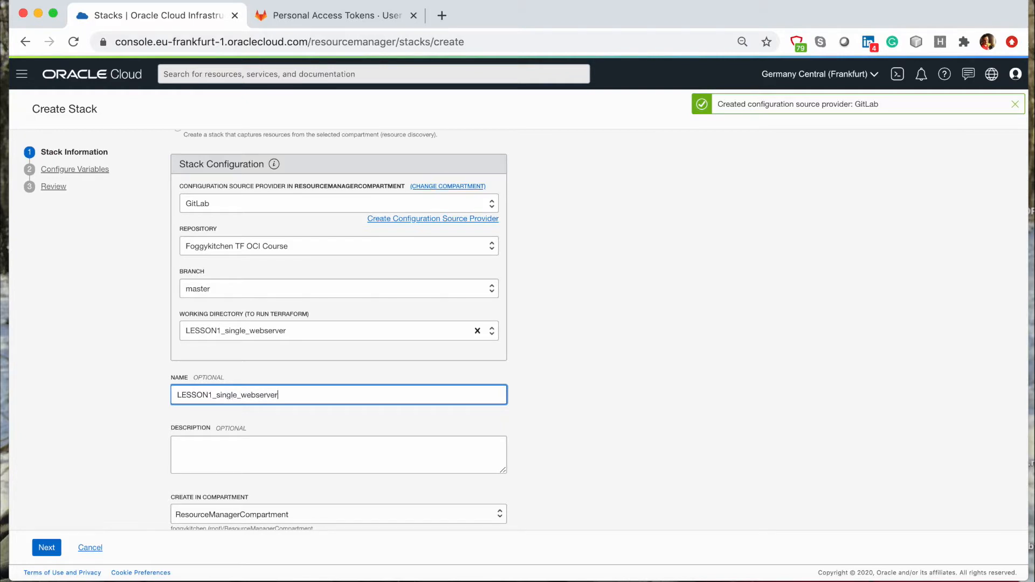
{"action": "type", "text": "_Stack"}
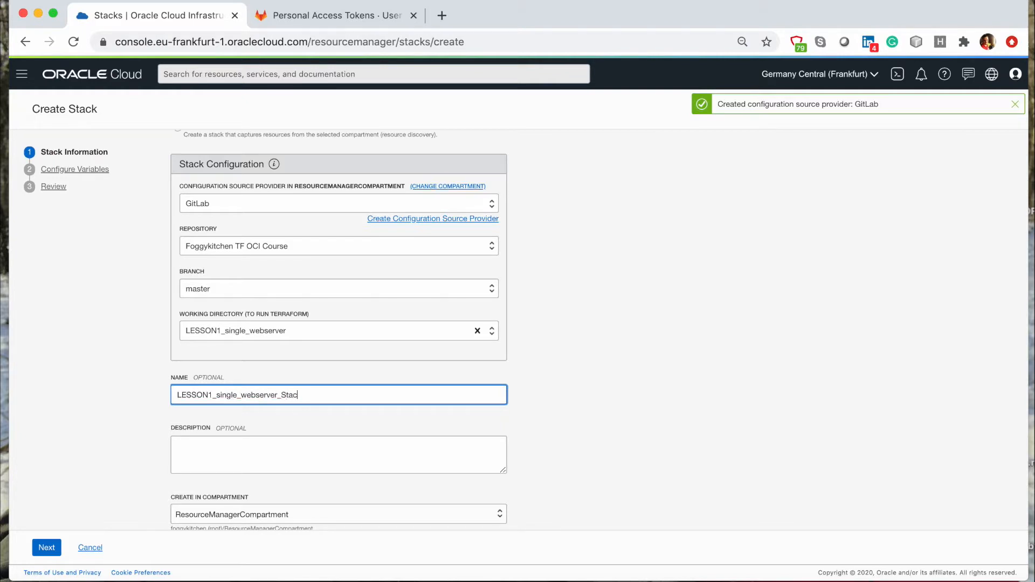
{"action": "scroll", "scroll_direction": "down", "scroll_amount": 3}
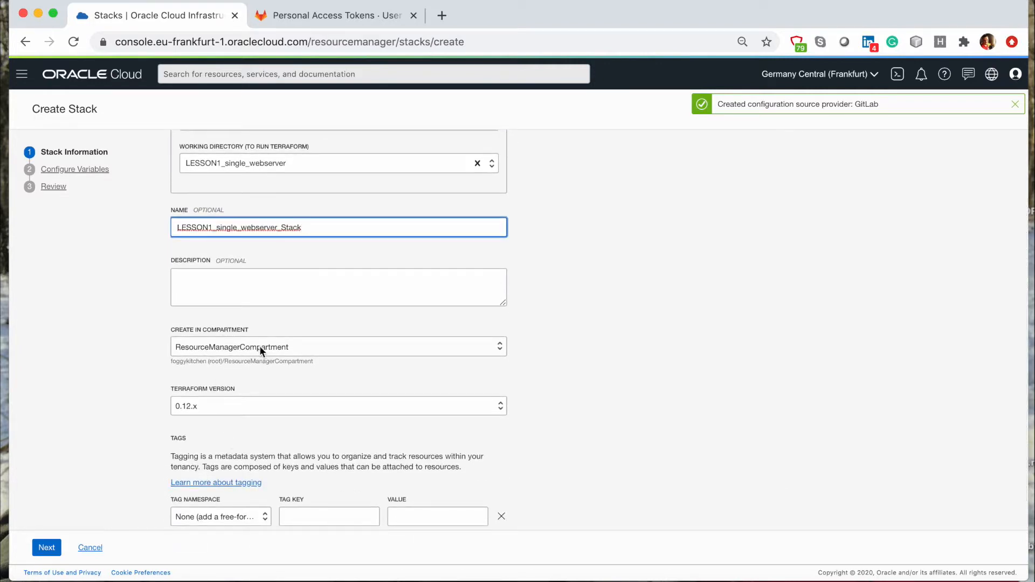
{"action": "mouse_move", "coordinate": [220, 420]}
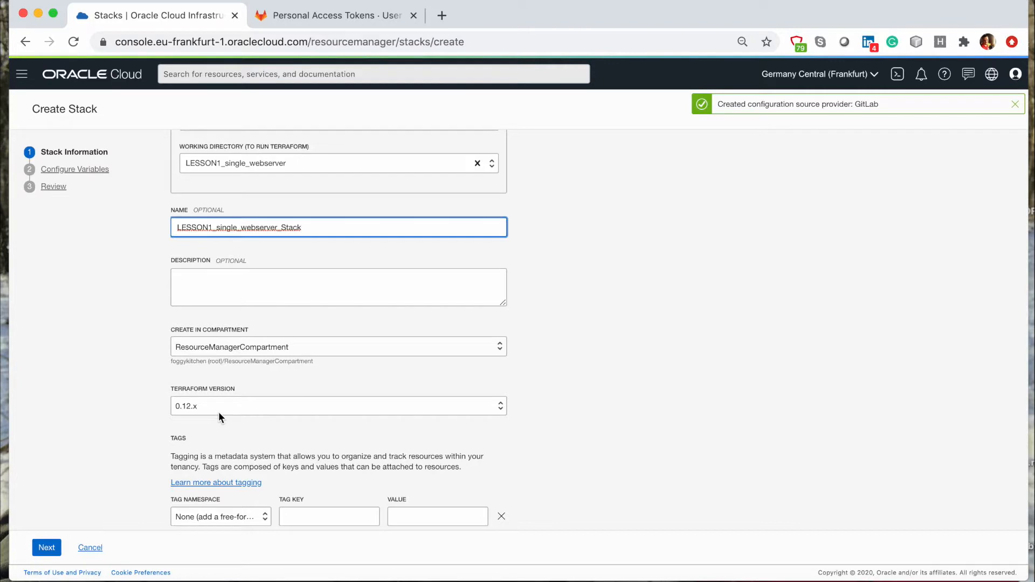
{"action": "mouse_move", "coordinate": [216, 411]}
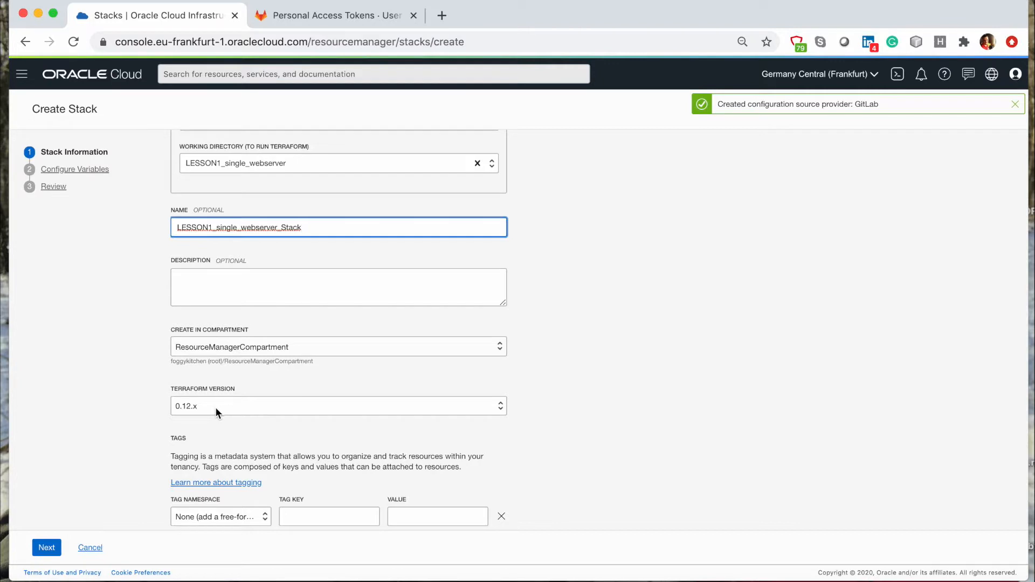
{"action": "mouse_move", "coordinate": [46, 552]}
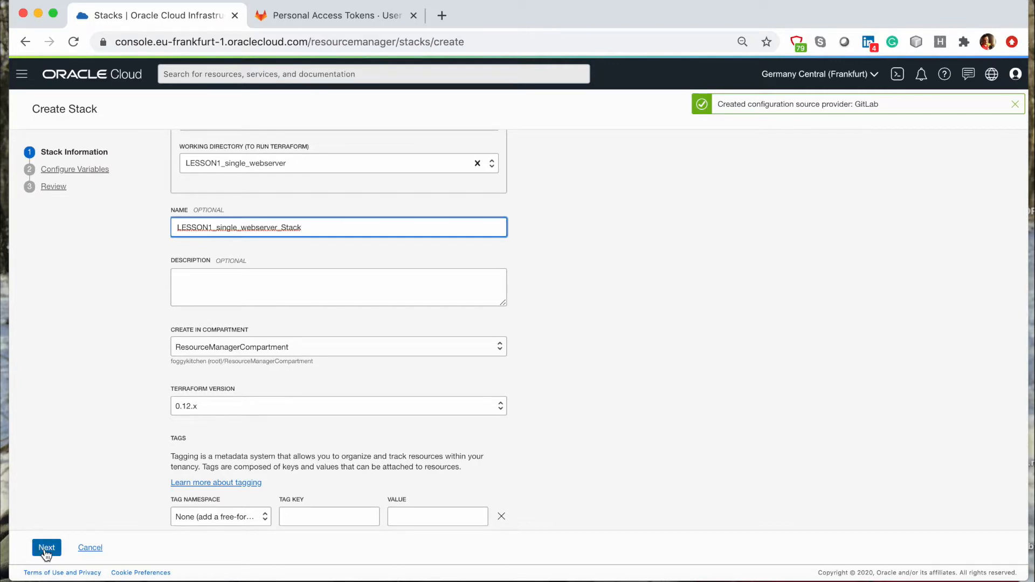
- Enter PRIVATE_KEY_OCI and PUBLIC_KEY_OCI variables, review, and create LESSON1_single_webserver_Stack
{"action": "left_click", "coordinate": [47, 547]}
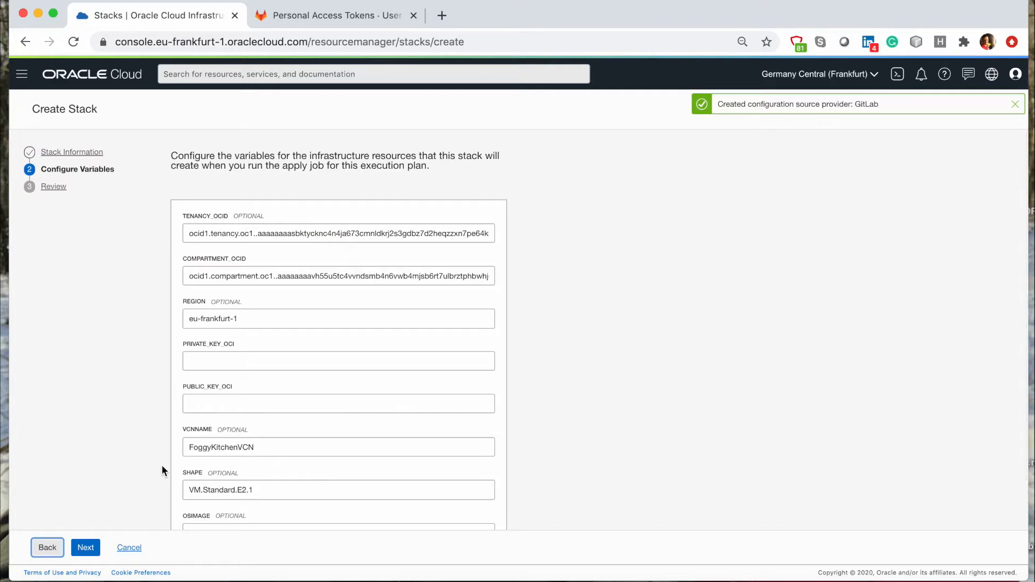
{"action": "mouse_move", "coordinate": [211, 463]}
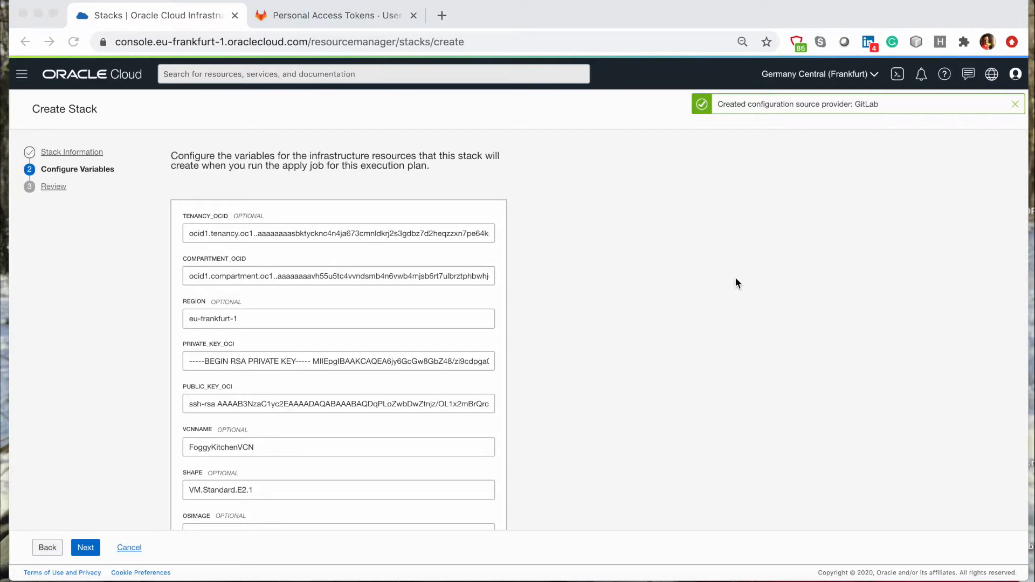
{"action": "mouse_move", "coordinate": [619, 296]}
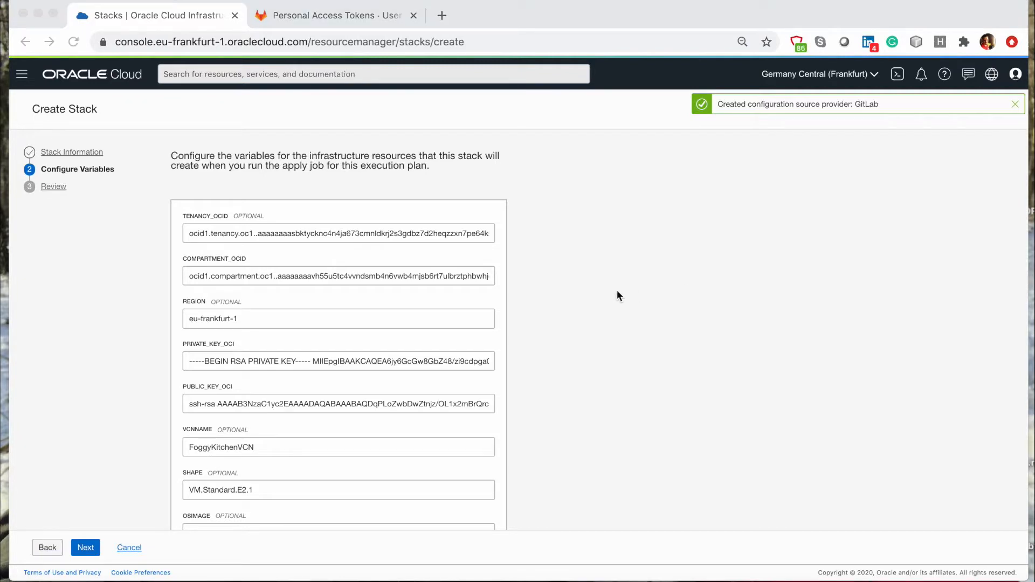
{"action": "scroll", "scroll_direction": "down", "scroll_amount": 3}
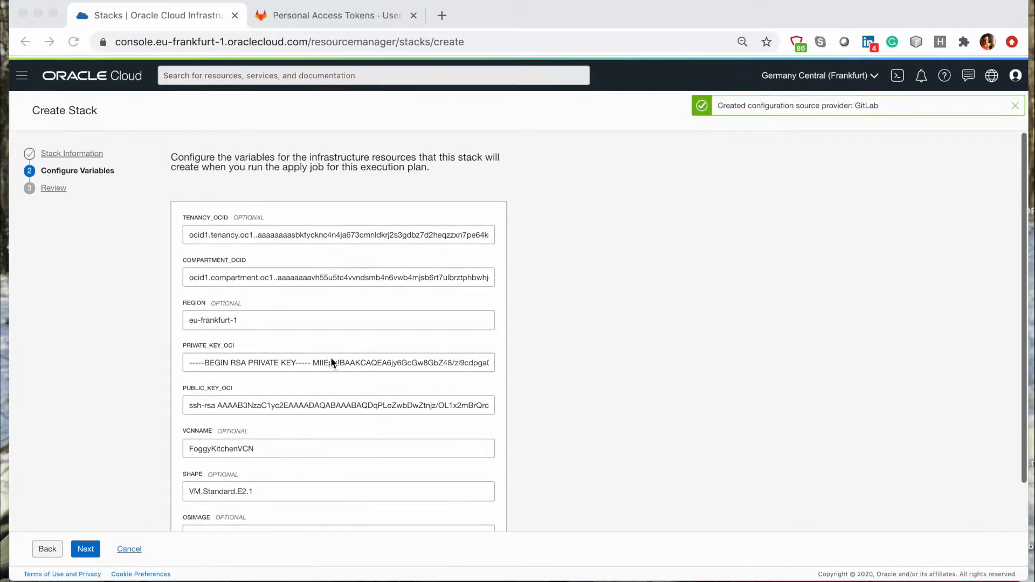
{"action": "scroll", "scroll_direction": "down", "scroll_amount": 3}
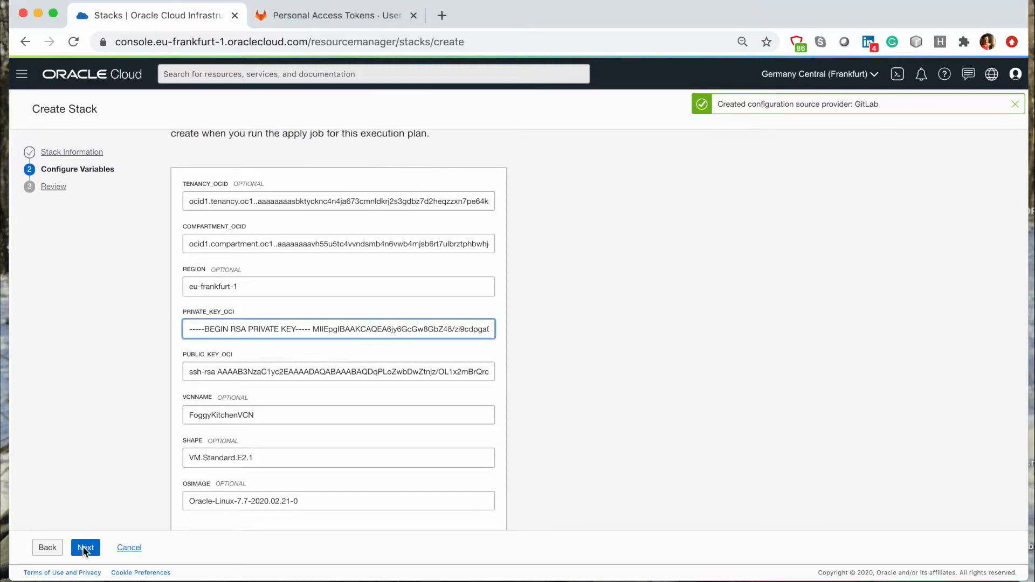
{"action": "left_click", "coordinate": [86, 547]}
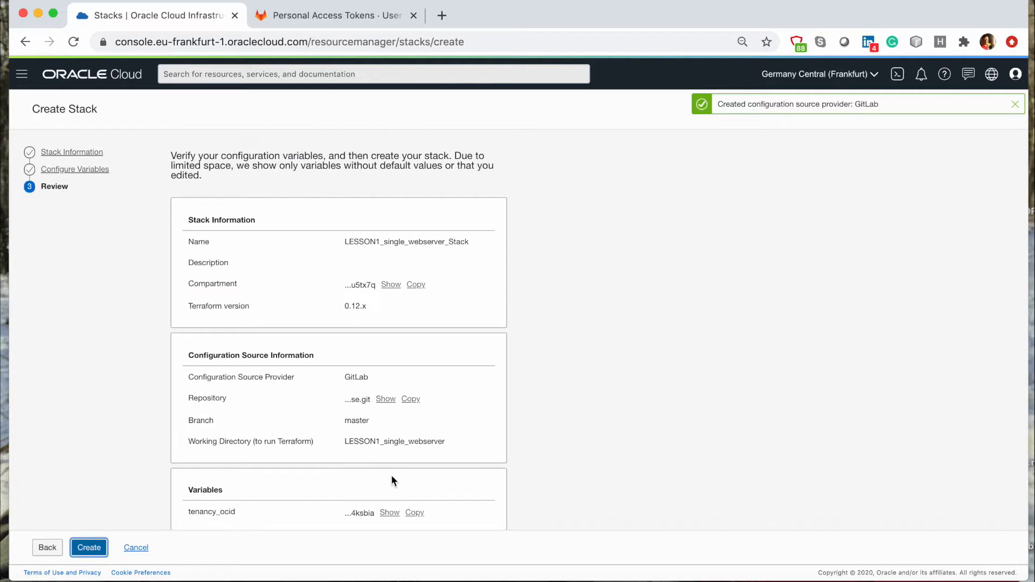
{"action": "scroll", "scroll_direction": "down", "scroll_amount": 3}
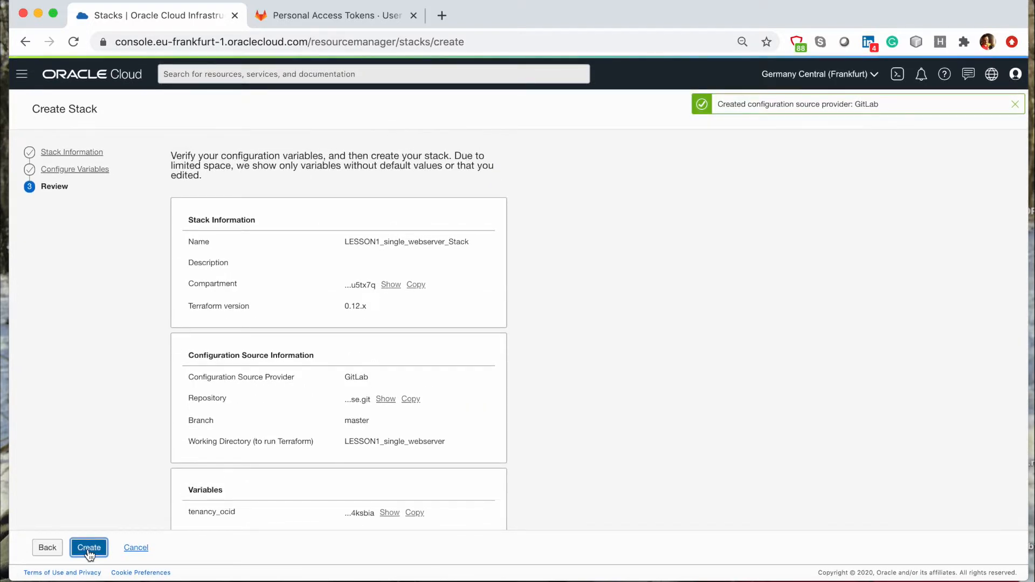
{"action": "left_click", "coordinate": [89, 548]}
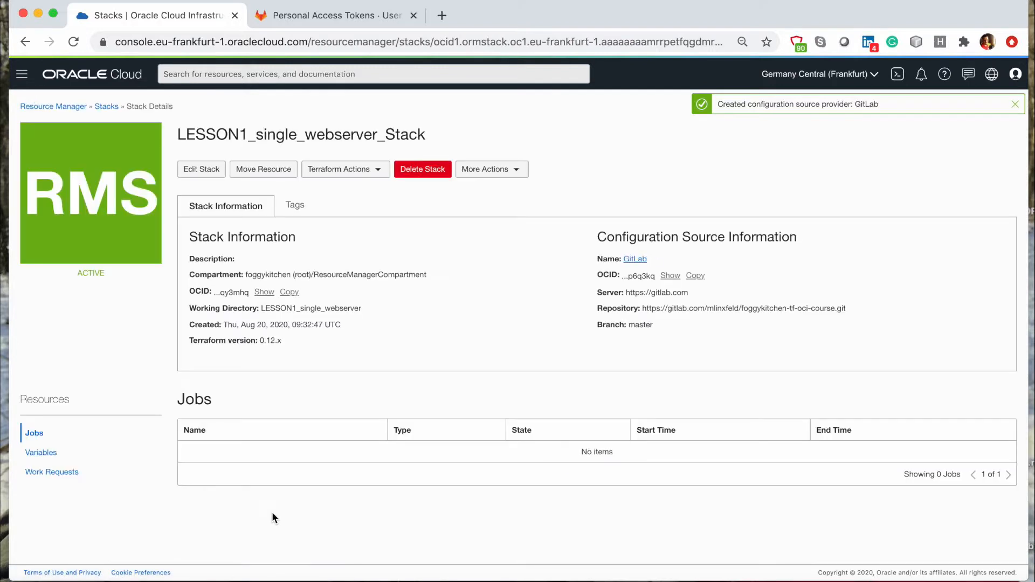
{"action": "mouse_move", "coordinate": [497, 341]}
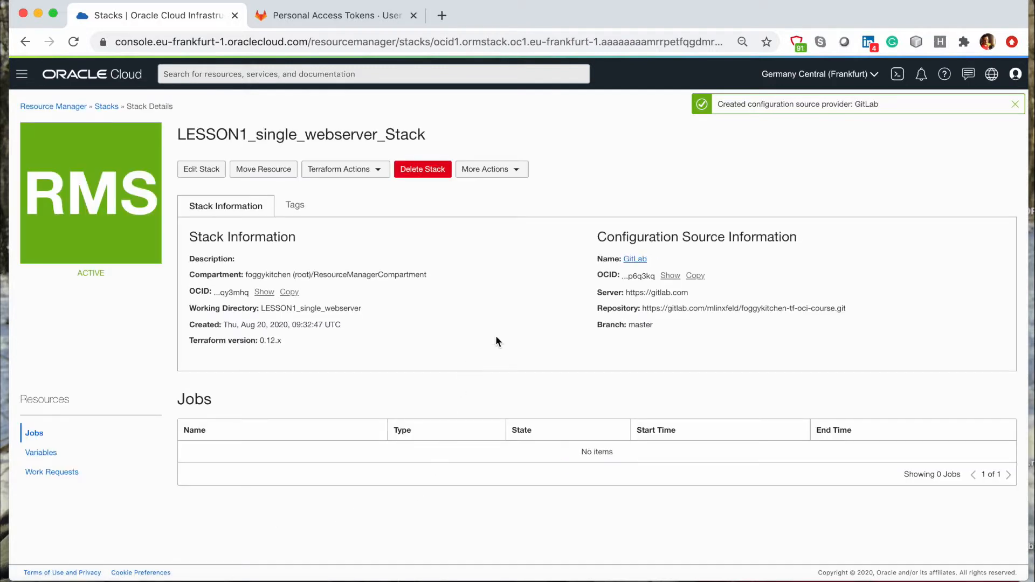
{"action": "mouse_move", "coordinate": [516, 306]}
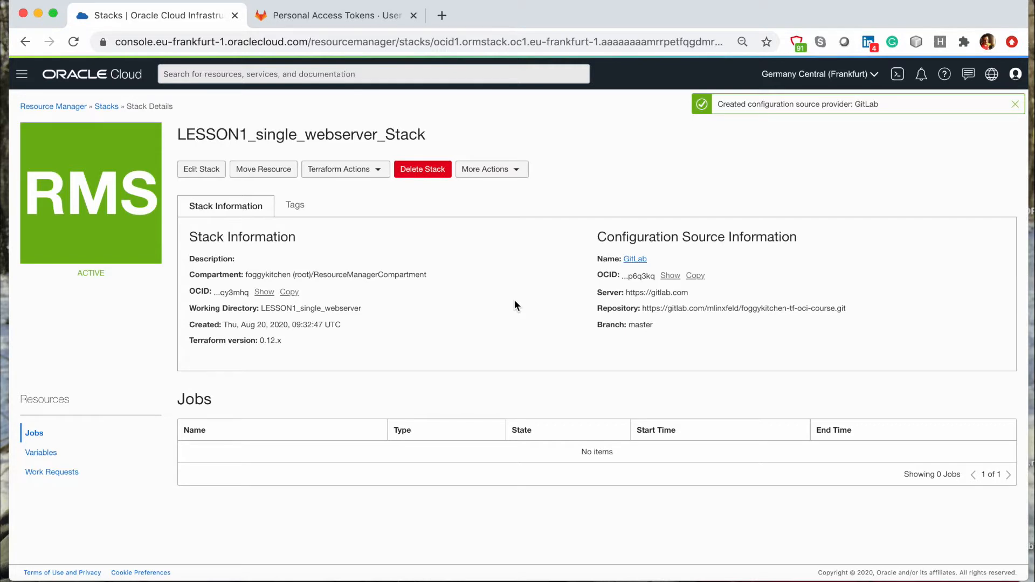
- Launch a Terraform Plan job with the default job name
{"action": "left_click", "coordinate": [345, 168]}
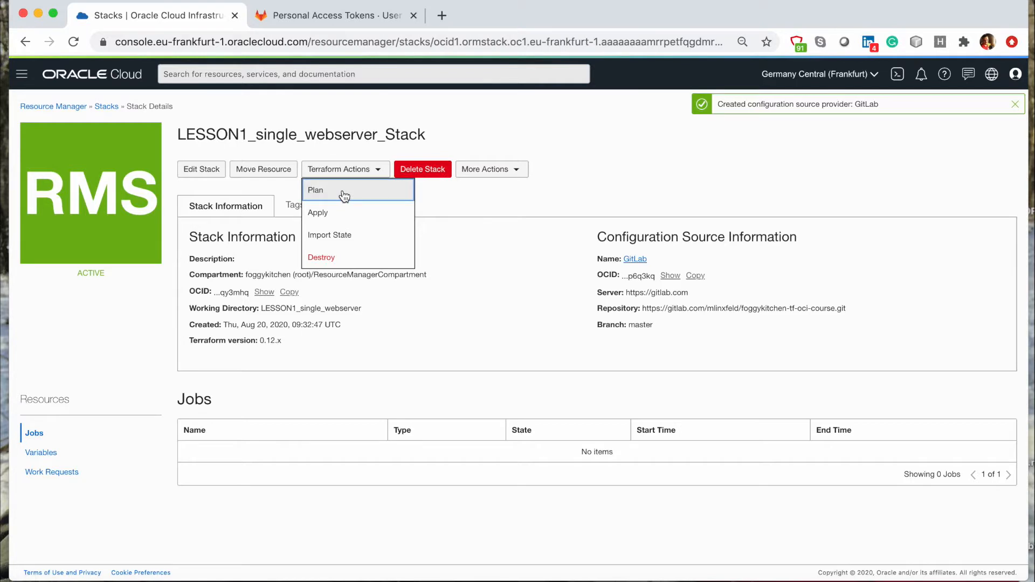
{"action": "left_click", "coordinate": [315, 190]}
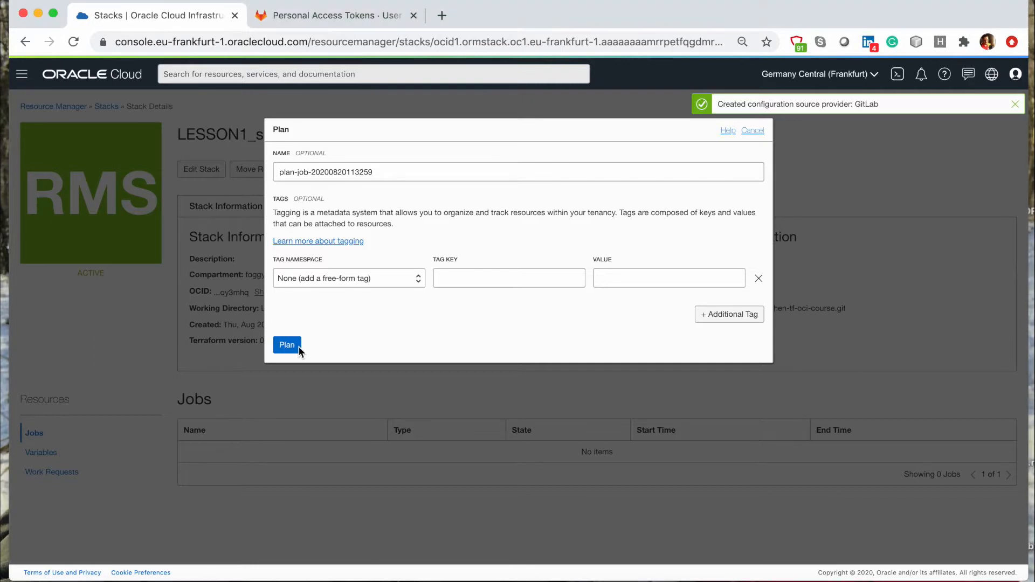
{"action": "left_click", "coordinate": [286, 345]}
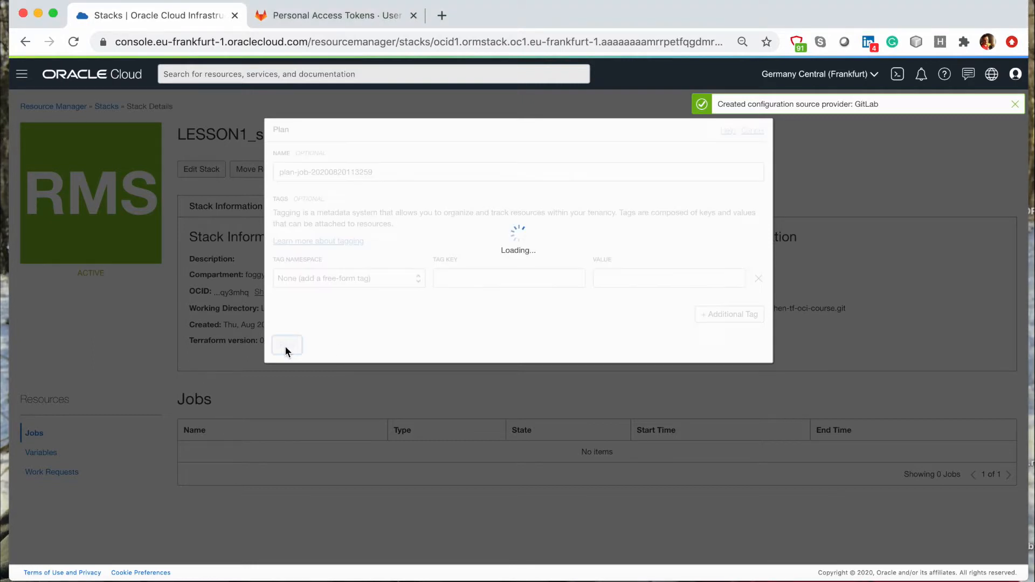
{"action": "left_click", "coordinate": [287, 344]}
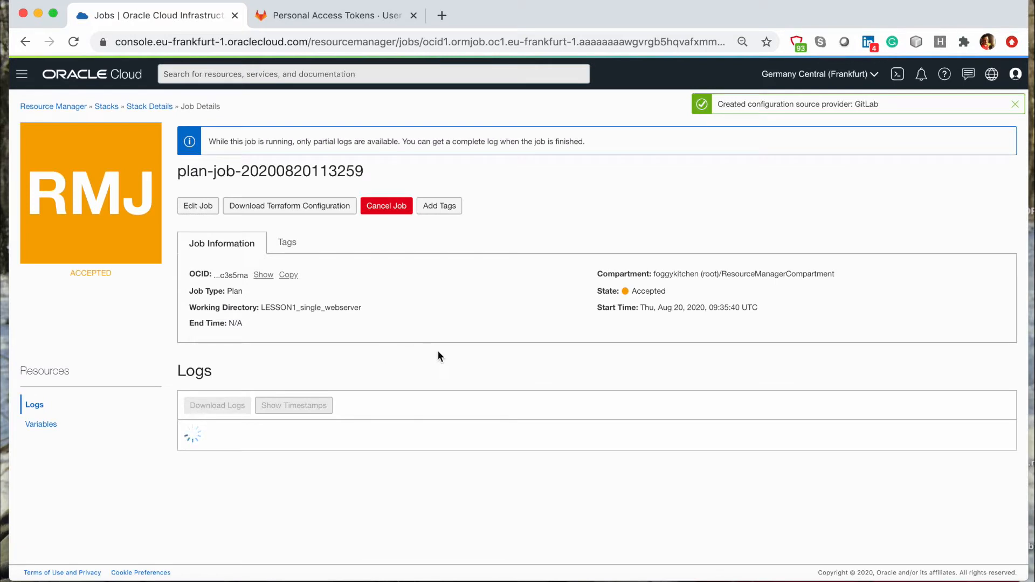
{"action": "mouse_move", "coordinate": [377, 333]}
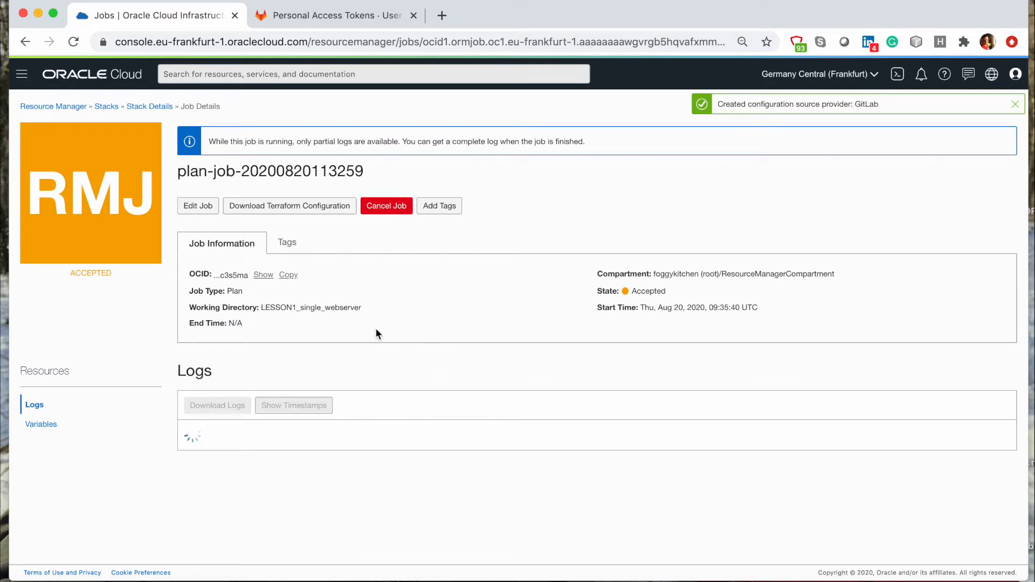
{"action": "mouse_move", "coordinate": [121, 338]}
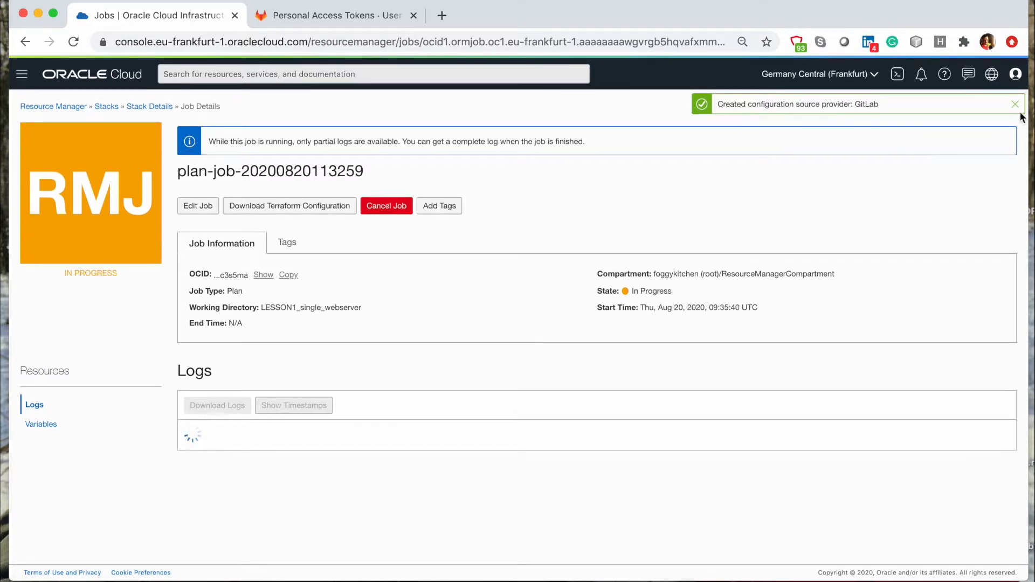
{"action": "mouse_move", "coordinate": [1015, 104]}
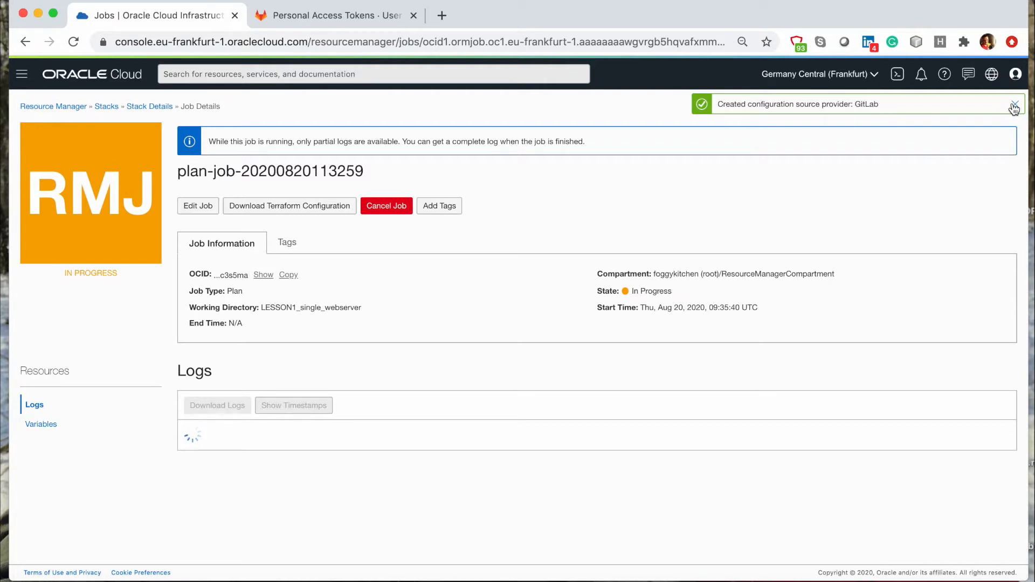
- Dismiss the configuration source provider notice and highlight the start of the plan job's Commit Id
{"action": "left_click", "coordinate": [1013, 106]}
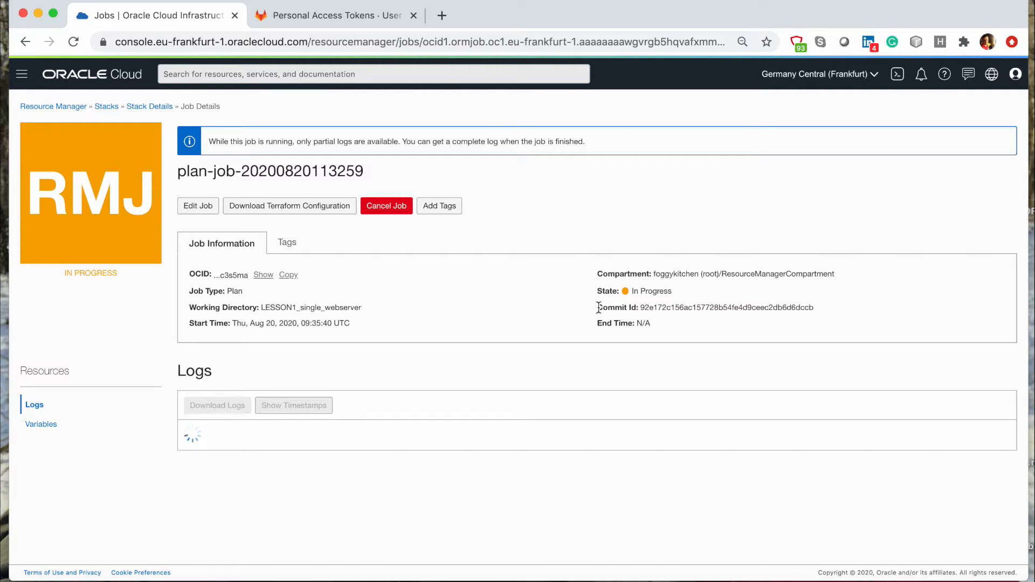
{"action": "left_click_drag", "start_coordinate": [598, 307], "coordinate": [815, 307]}
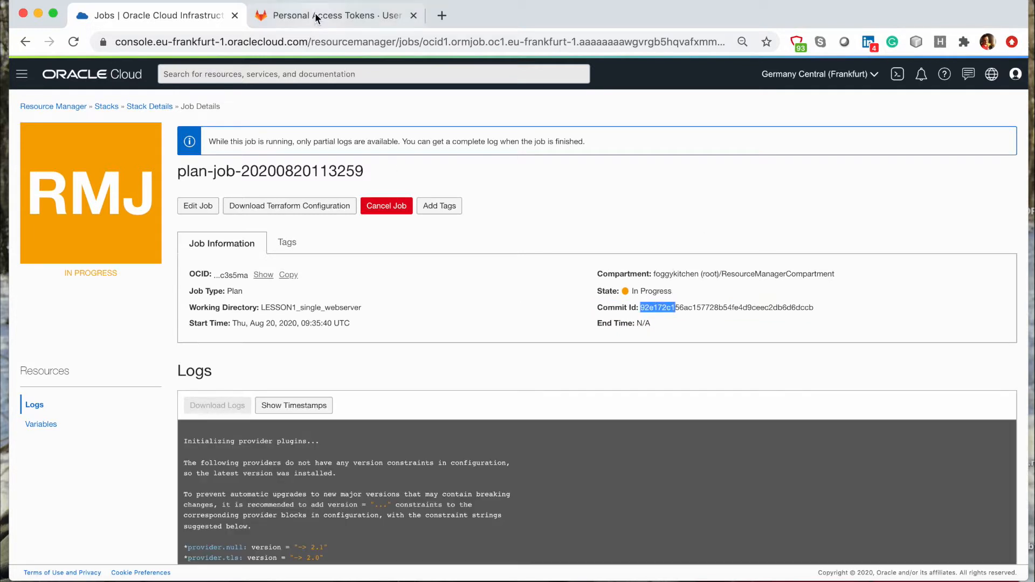
{"action": "mouse_move", "coordinate": [317, 18]}
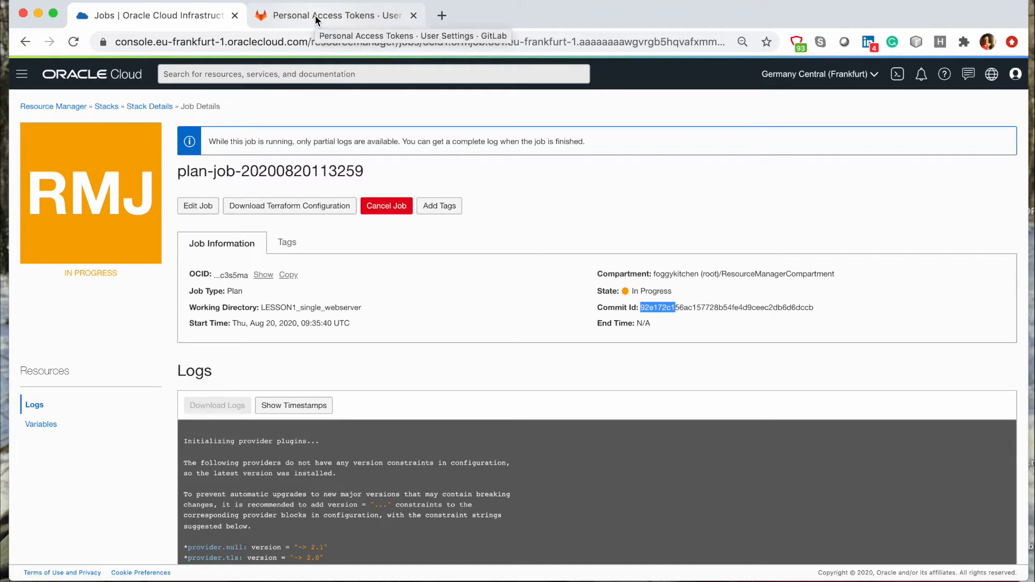
{"action": "mouse_move", "coordinate": [628, 270]}
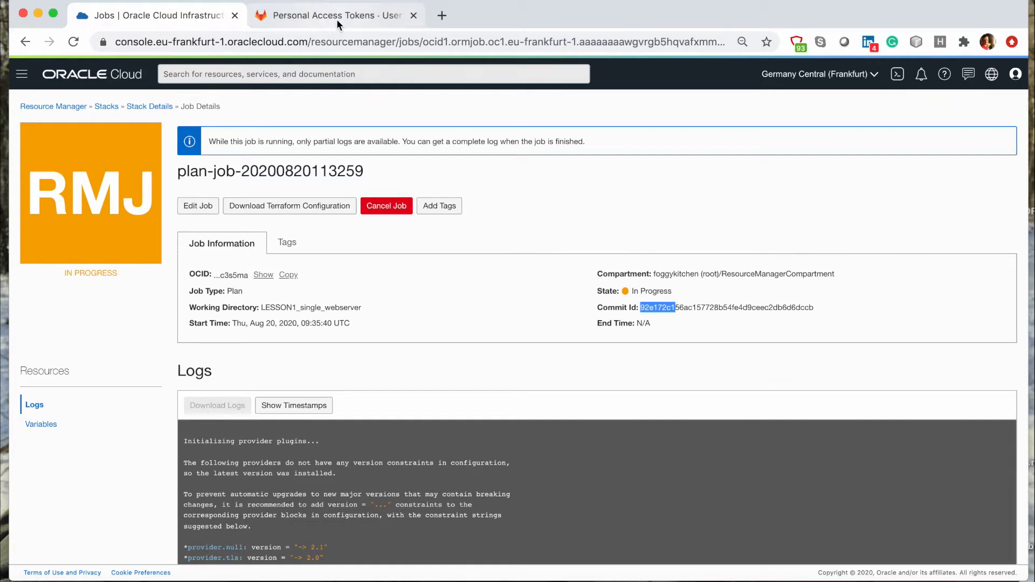
{"action": "left_click", "coordinate": [338, 15]}
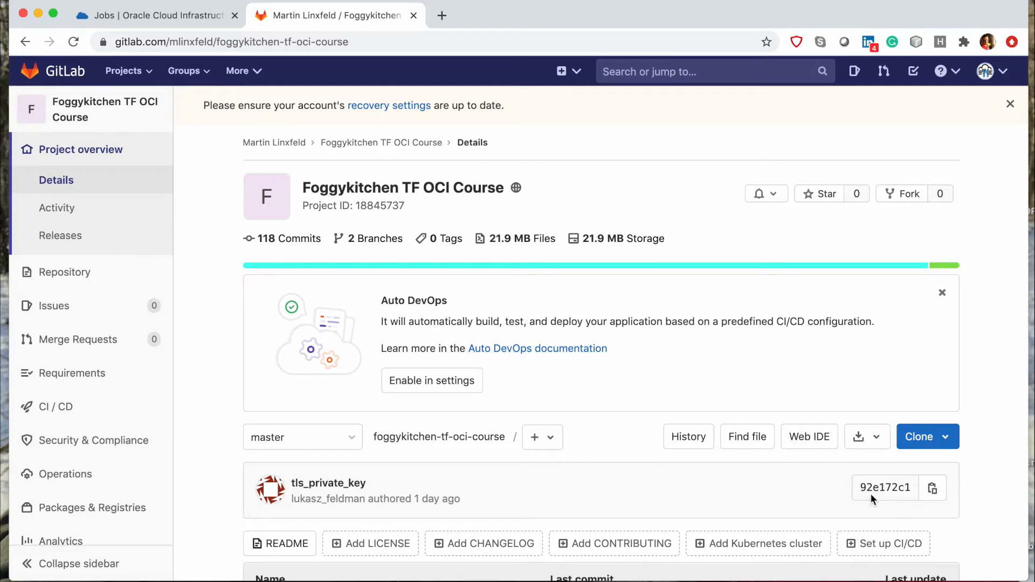
{"action": "mouse_move", "coordinate": [189, 4]}
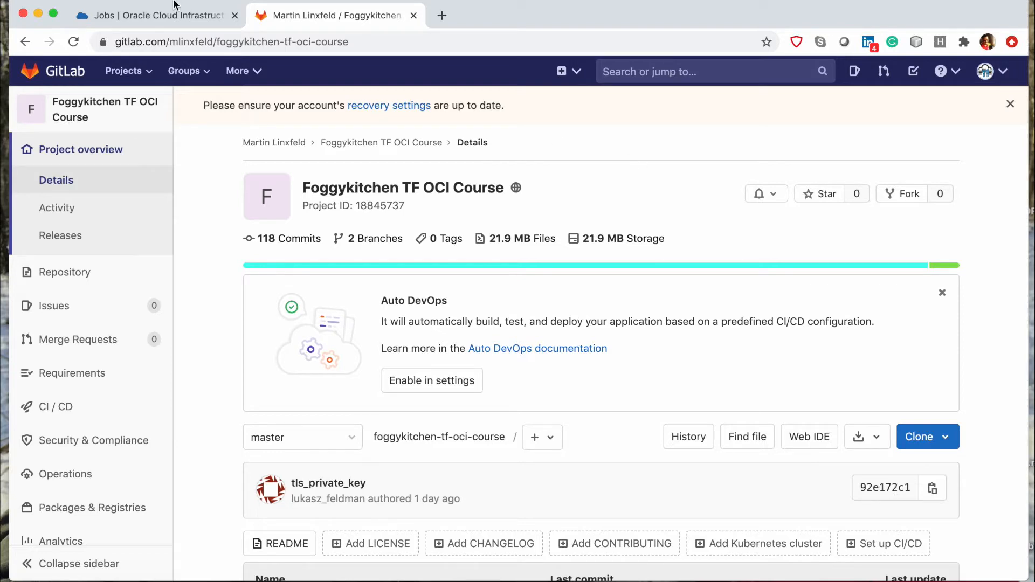
{"action": "left_click", "coordinate": [151, 15]}
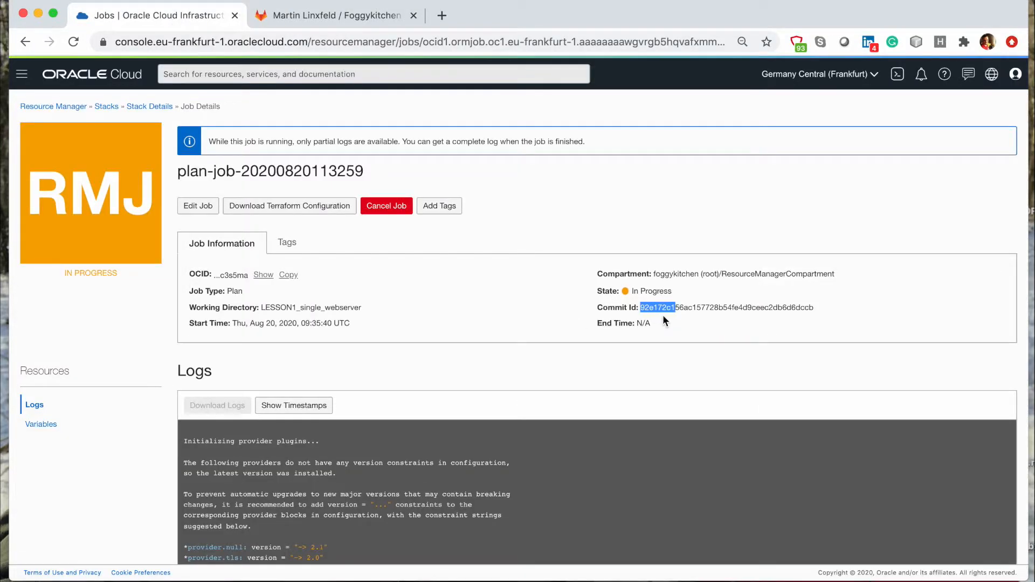
- Scroll the failed plan job's logs to the 'Error: Invalid index' on OSImageLocal.images
{"action": "scroll", "scroll_direction": "down", "scroll_amount": 3}
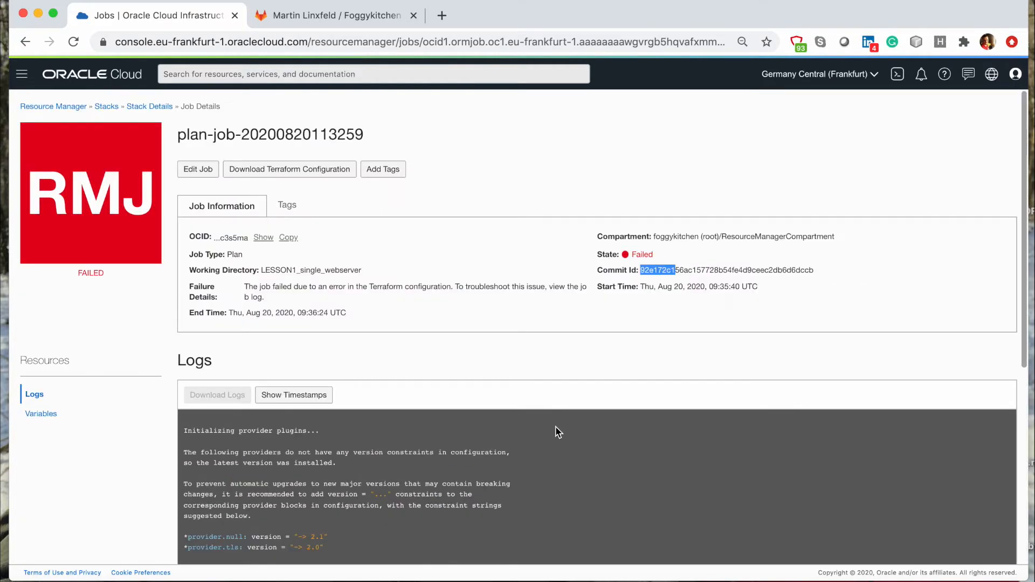
{"action": "scroll", "scroll_direction": "down", "scroll_amount": 3}
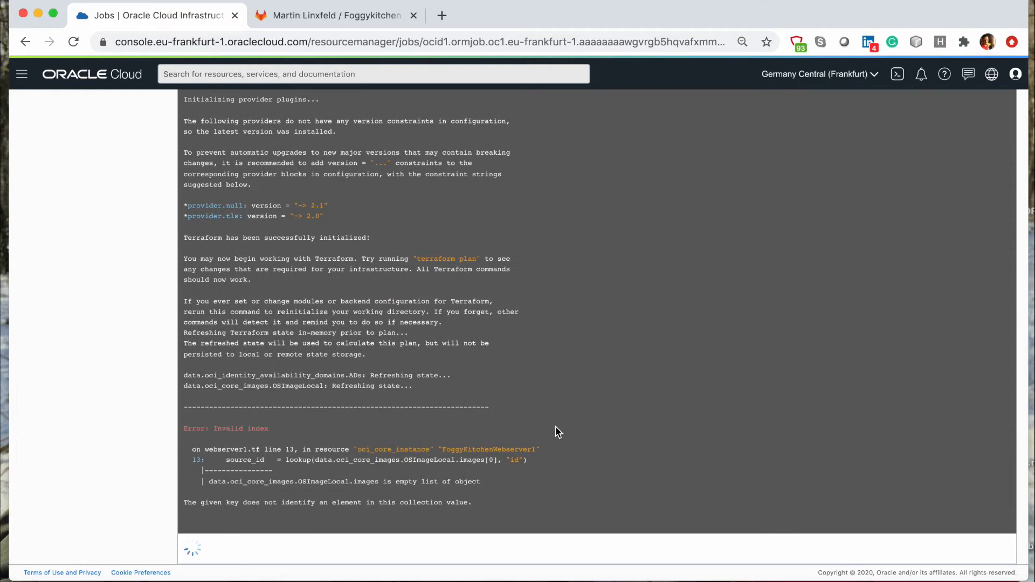
{"action": "mouse_move", "coordinate": [436, 481]}
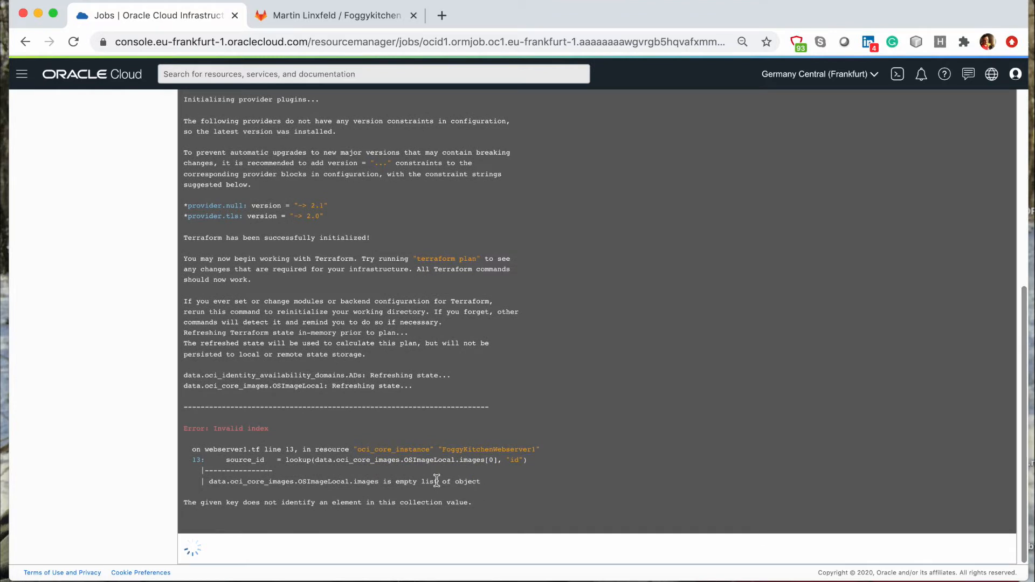
{"action": "mouse_move", "coordinate": [382, 485]}
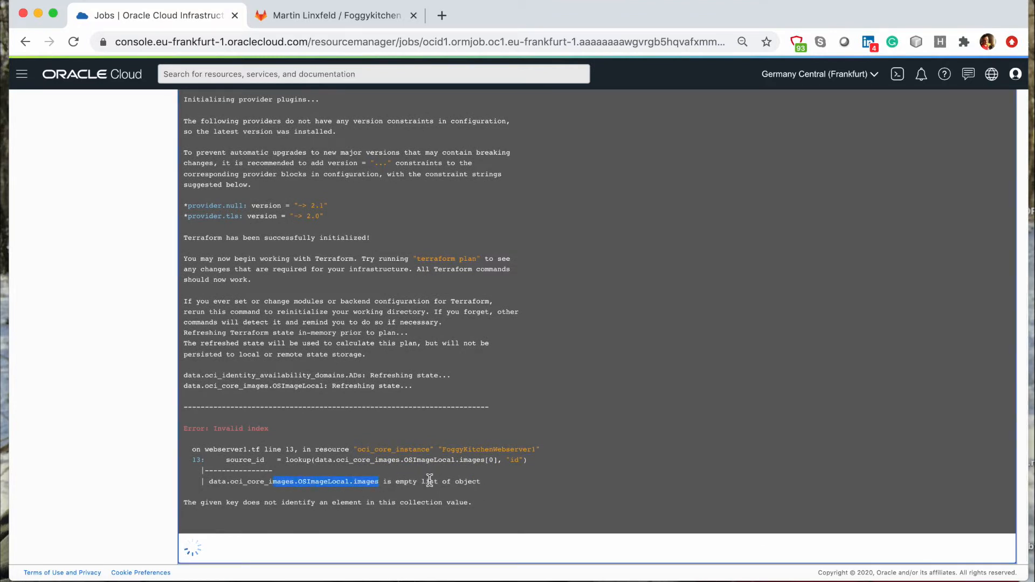
{"action": "mouse_move", "coordinate": [492, 489]}
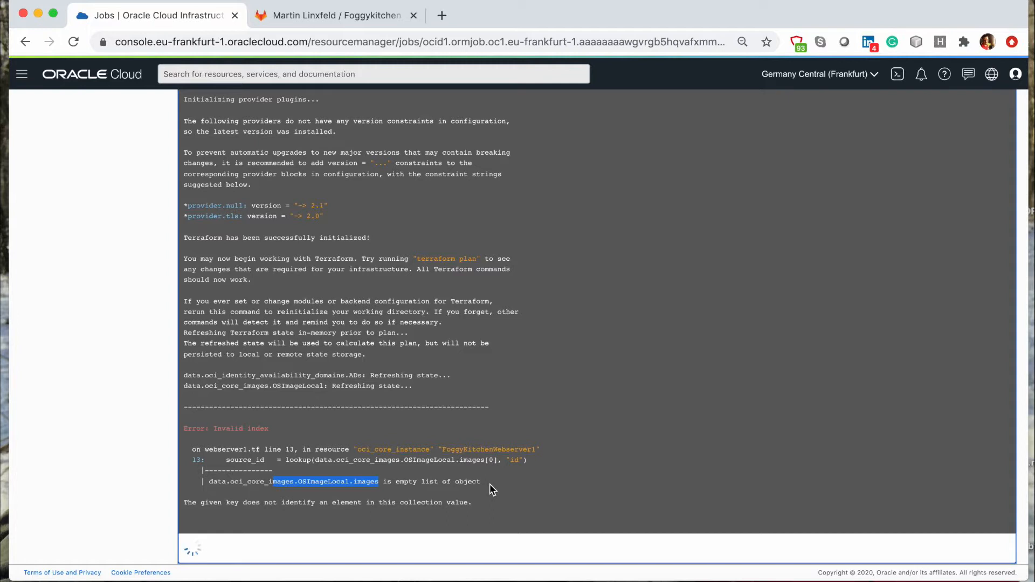
{"action": "mouse_move", "coordinate": [583, 449]}
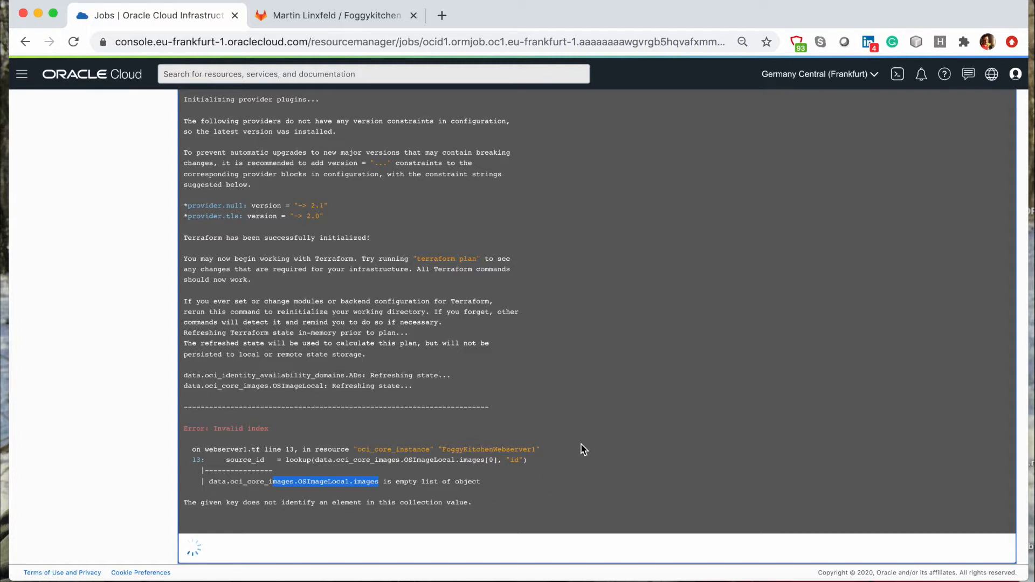
{"action": "mouse_move", "coordinate": [613, 421]}
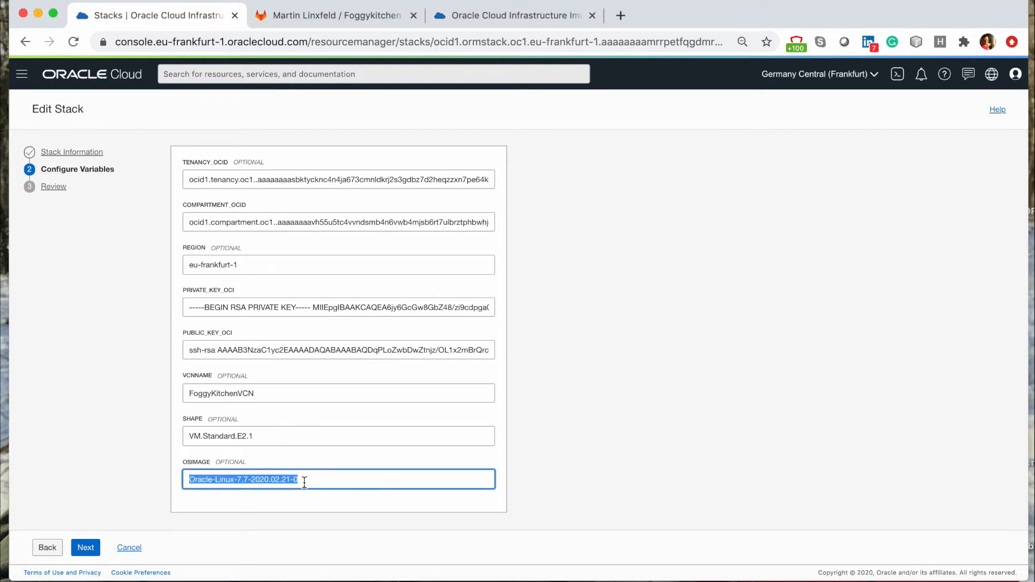
{"action": "mouse_move", "coordinate": [311, 479]}
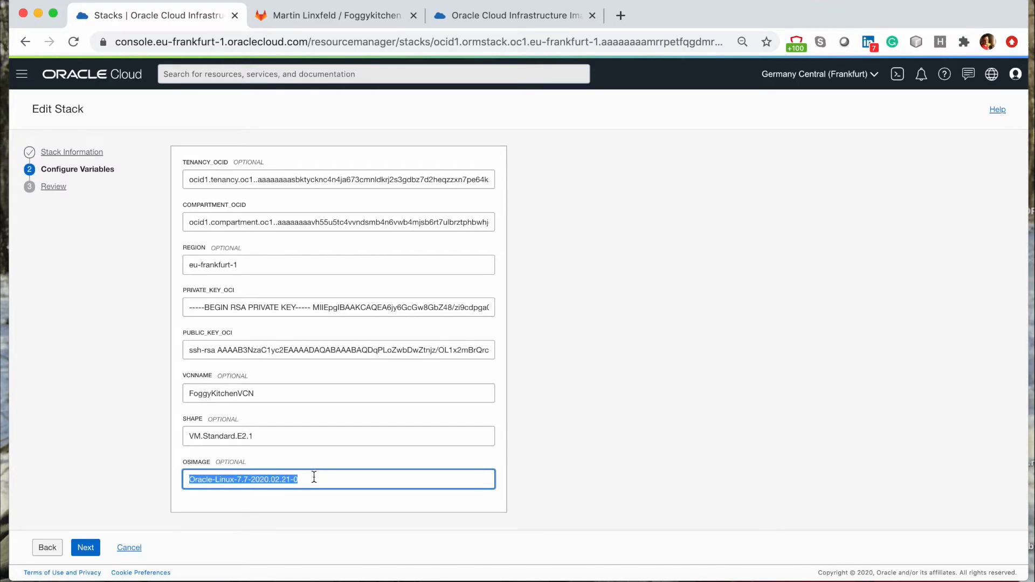
- Replace the stack's OSIMAGE value with Oracle-Linux-7.8-2020.07.28-0 and save the changes
{"action": "left_click", "coordinate": [323, 480]}
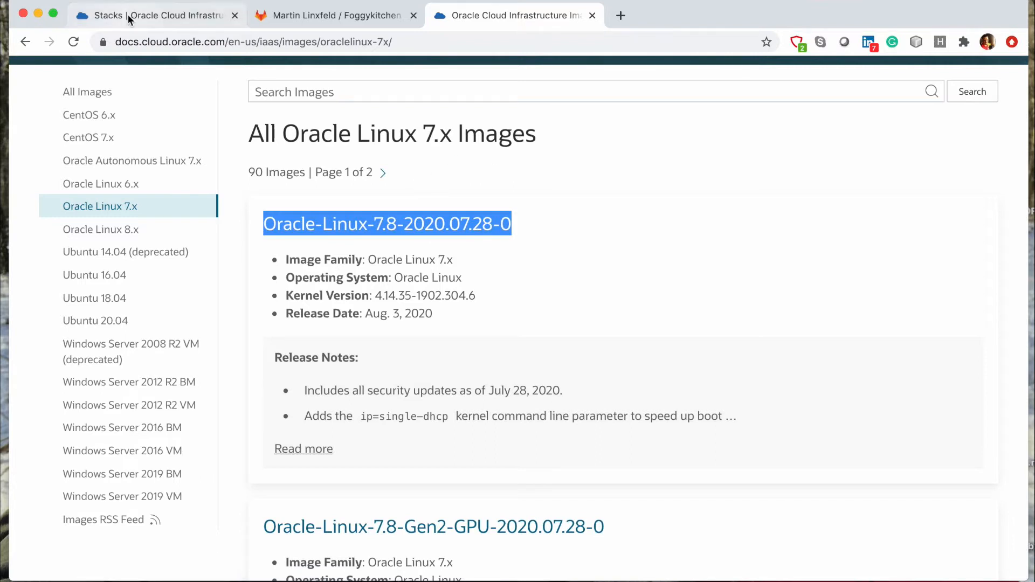
{"action": "left_click", "coordinate": [132, 15]}
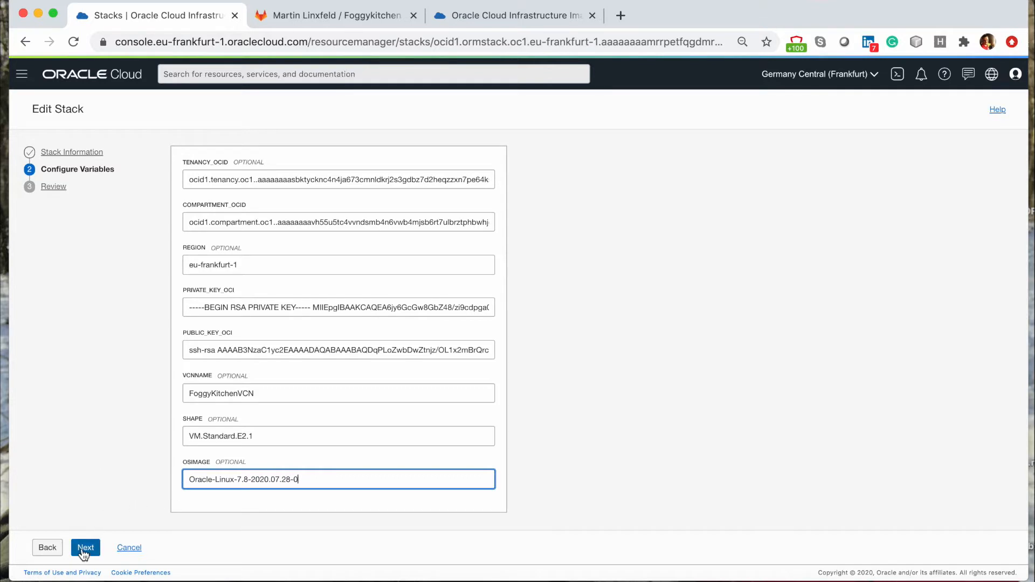
{"action": "left_click", "coordinate": [84, 548]}
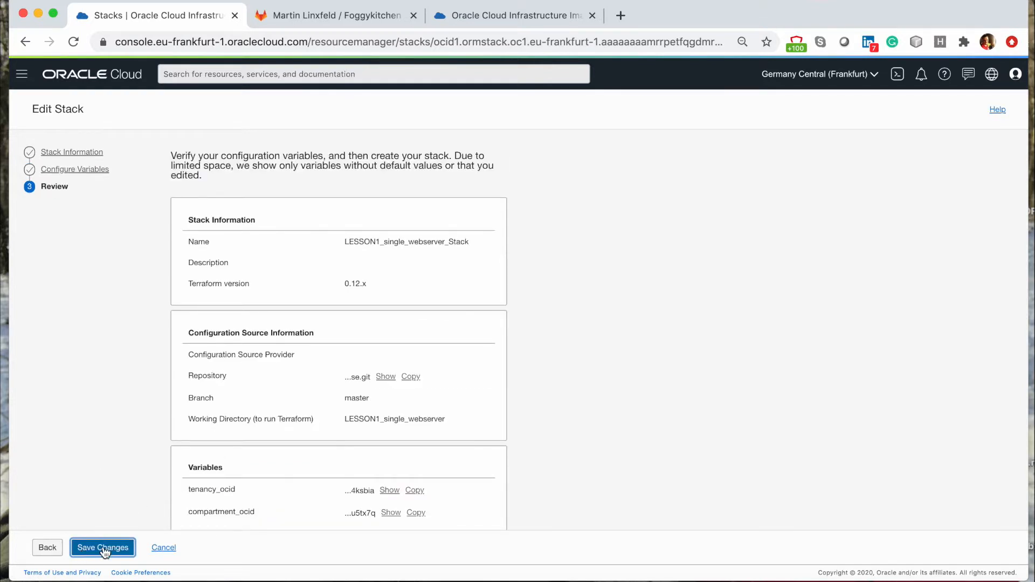
{"action": "left_click", "coordinate": [117, 547]}
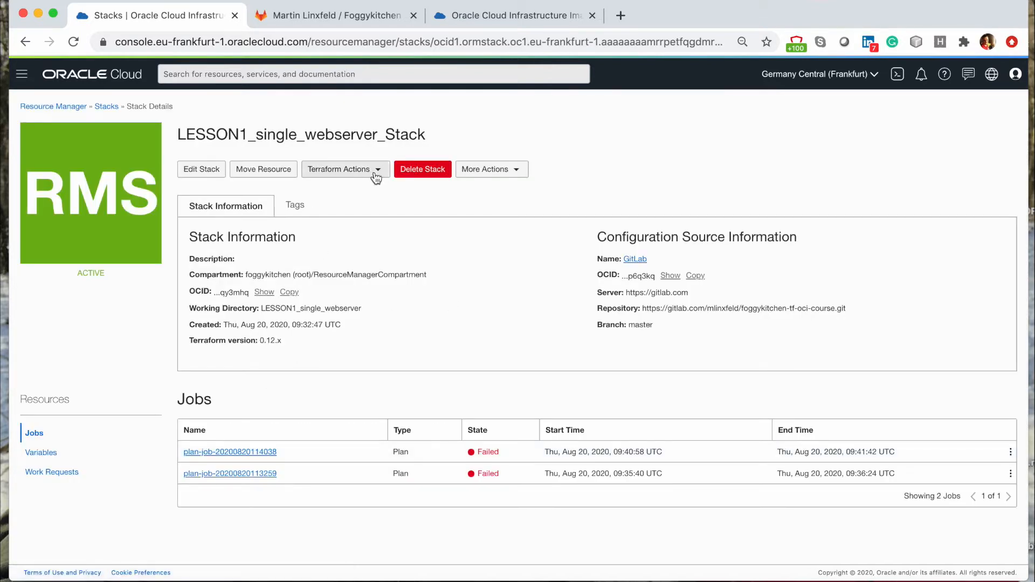
- Run Terraform Actions > Plan on LESSON1_single_webserver_Stack and confirm the dialog
{"action": "left_click", "coordinate": [345, 169]}
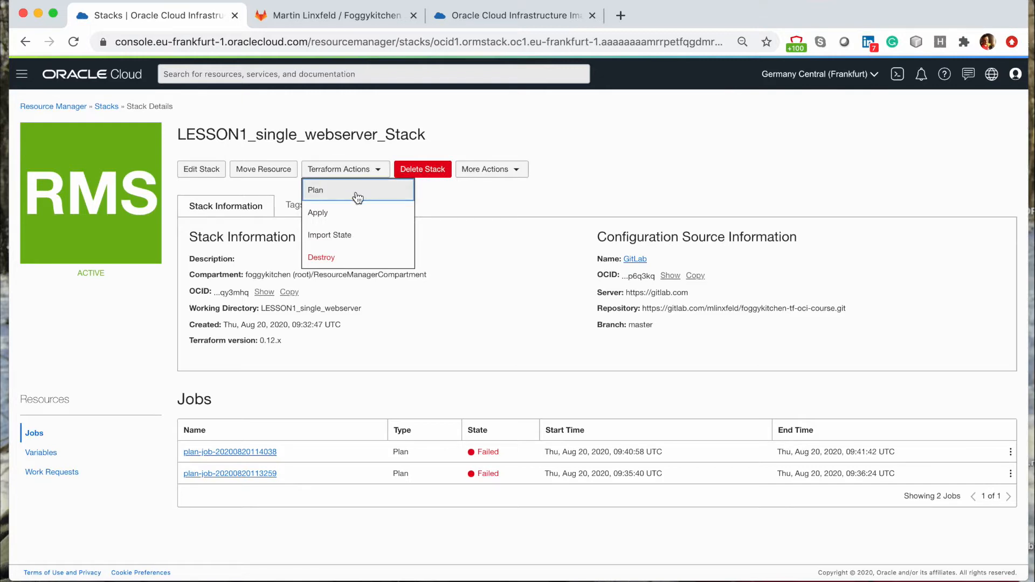
{"action": "left_click", "coordinate": [314, 190]}
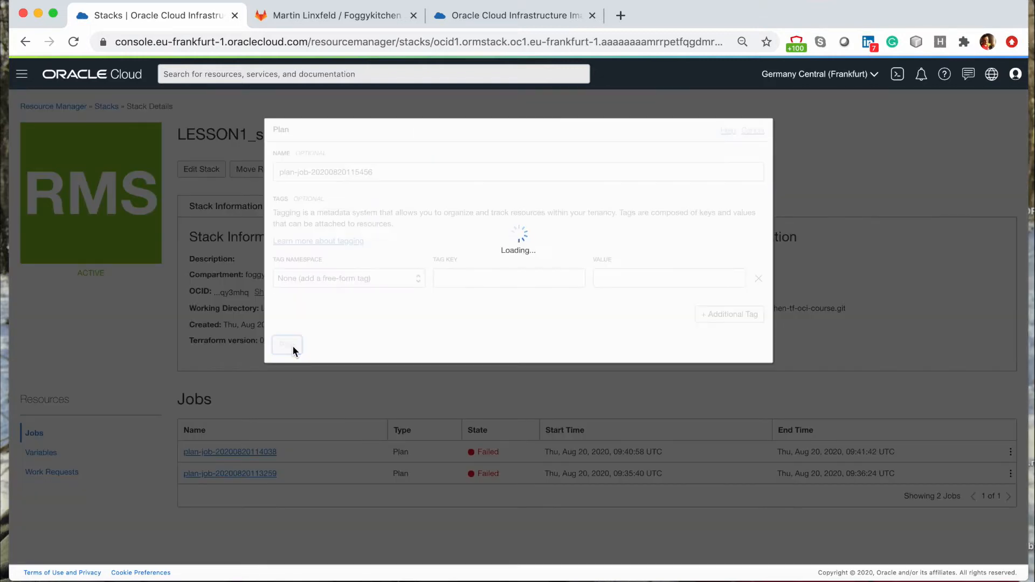
{"action": "left_click", "coordinate": [286, 345]}
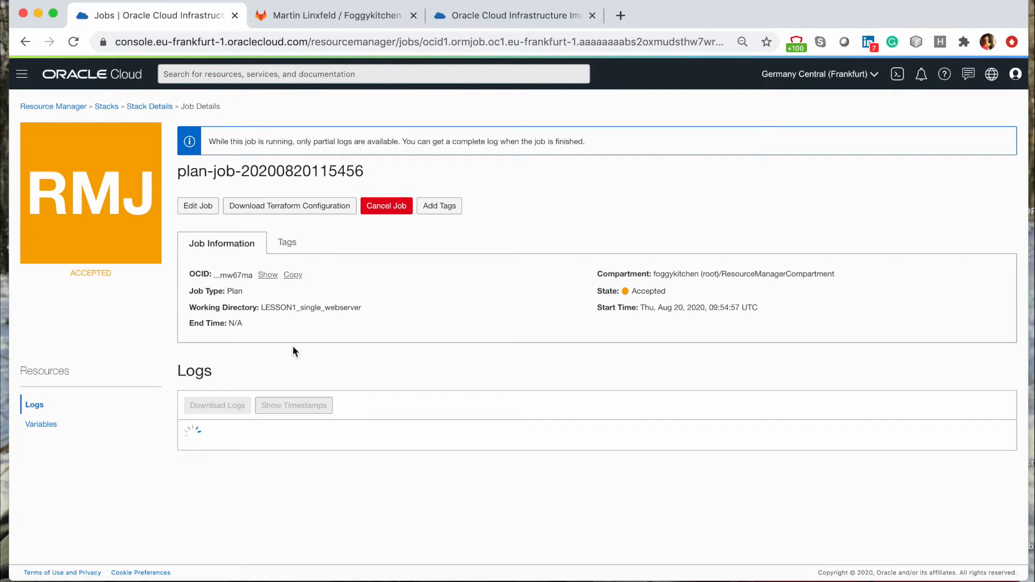
{"action": "mouse_move", "coordinate": [440, 325]}
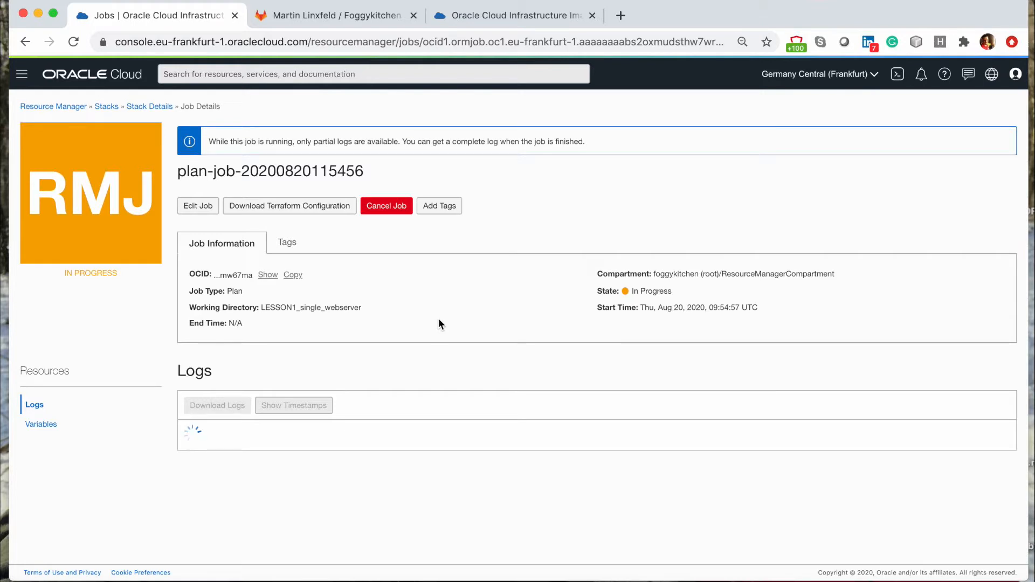
{"action": "mouse_move", "coordinate": [451, 366]}
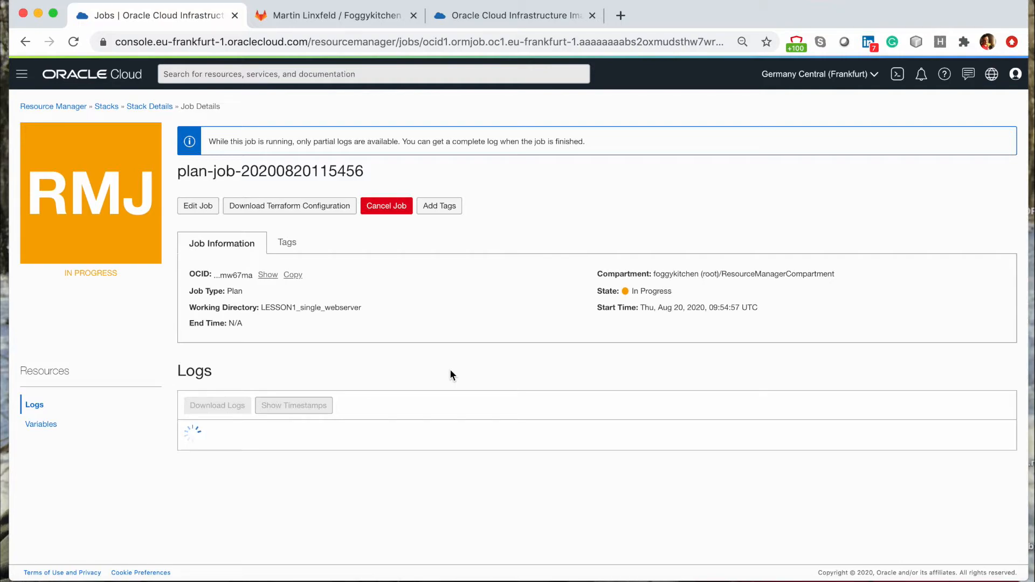
- Scroll through the job page's Terraform log output
{"action": "scroll", "scroll_direction": "down", "scroll_amount": 3}
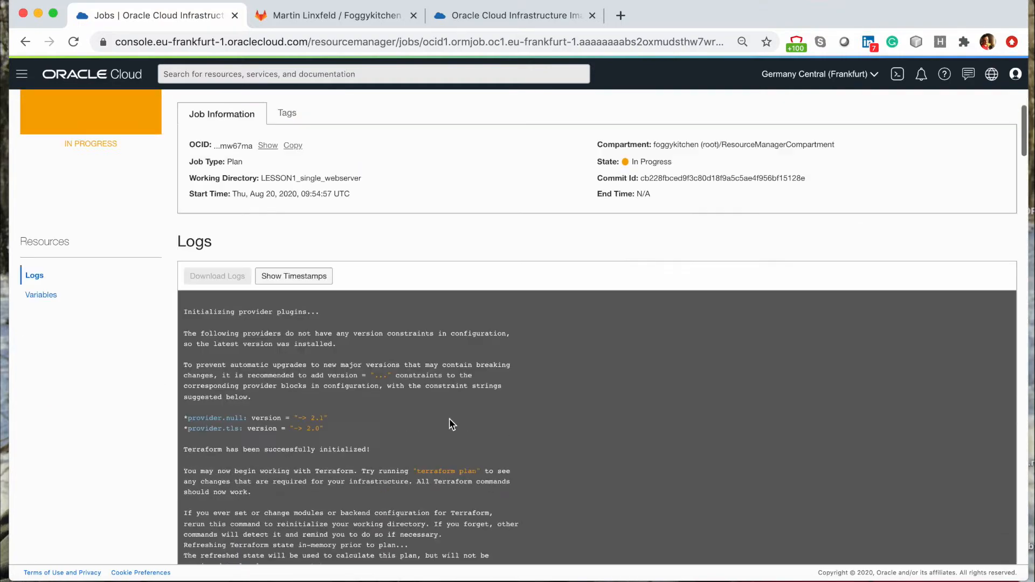
{"action": "scroll", "scroll_direction": "down", "scroll_amount": 3}
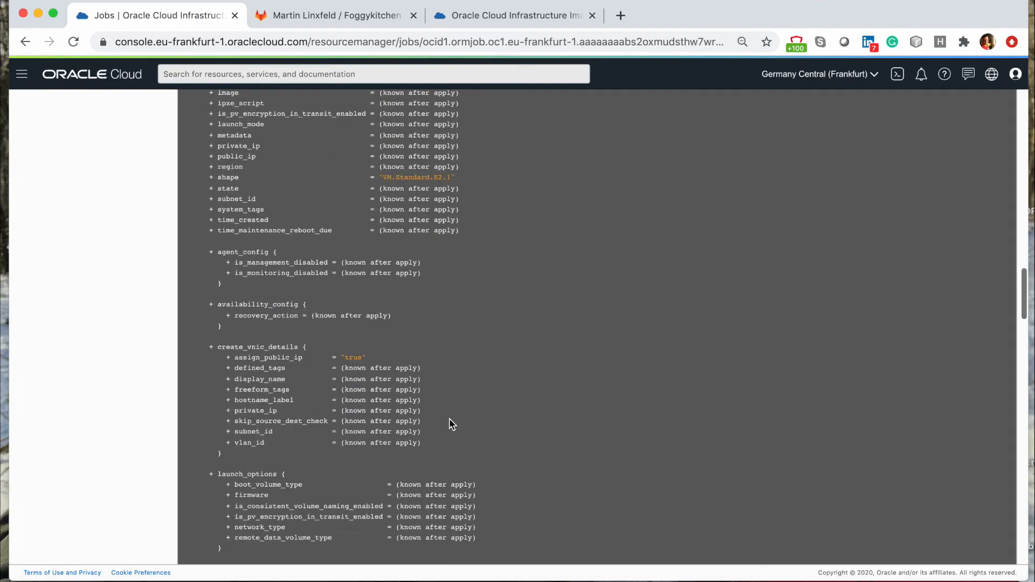
{"action": "scroll", "scroll_direction": "down", "scroll_amount": 3}
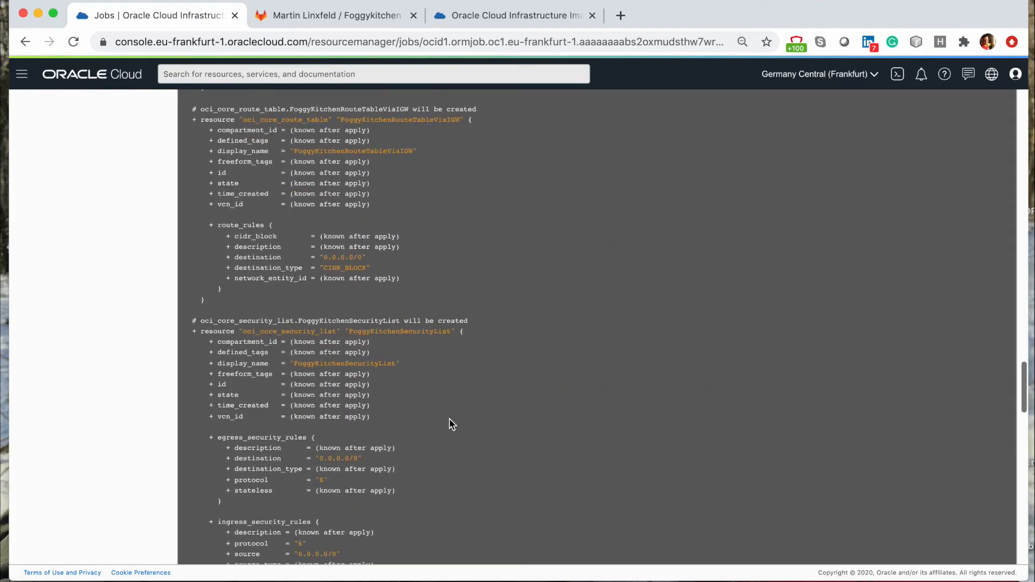
{"action": "scroll", "scroll_direction": "down", "scroll_amount": 3}
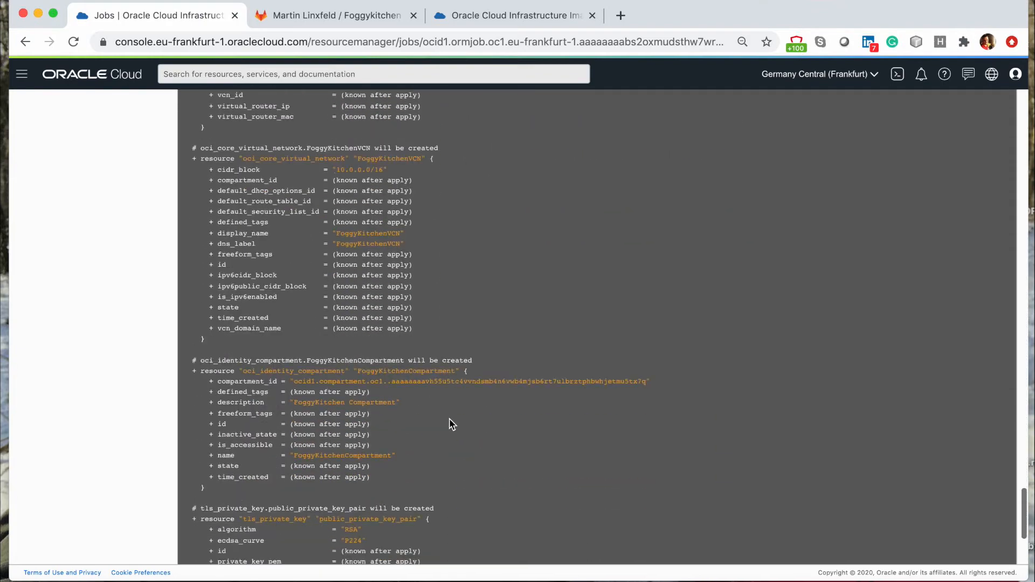
{"action": "scroll", "scroll_direction": "down", "scroll_amount": 3}
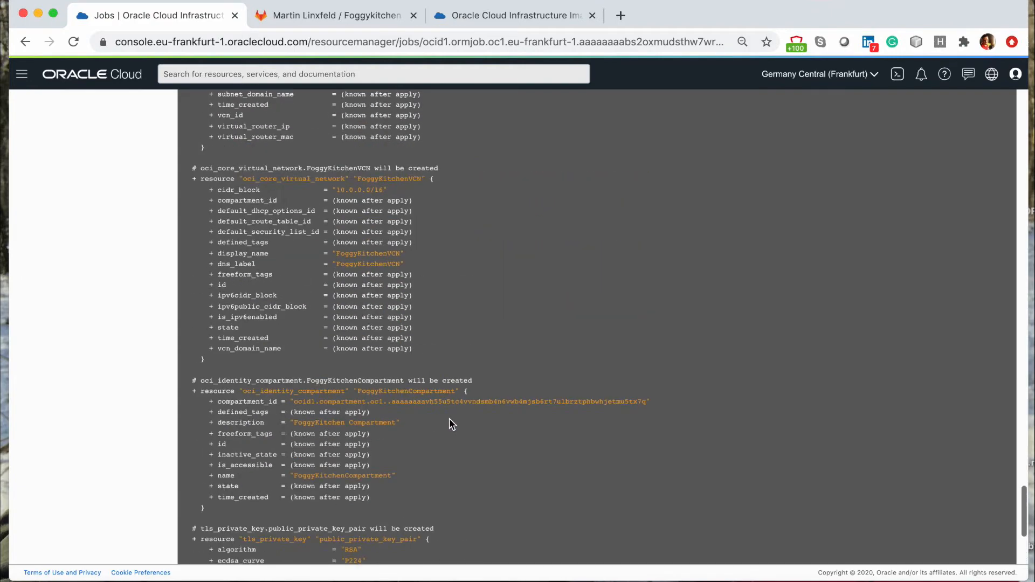
{"action": "scroll", "scroll_direction": "down", "scroll_amount": 3}
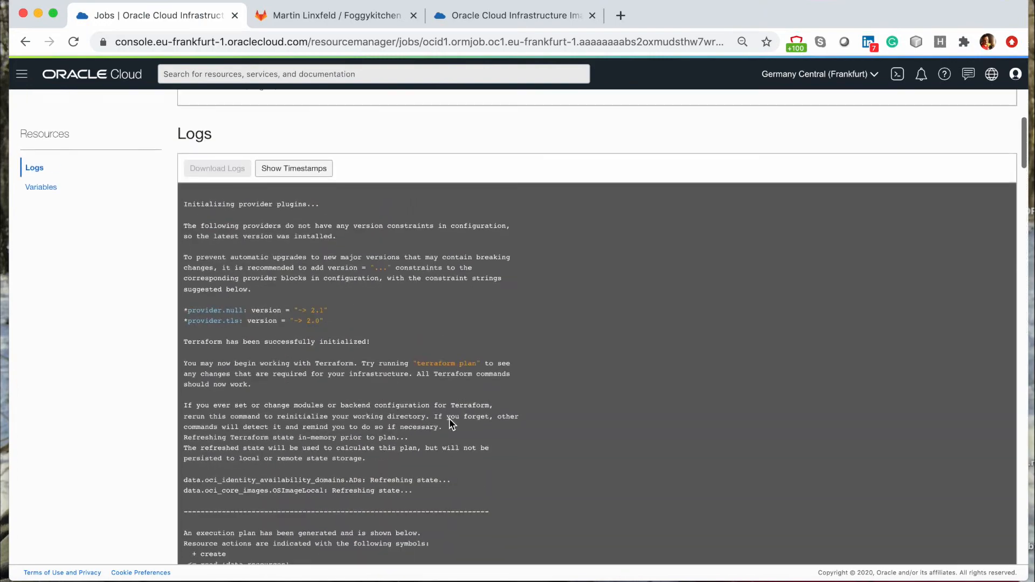
{"action": "scroll", "scroll_direction": "up", "scroll_amount": 3}
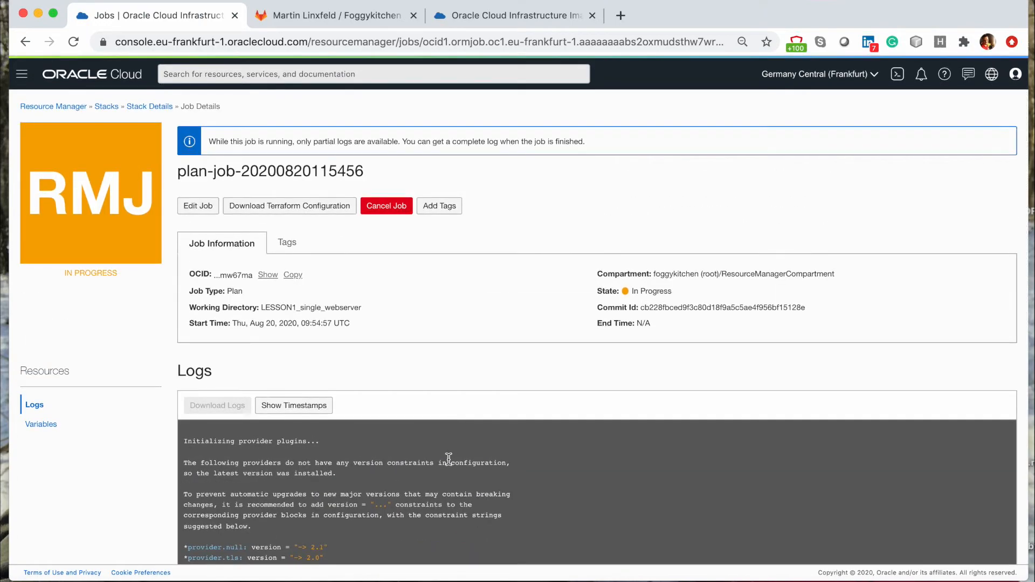
{"action": "scroll", "scroll_direction": "down", "scroll_amount": 3}
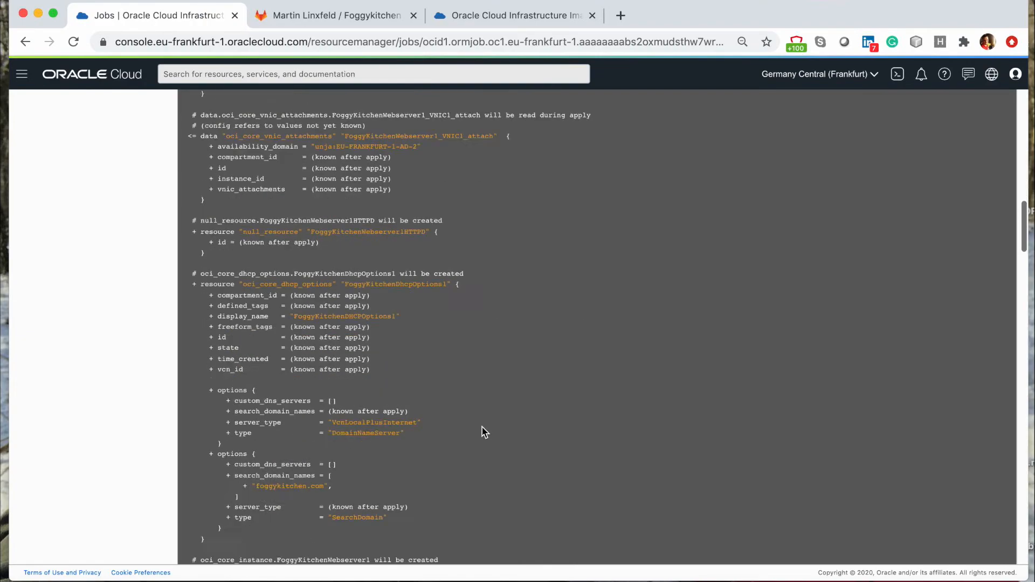
{"action": "scroll", "scroll_direction": "down", "scroll_amount": 3}
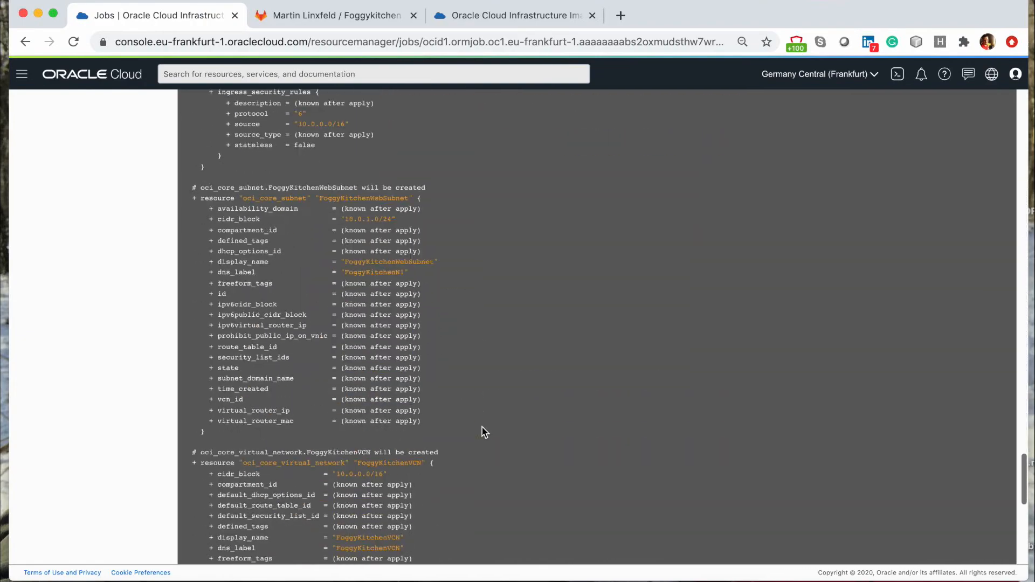
{"action": "scroll", "scroll_direction": "down", "scroll_amount": 3}
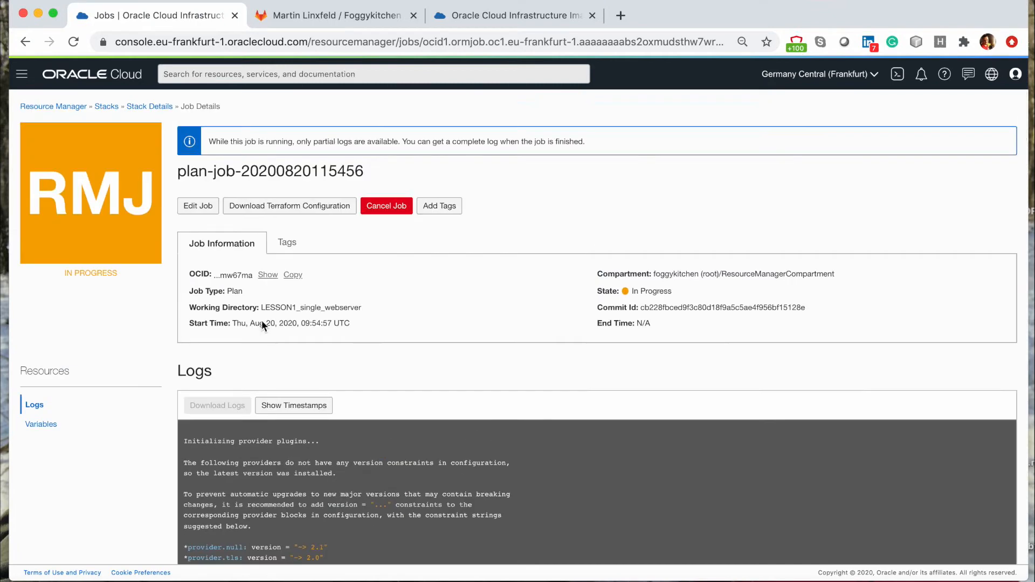
{"action": "mouse_move", "coordinate": [106, 106]}
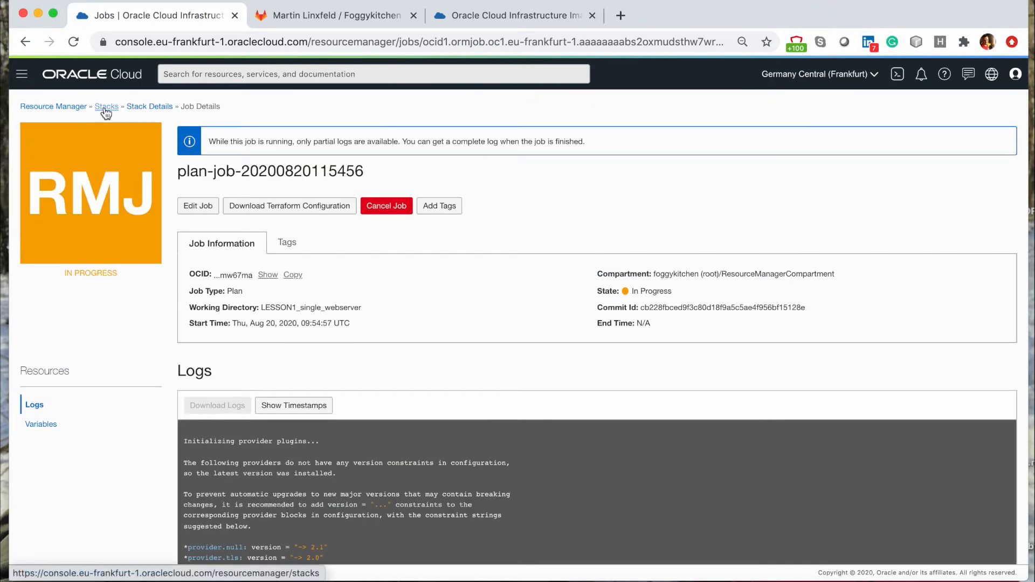
- Reopen LESSON1_single_webserver_Stack, open the latest plan job and scroll its planned resources
{"action": "left_click", "coordinate": [107, 106]}
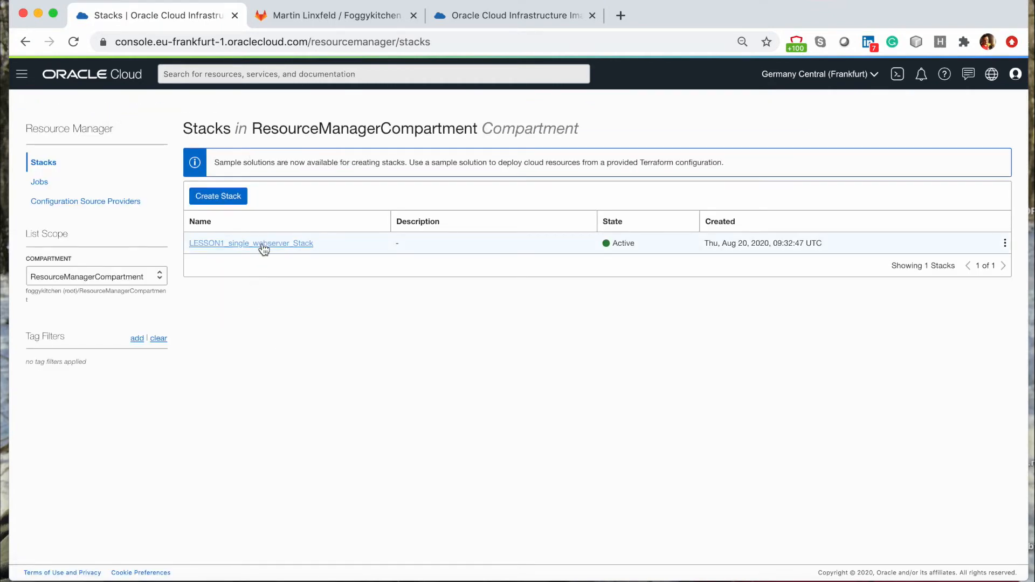
{"action": "left_click", "coordinate": [250, 243]}
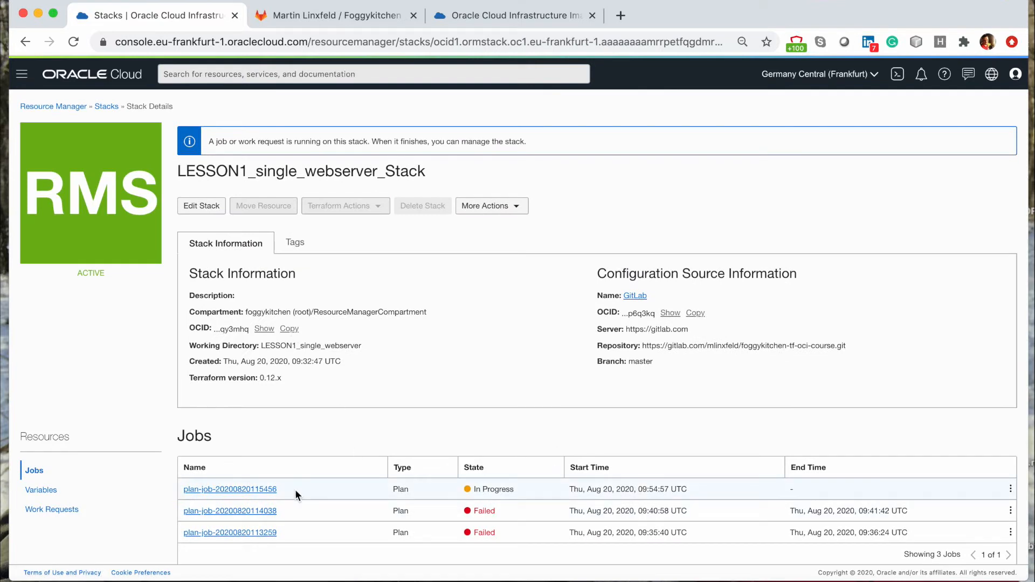
{"action": "mouse_move", "coordinate": [540, 516]}
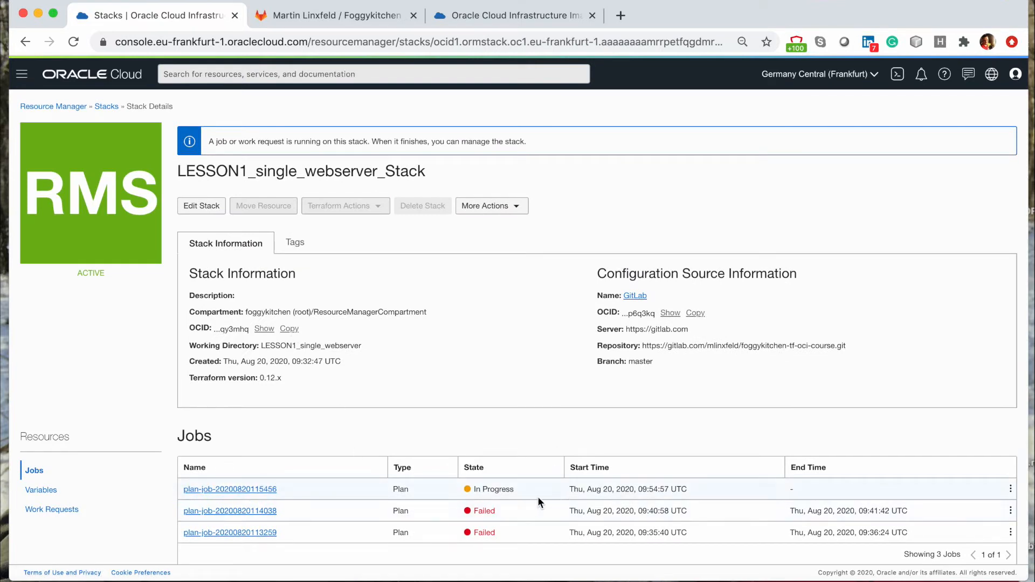
{"action": "mouse_move", "coordinate": [282, 511]}
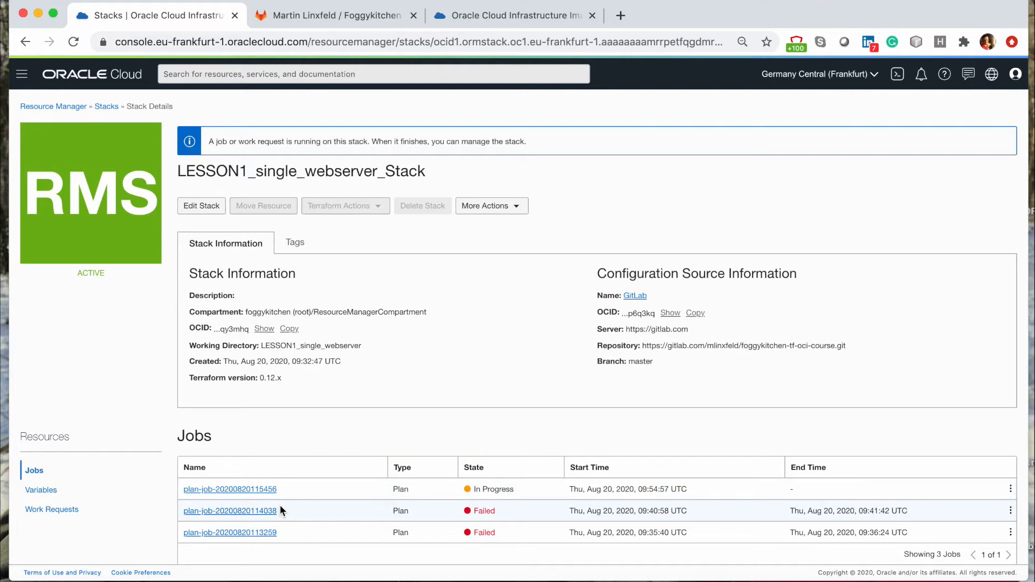
{"action": "mouse_move", "coordinate": [259, 490]}
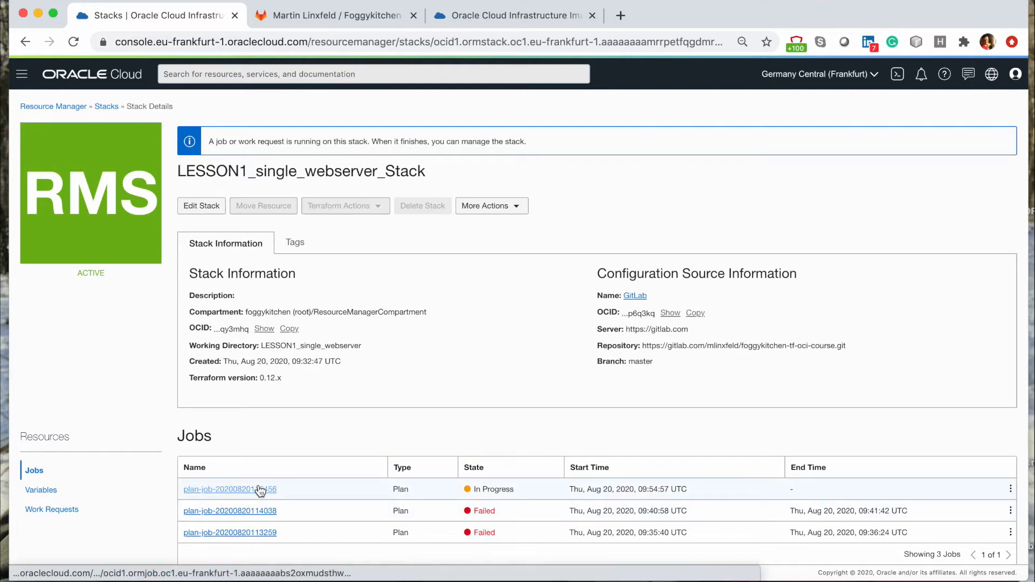
{"action": "left_click", "coordinate": [257, 490]}
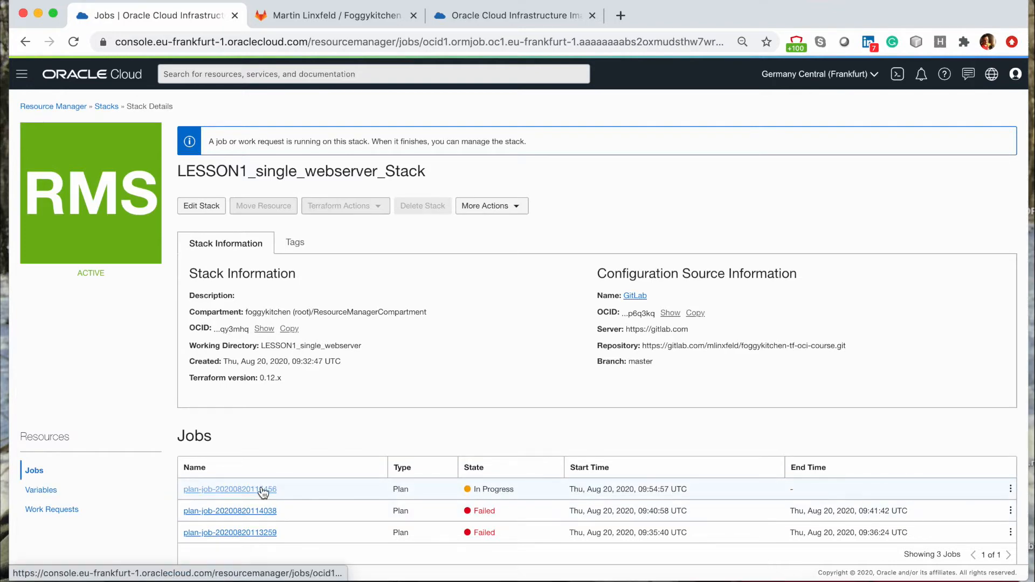
{"action": "left_click", "coordinate": [229, 489]}
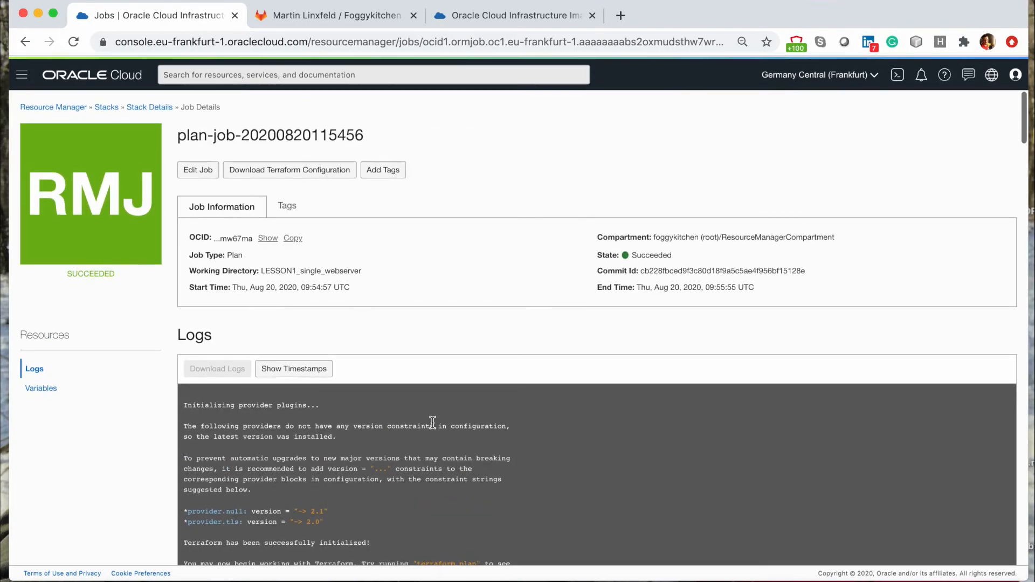
{"action": "scroll", "scroll_direction": "down", "scroll_amount": 3}
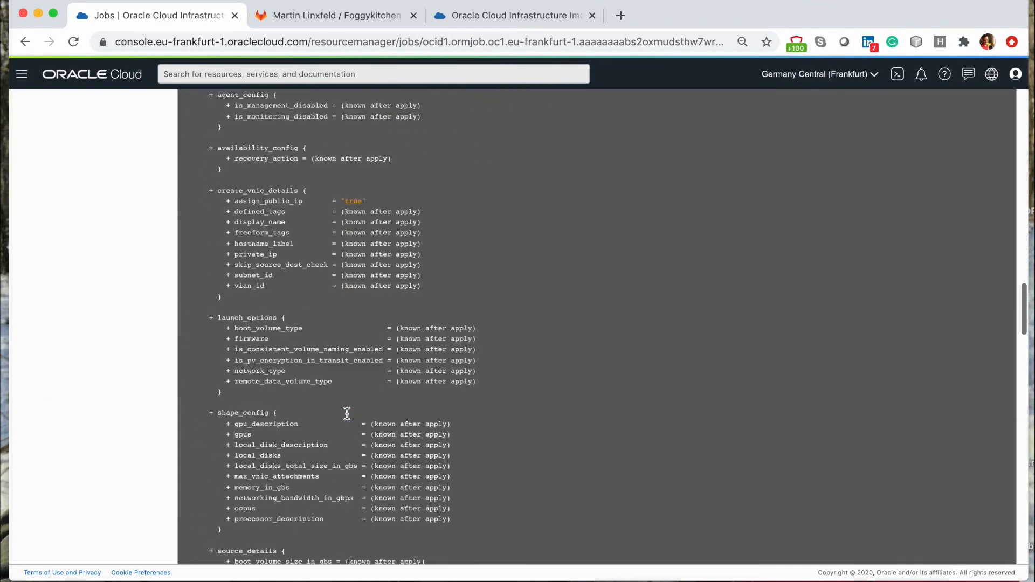
{"action": "scroll", "scroll_direction": "down", "scroll_amount": 3}
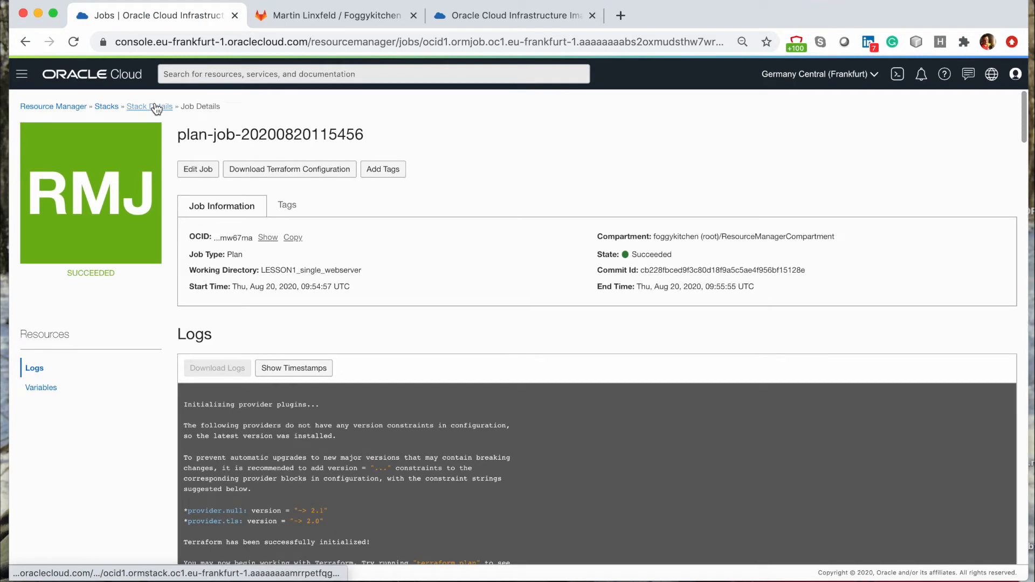
- Run an automatically approved Apply job and scroll its logs showing VCN, subnet and instance creation
{"action": "left_click", "coordinate": [149, 106]}
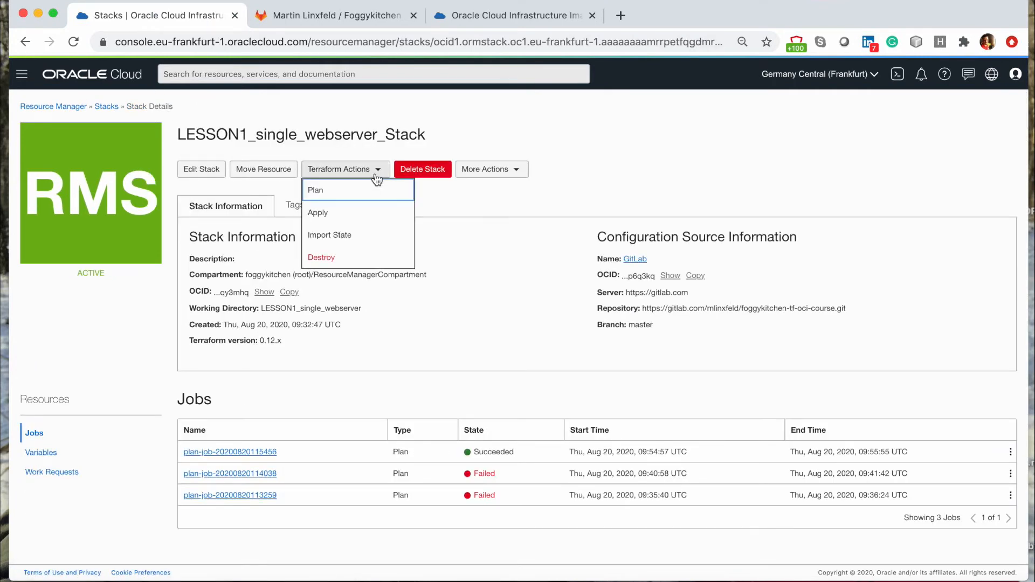
{"action": "left_click", "coordinate": [318, 213]}
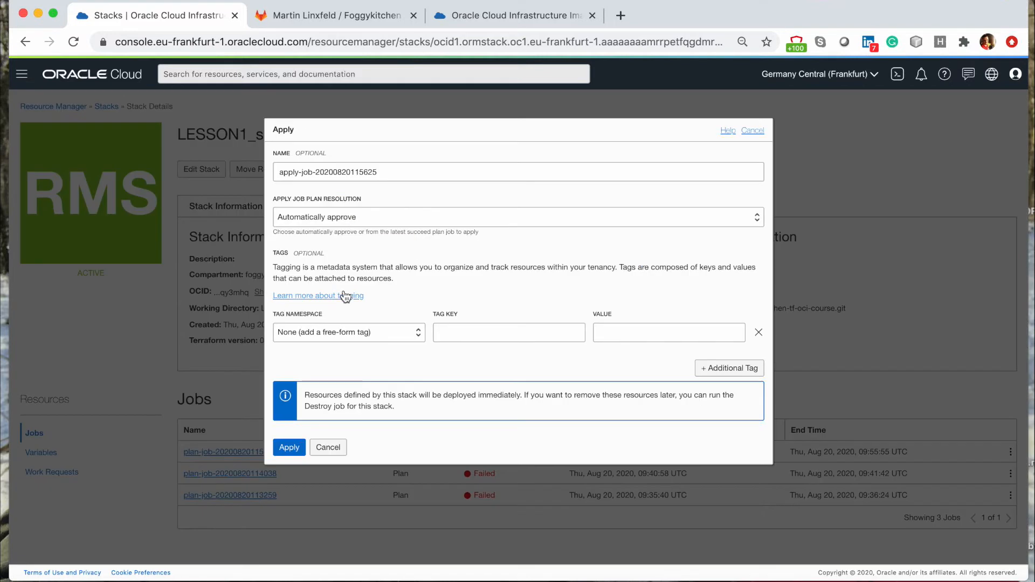
{"action": "mouse_move", "coordinate": [506, 109]}
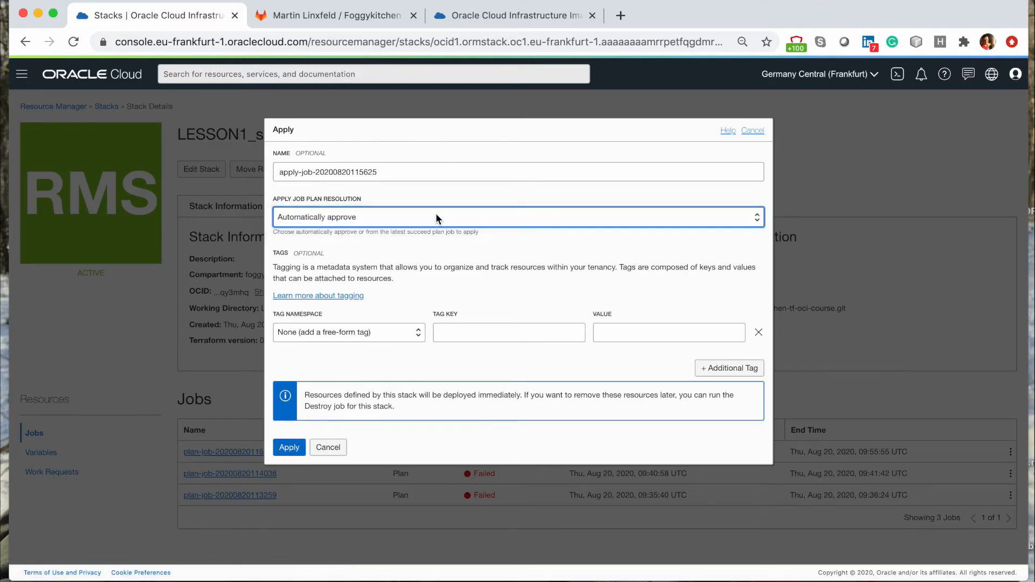
{"action": "left_click", "coordinate": [289, 447]}
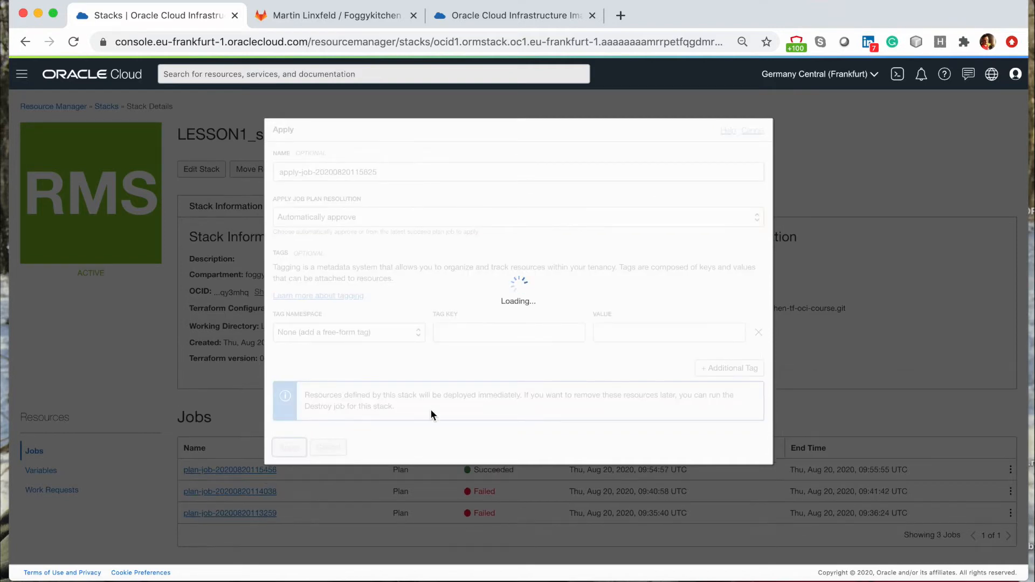
{"action": "left_click", "coordinate": [289, 447]}
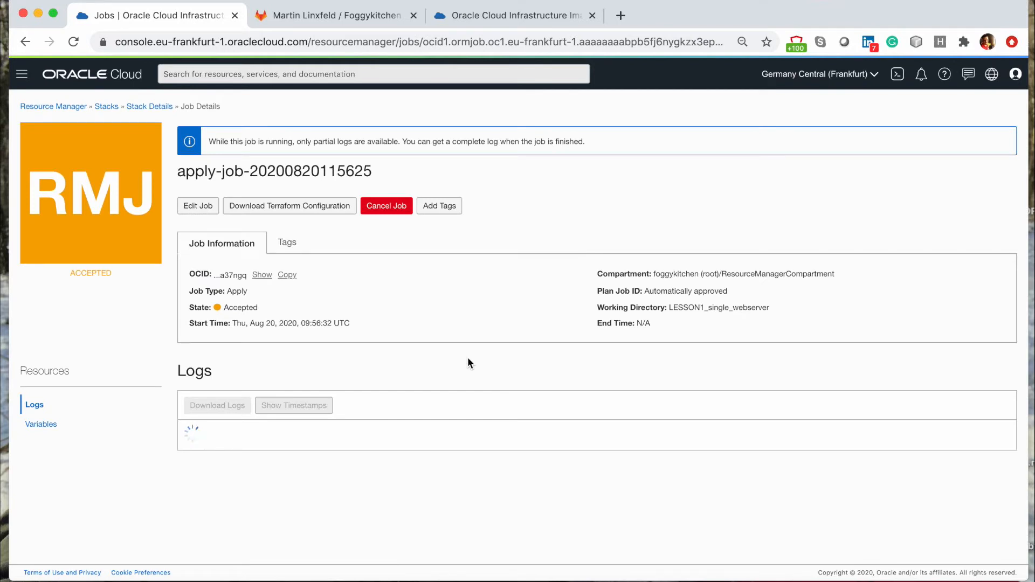
{"action": "mouse_move", "coordinate": [499, 360]}
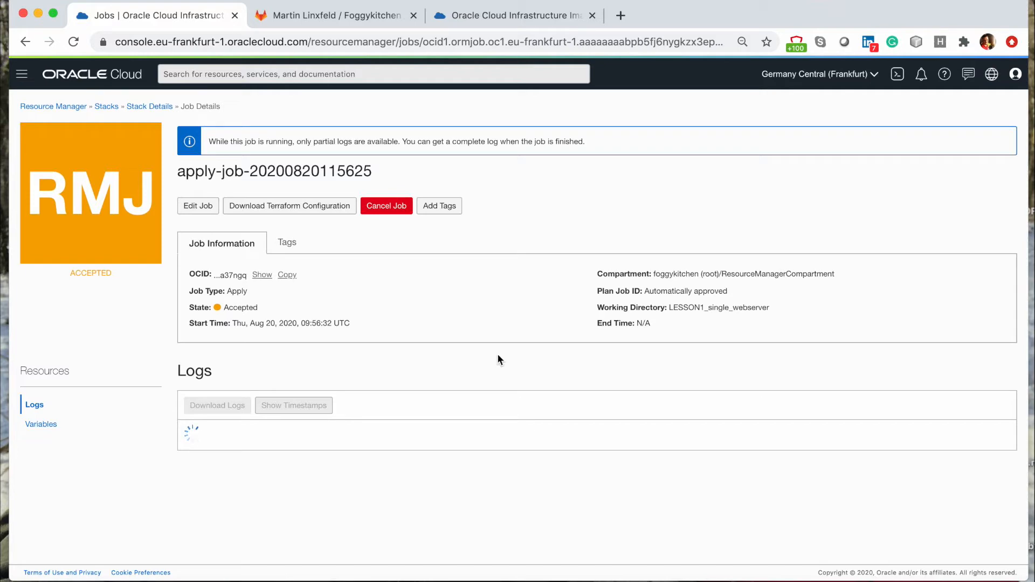
{"action": "mouse_move", "coordinate": [808, 100]}
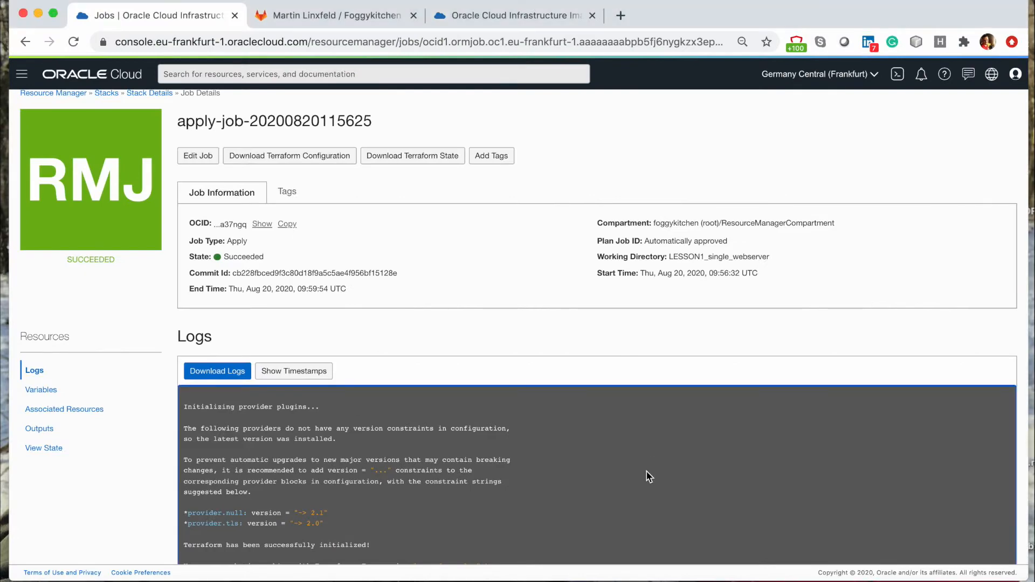
{"action": "scroll", "scroll_direction": "down", "scroll_amount": 3}
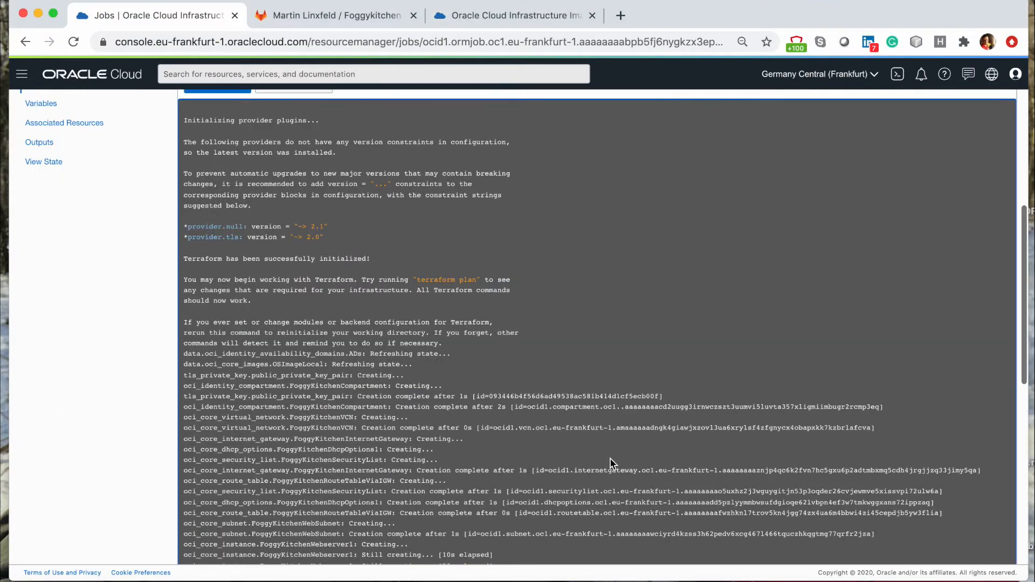
{"action": "scroll", "scroll_direction": "down", "scroll_amount": 3}
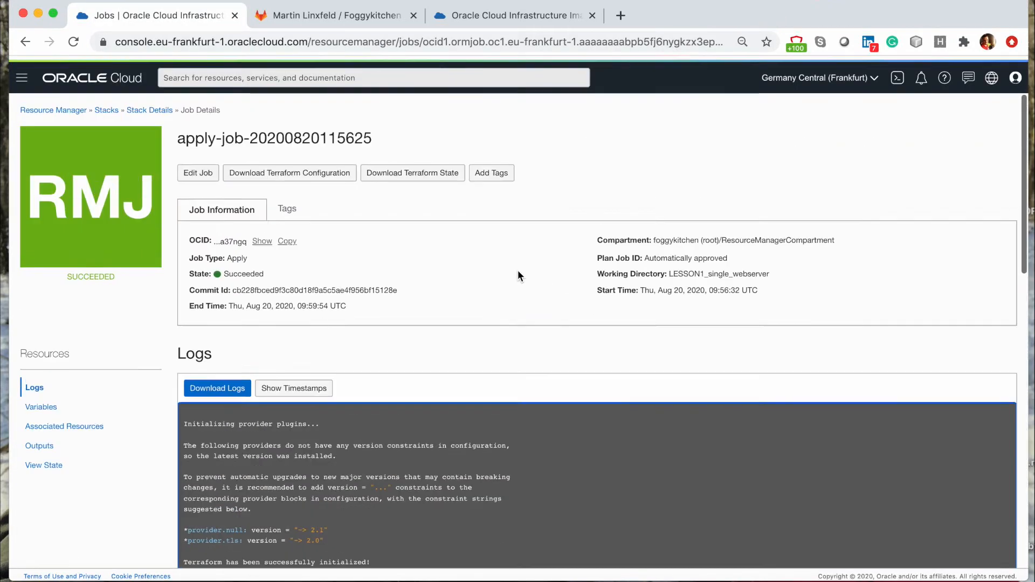
- List compute instances in the nested FoggyKitchenCompartment to find FoggyKitchenWebServer1 running
{"action": "left_click", "coordinate": [21, 77]}
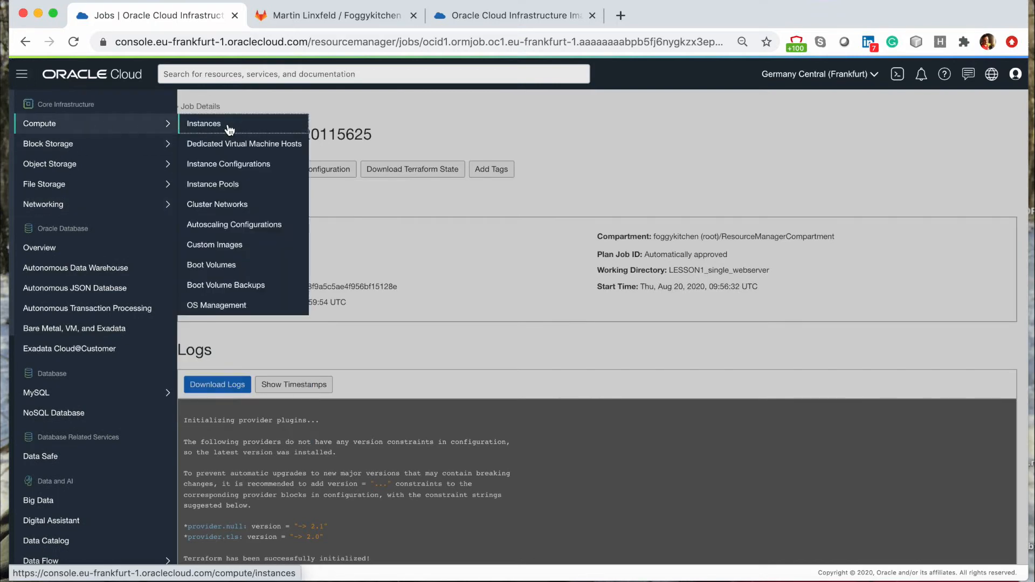
{"action": "left_click", "coordinate": [202, 123]}
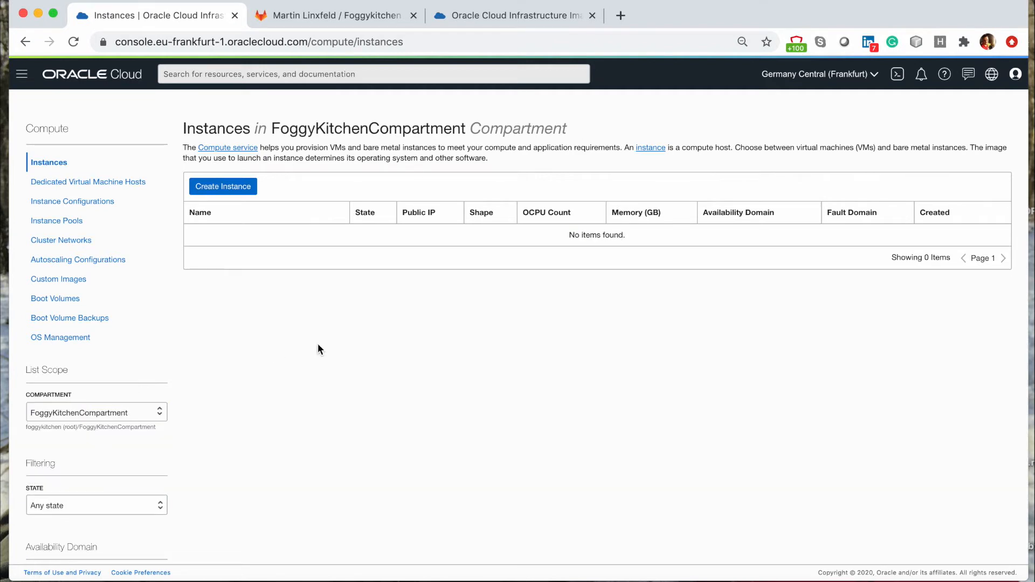
{"action": "left_click", "coordinate": [96, 411]}
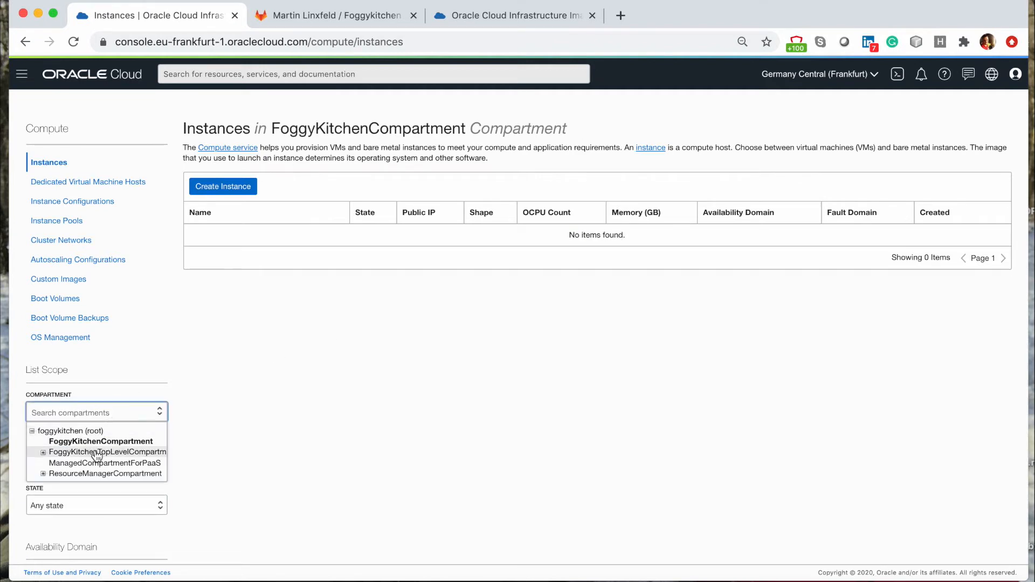
{"action": "left_click", "coordinate": [102, 451]}
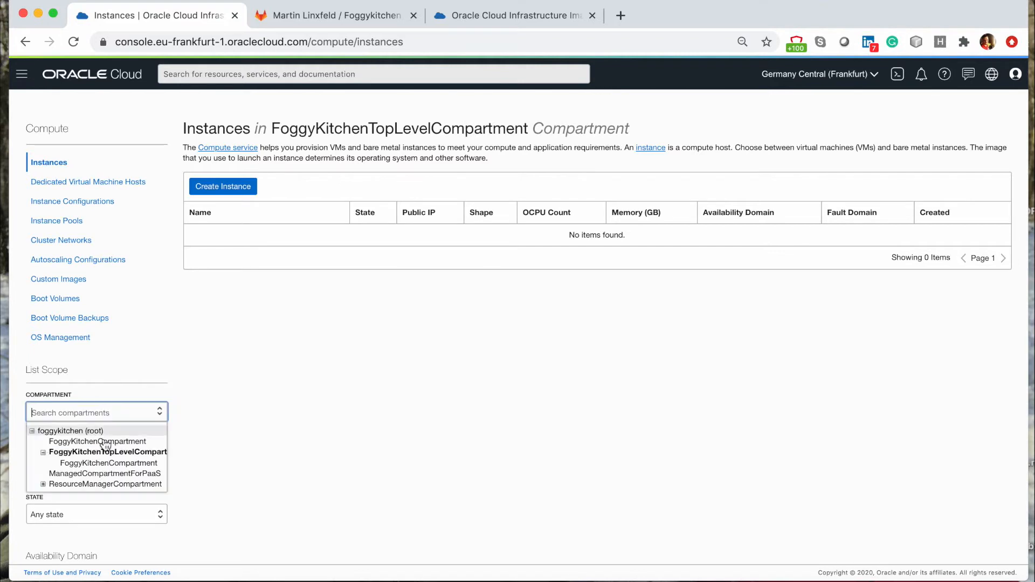
{"action": "left_click", "coordinate": [109, 463]}
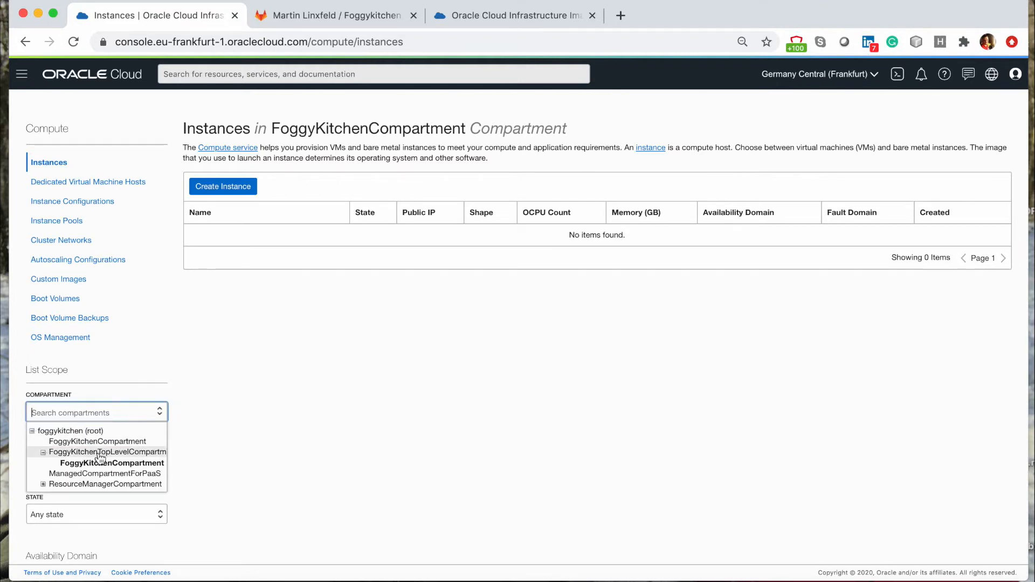
{"action": "left_click", "coordinate": [101, 484]}
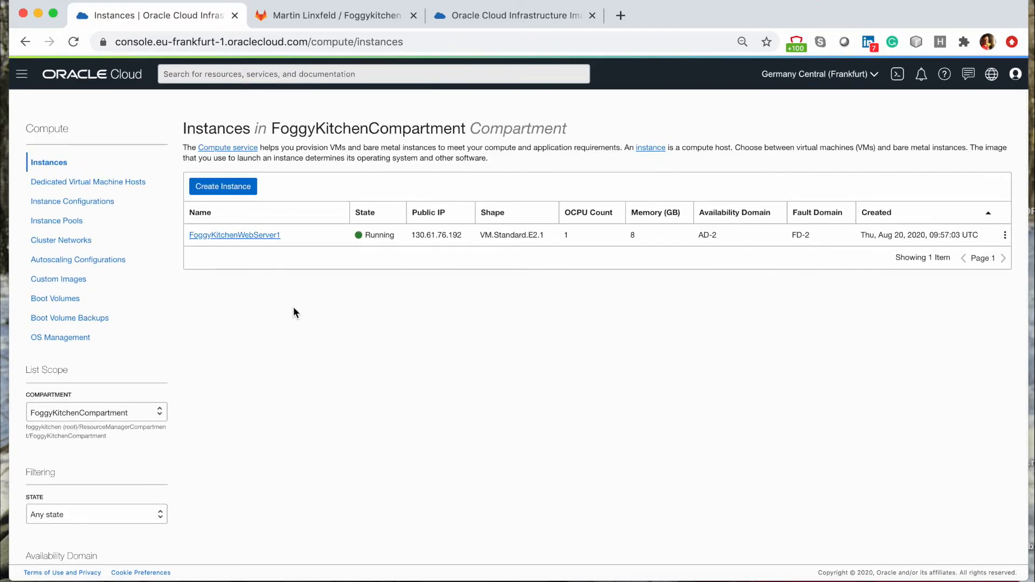
- Check the Virtual Cloud Networks list for FoggyKitchenVCN
{"action": "left_click", "coordinate": [21, 74]}
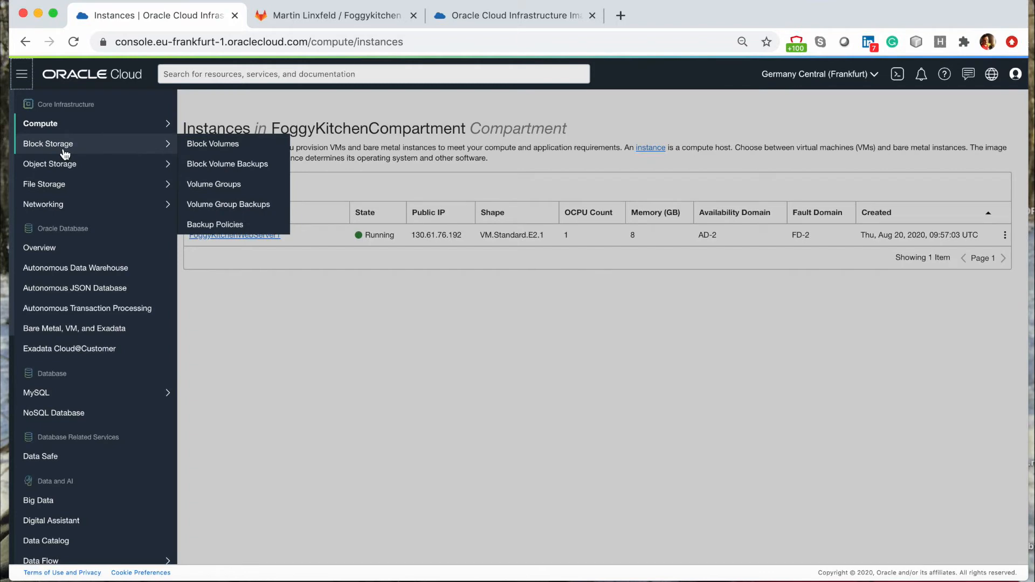
{"action": "mouse_move", "coordinate": [95, 257]}
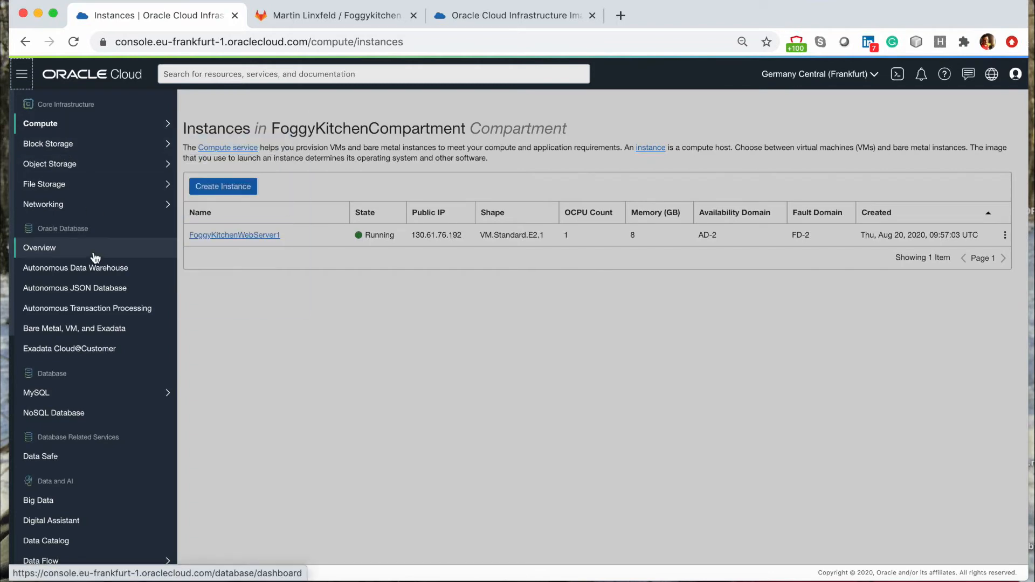
{"action": "mouse_move", "coordinate": [65, 222]}
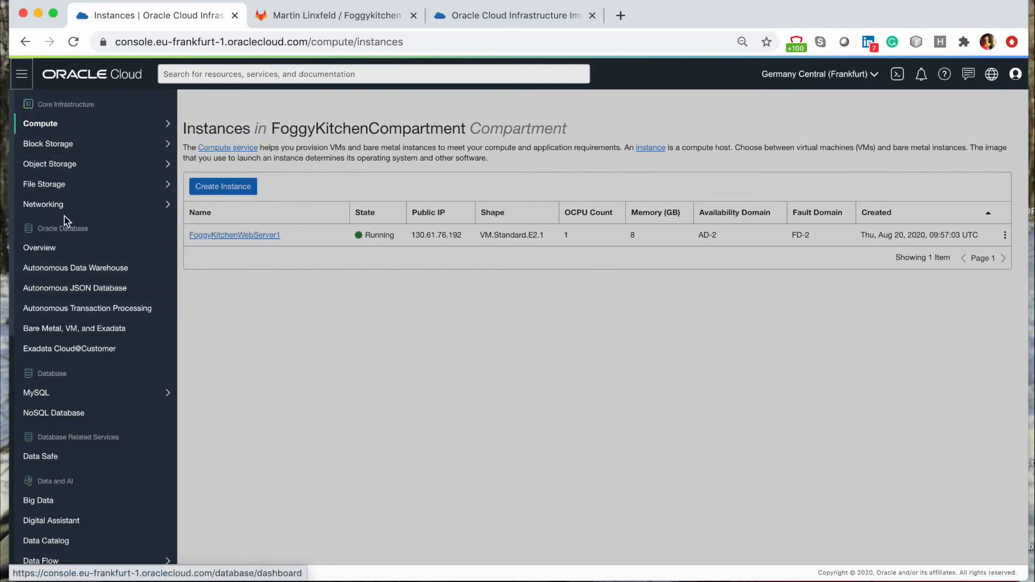
{"action": "left_click", "coordinate": [43, 205]}
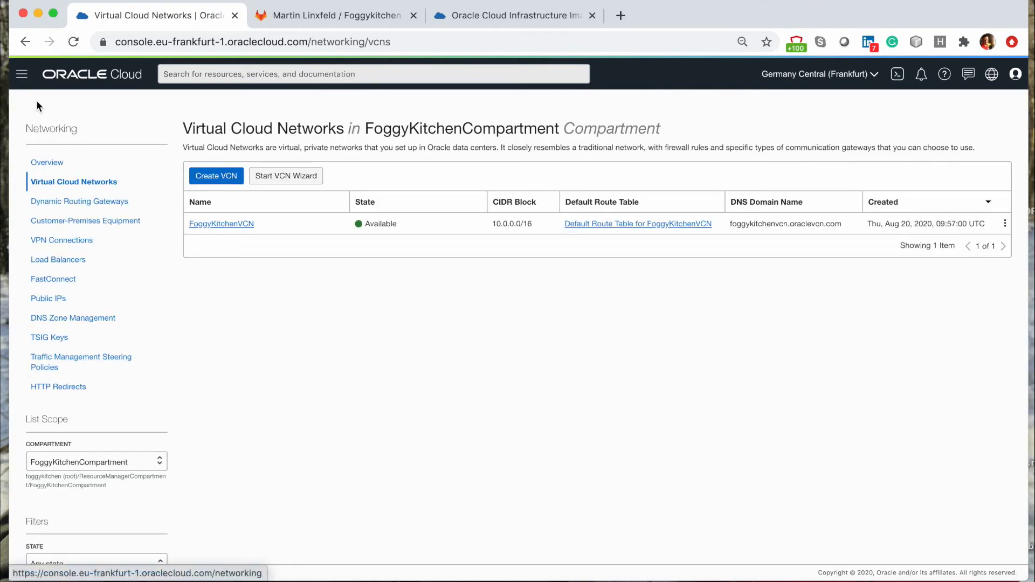
{"action": "left_click", "coordinate": [22, 74]}
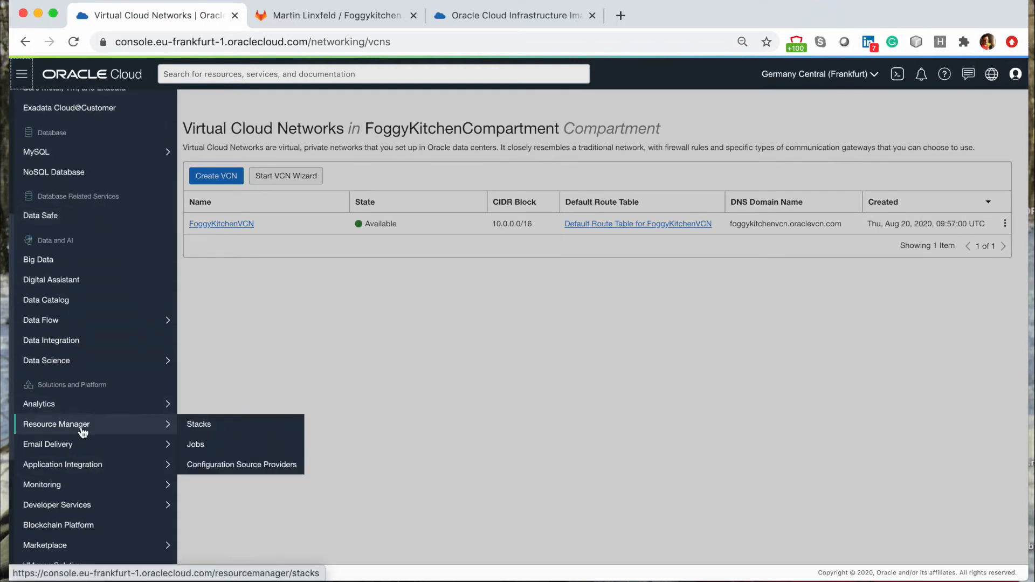
- Open LESSON1_single_webserver_Stack from the Resource Manager stacks in ResourceManagerCompartment
{"action": "left_click", "coordinate": [198, 424]}
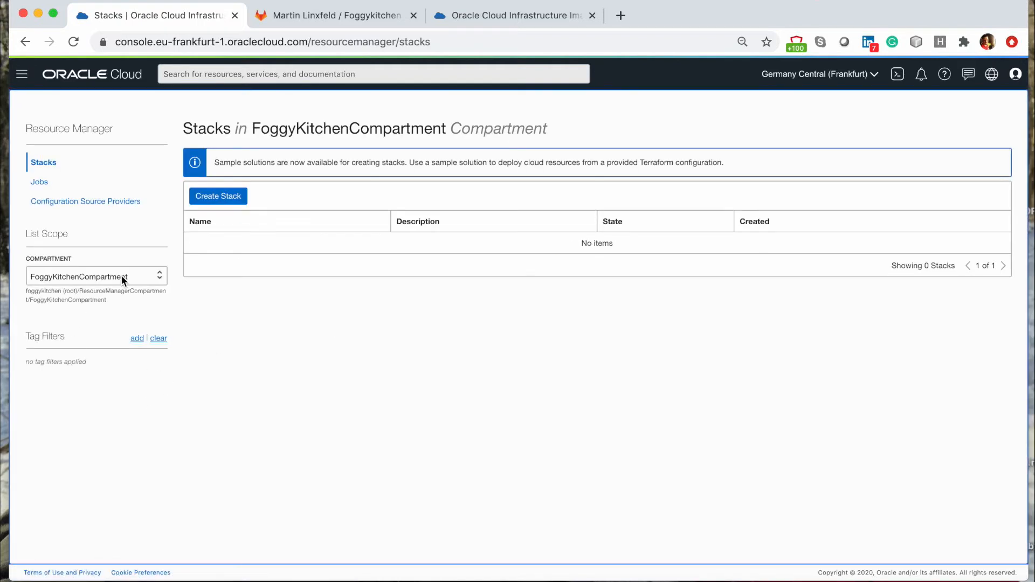
{"action": "left_click", "coordinate": [96, 276]}
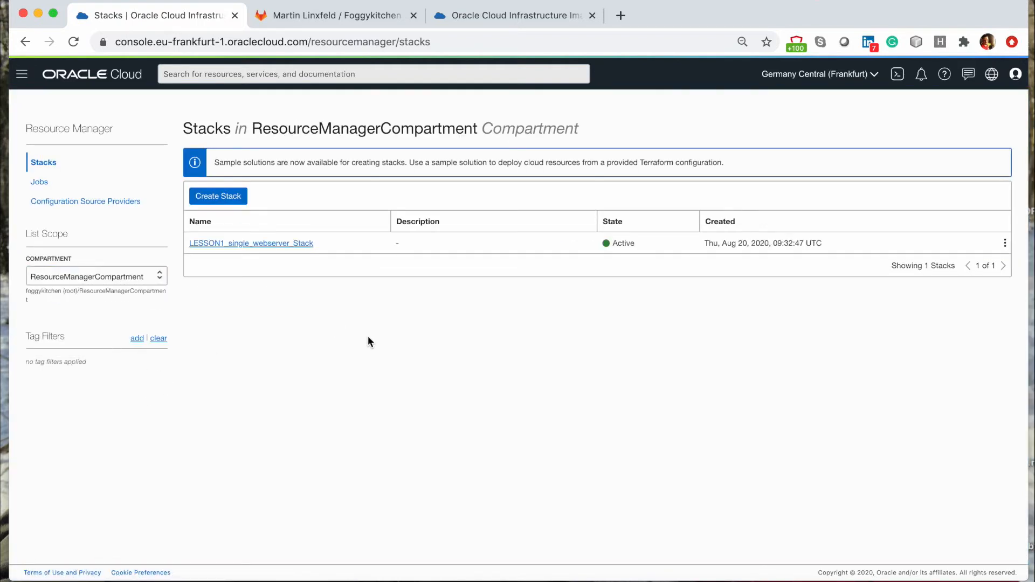
{"action": "left_click", "coordinate": [250, 243]}
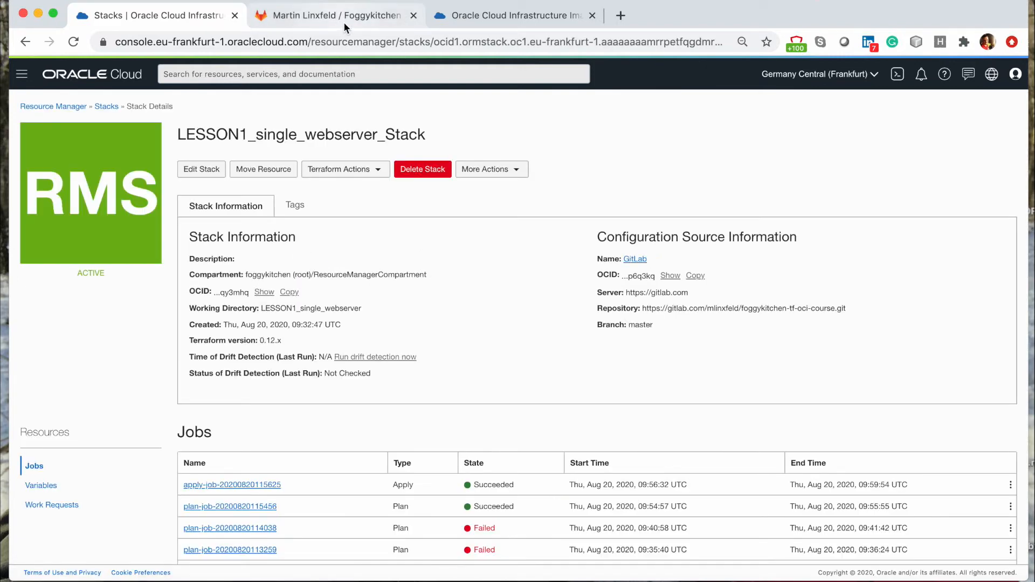
- In GitLab's LESSON1_single_webserver folder, view the commit changing Shape to VM.Standard.E2.2
{"action": "left_click", "coordinate": [327, 15]}
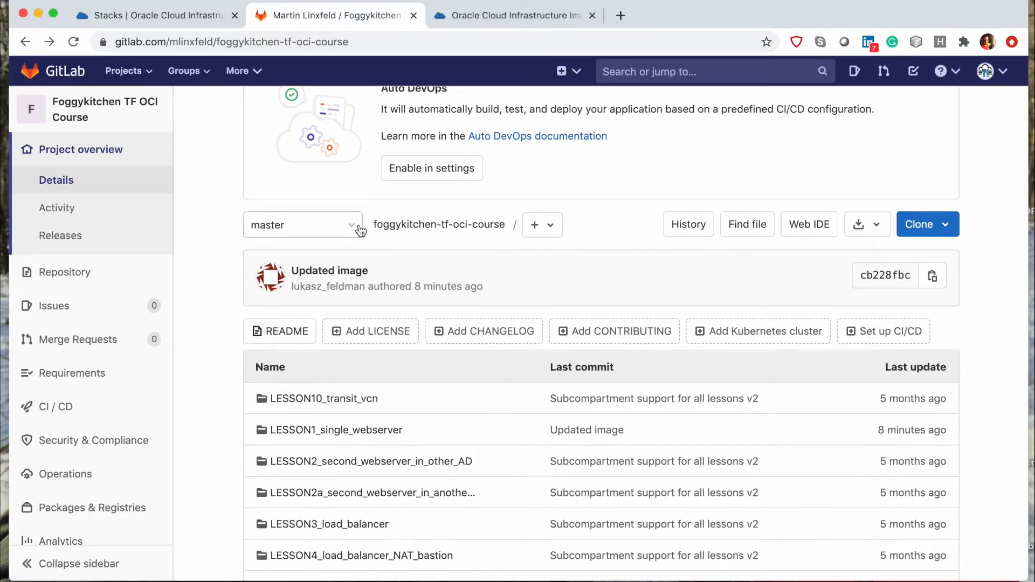
{"action": "left_click", "coordinate": [328, 430]}
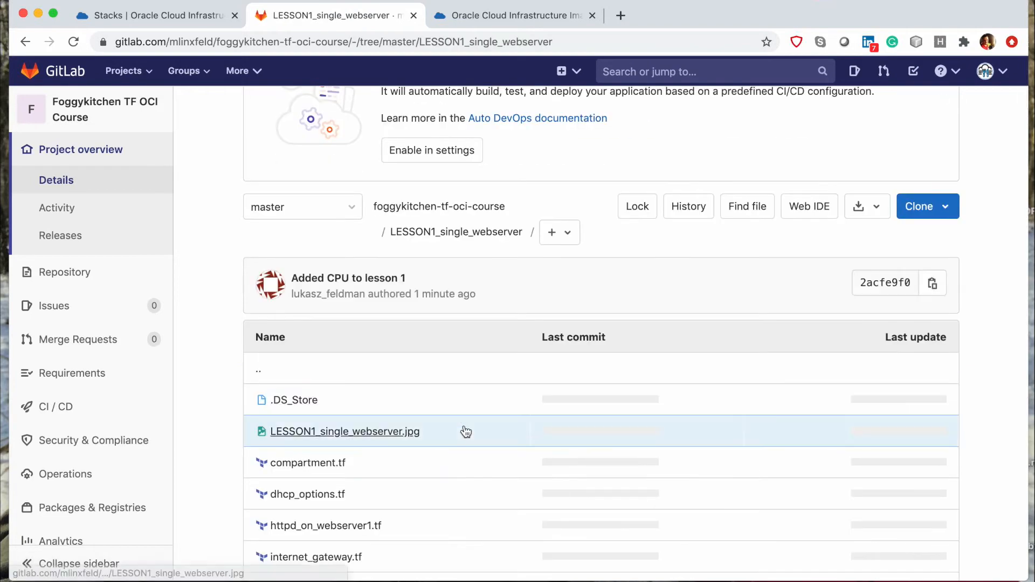
{"action": "scroll", "scroll_direction": "down", "scroll_amount": 3}
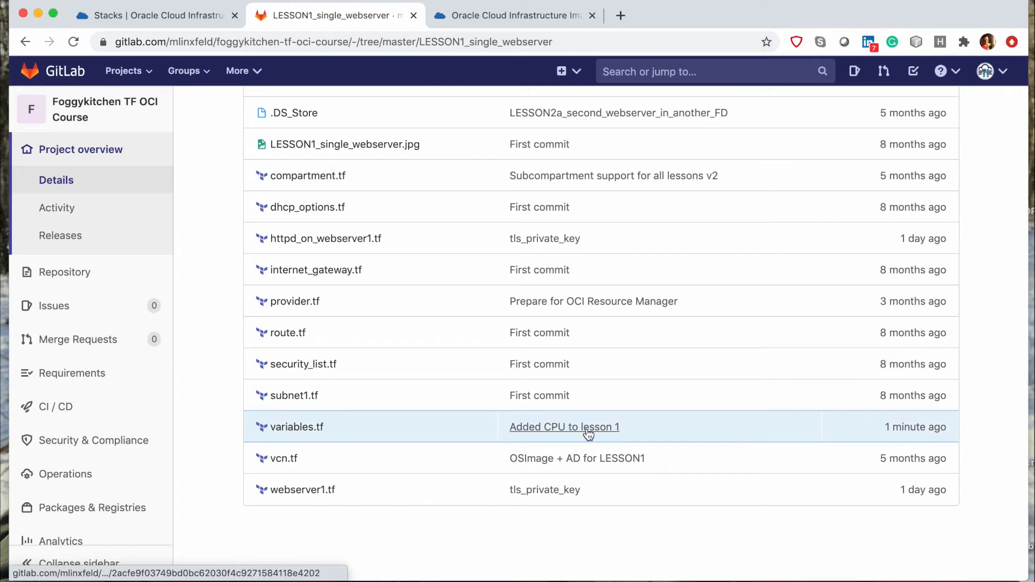
{"action": "left_click", "coordinate": [564, 427]}
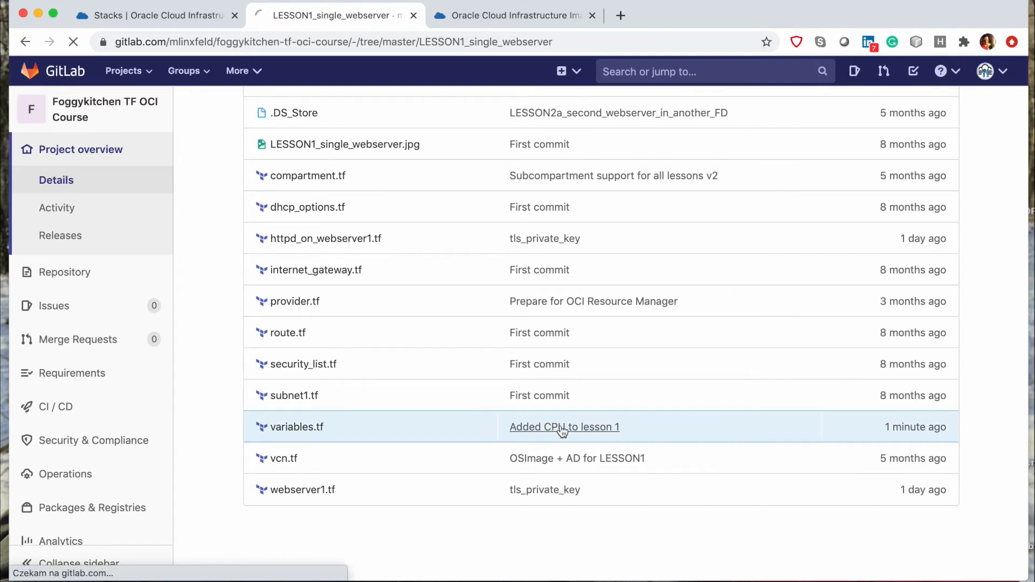
{"action": "left_click", "coordinate": [564, 427]}
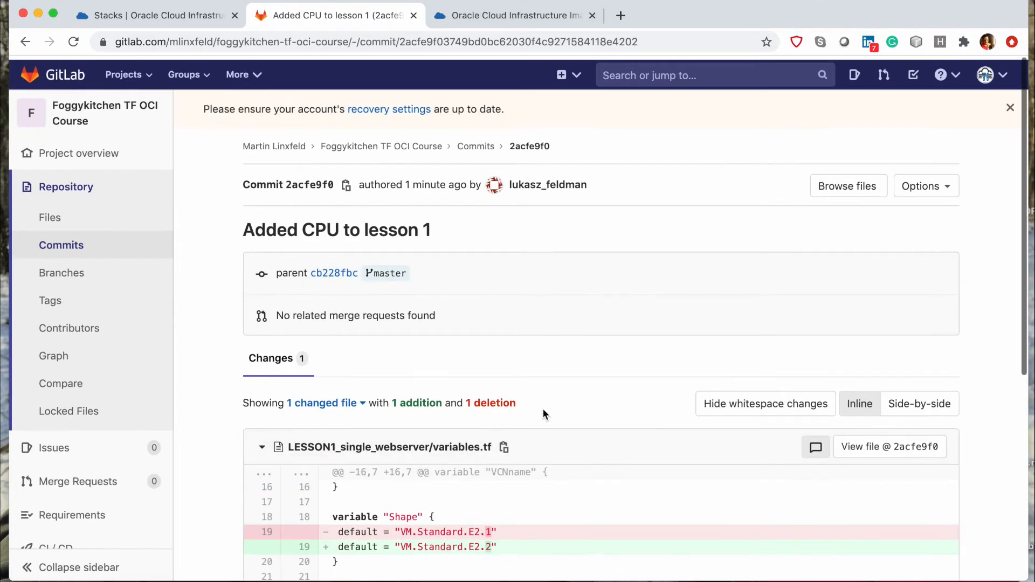
{"action": "left_click", "coordinate": [151, 15]}
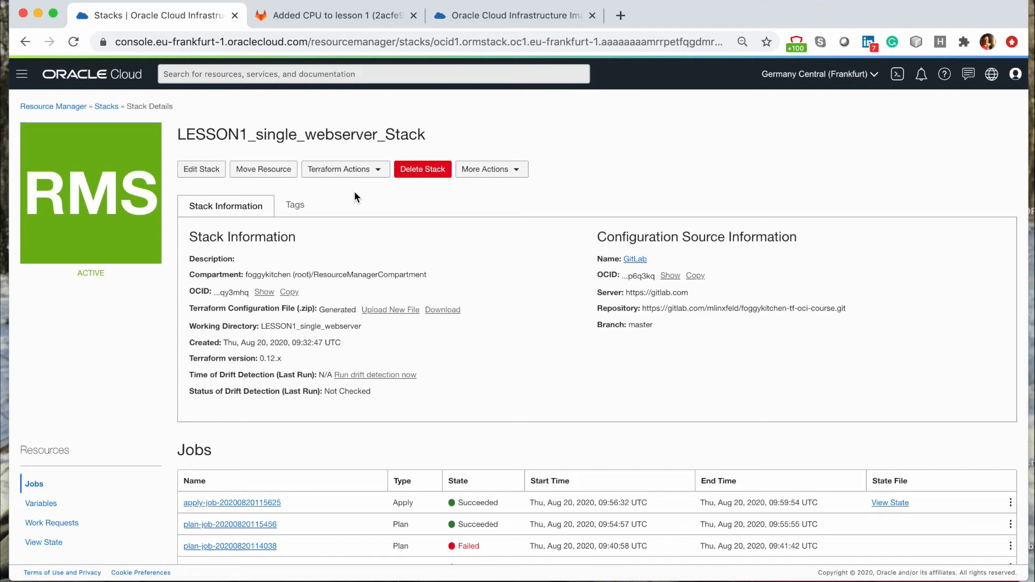
- Run a new Terraform plan and scroll its log to the VM.Standard.E2.1 to E2.2 shape change
{"action": "left_click", "coordinate": [345, 169]}
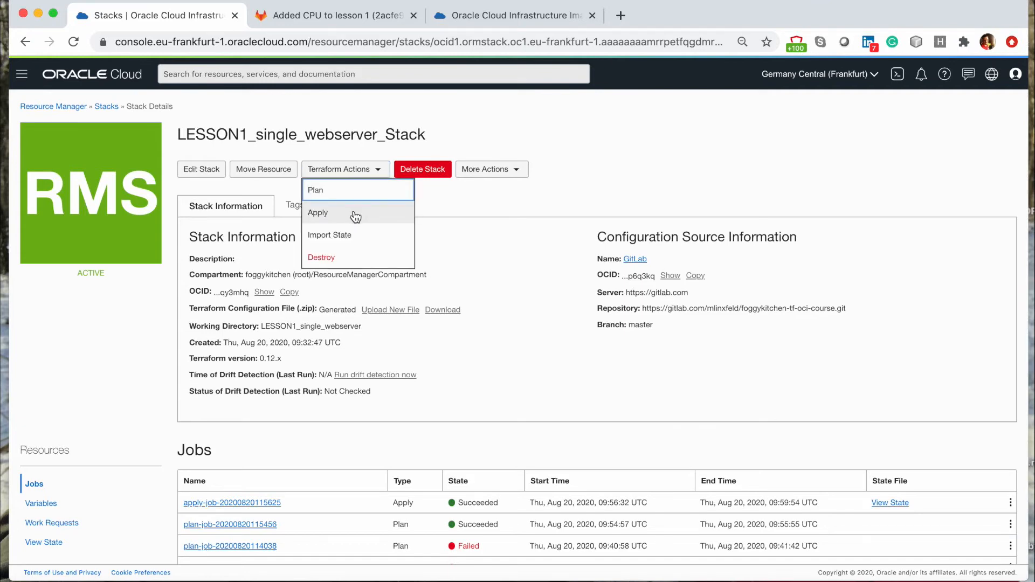
{"action": "left_click", "coordinate": [315, 190]}
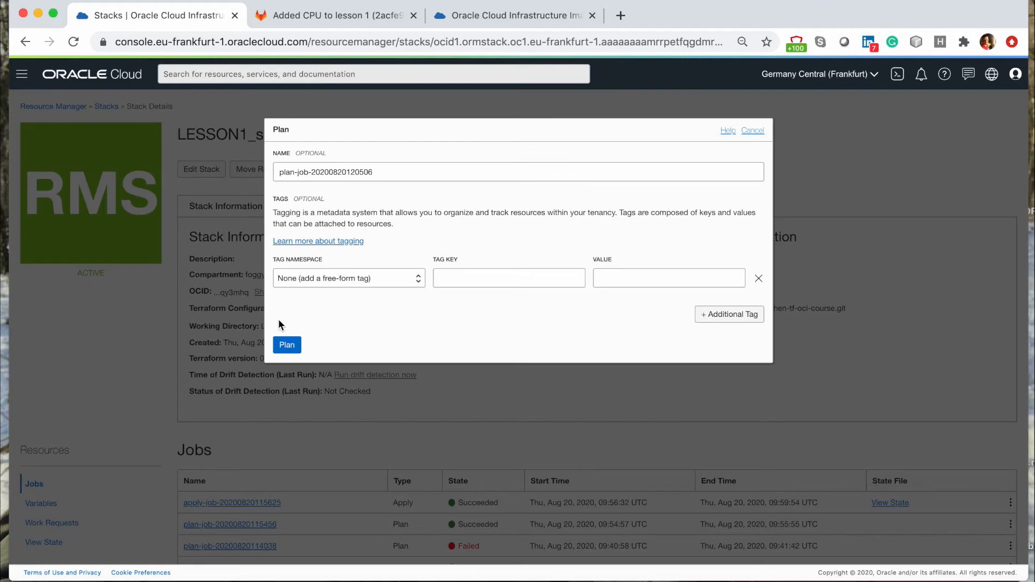
{"action": "left_click", "coordinate": [287, 345]}
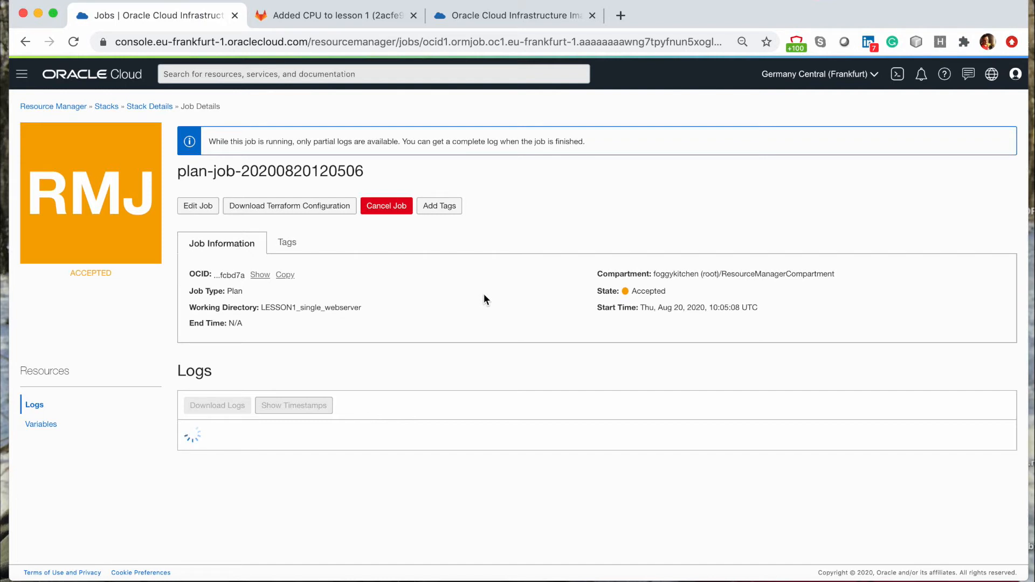
{"action": "mouse_move", "coordinate": [541, 347]}
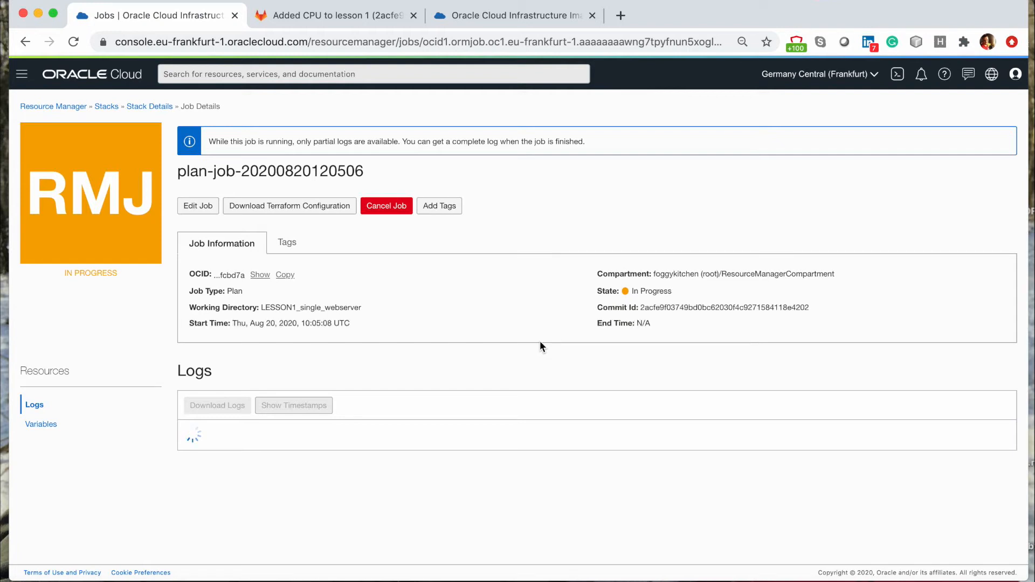
{"action": "mouse_move", "coordinate": [506, 356]}
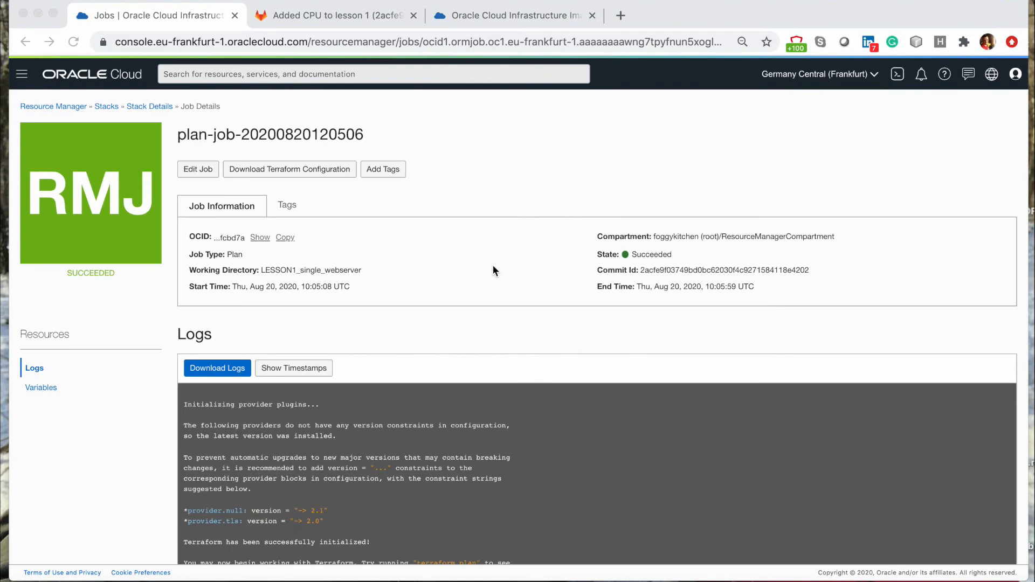
{"action": "scroll", "scroll_direction": "down", "scroll_amount": 3}
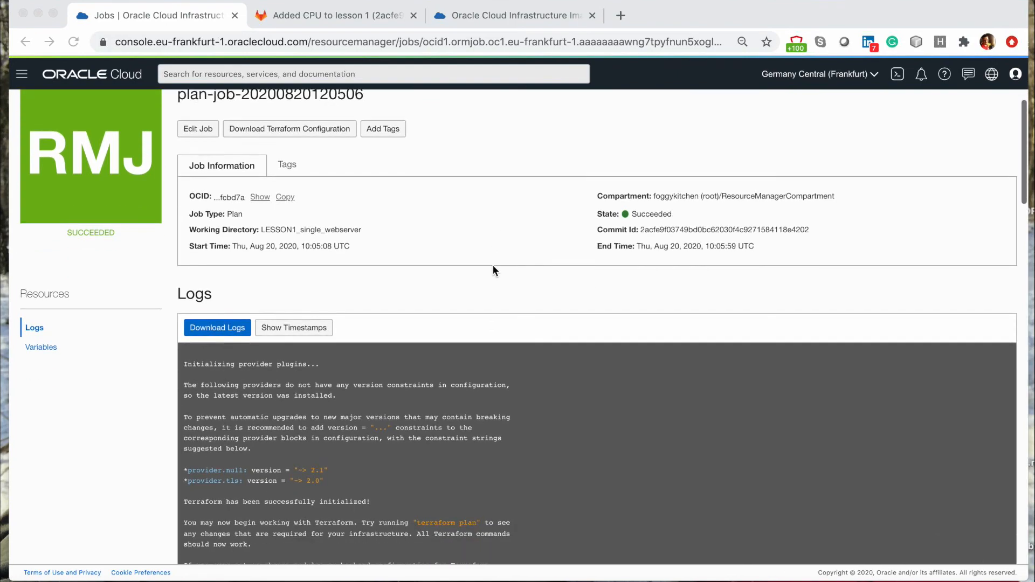
{"action": "scroll", "scroll_direction": "down", "scroll_amount": 3}
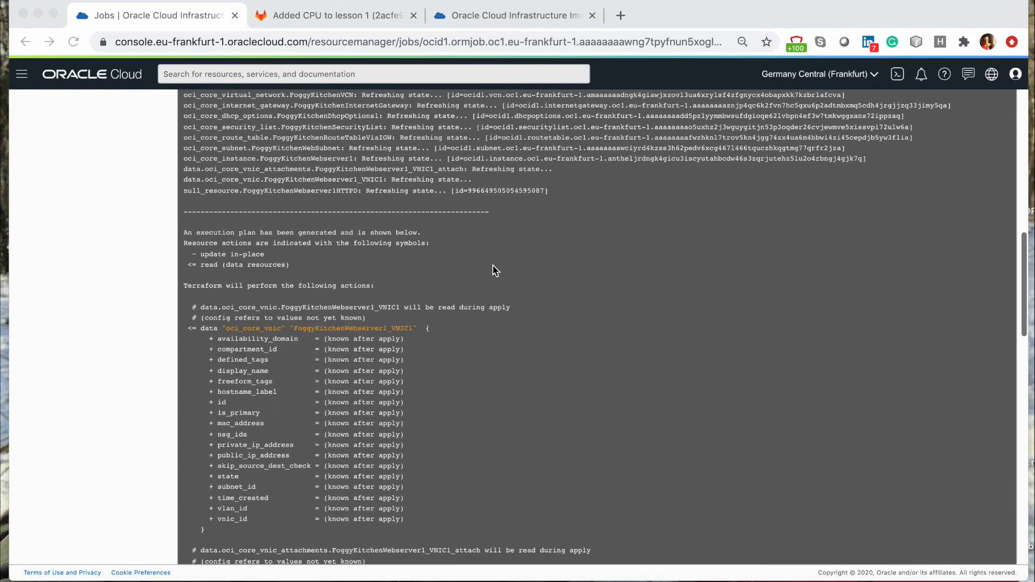
{"action": "scroll", "scroll_direction": "down", "scroll_amount": 3}
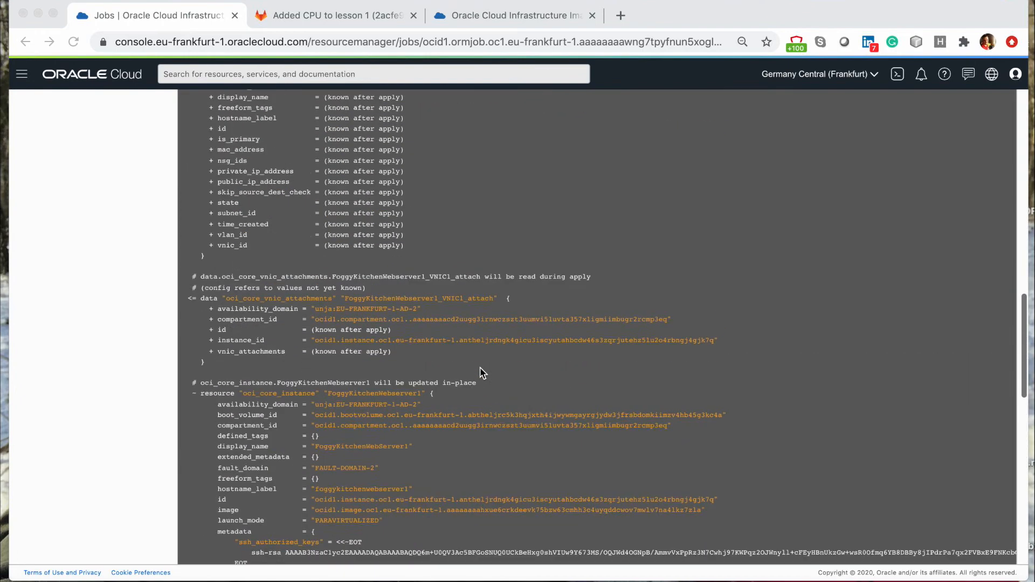
{"action": "scroll", "scroll_direction": "down", "scroll_amount": 3}
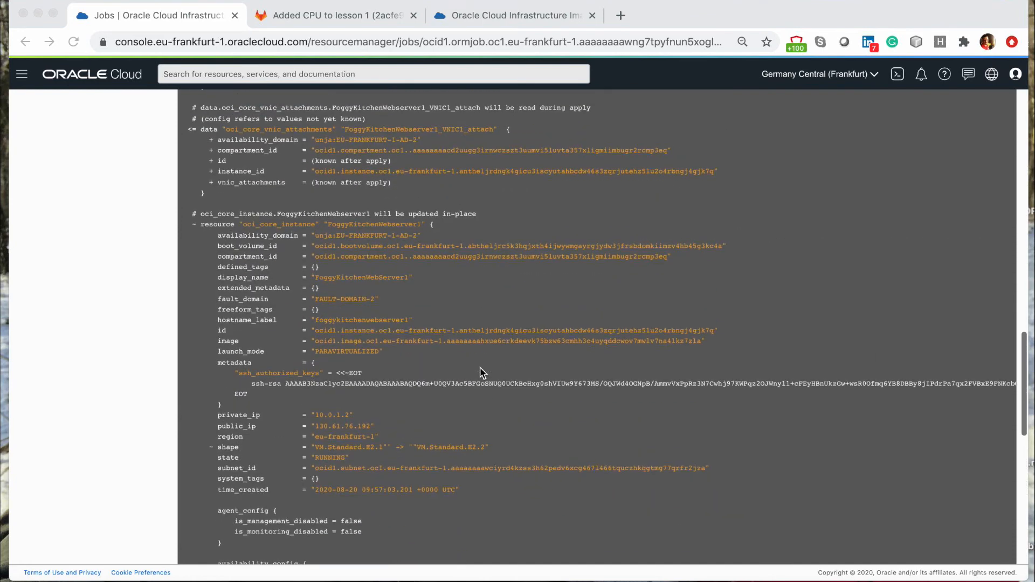
{"action": "mouse_move", "coordinate": [485, 217]}
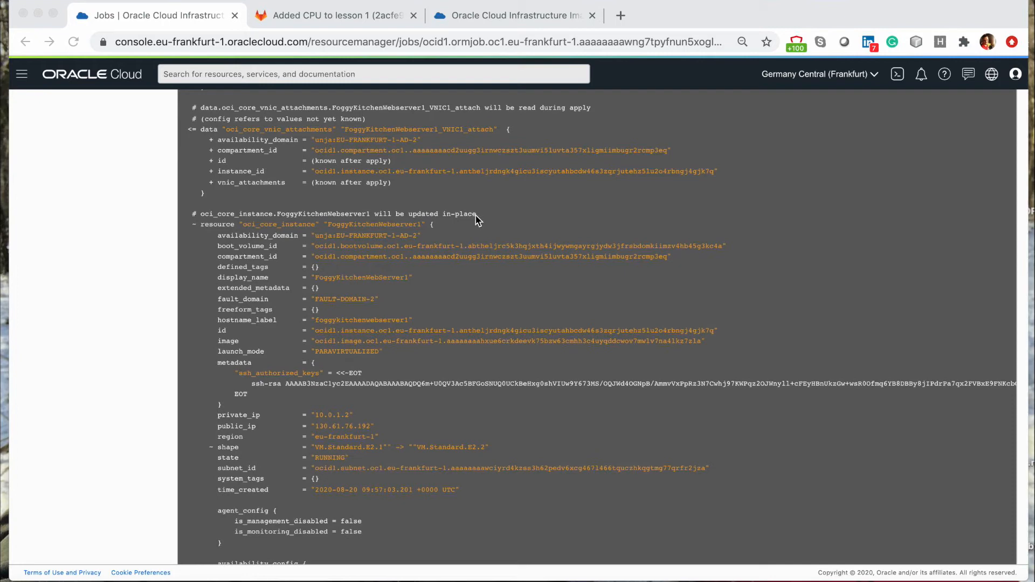
{"action": "mouse_move", "coordinate": [494, 450]}
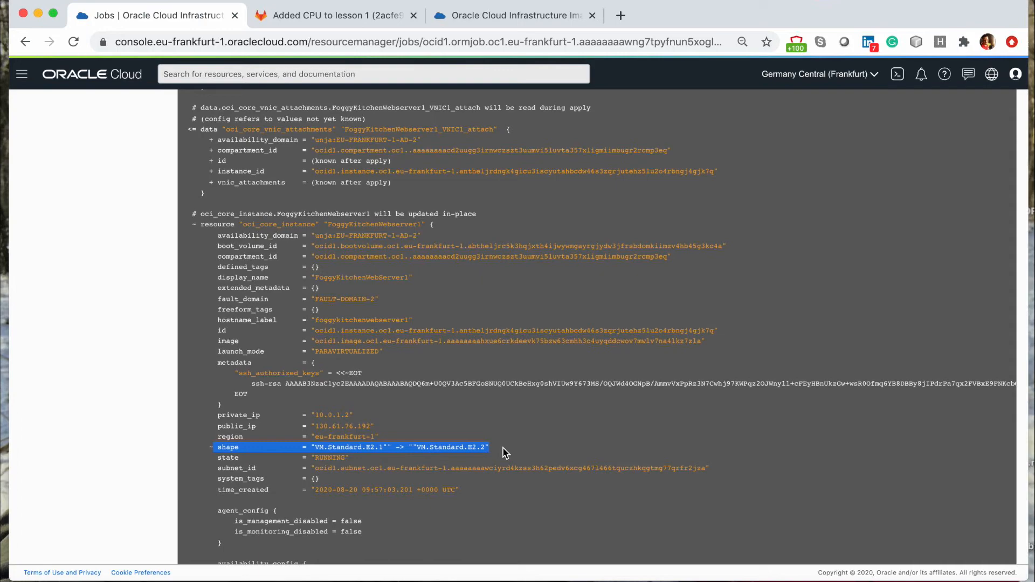
{"action": "scroll", "scroll_direction": "up", "scroll_amount": 3}
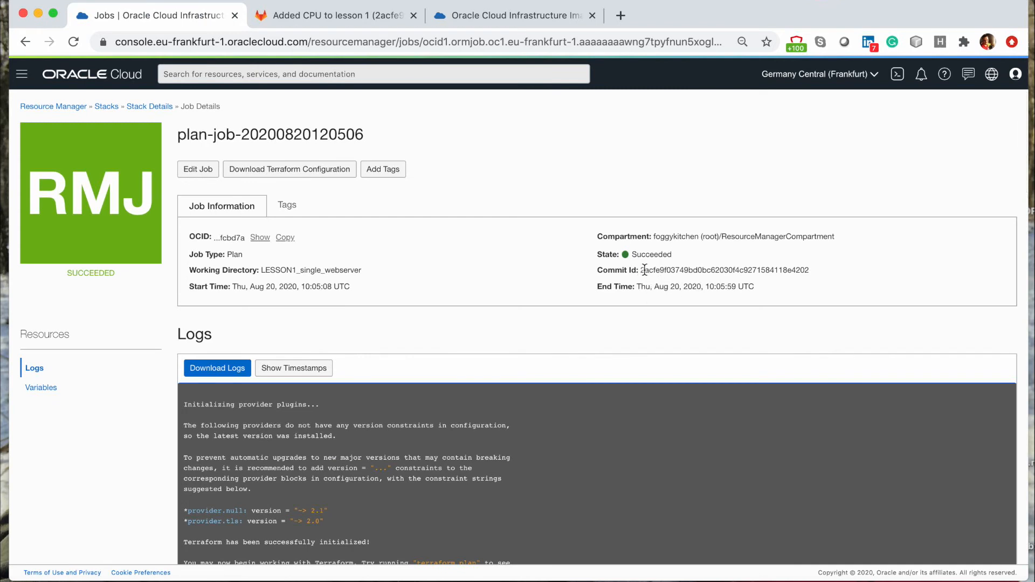
- Match plan job commit 2acfe9f0 to GitLab's newest master commit 'Added CPU to lesson 1'
{"action": "double_click", "coordinate": [656, 270]}
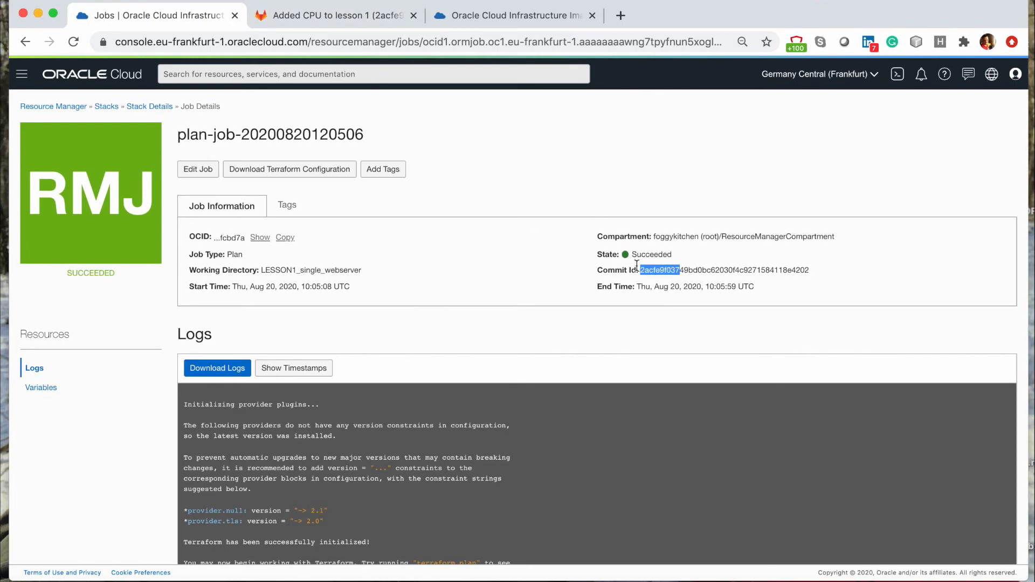
{"action": "left_click", "coordinate": [335, 15]}
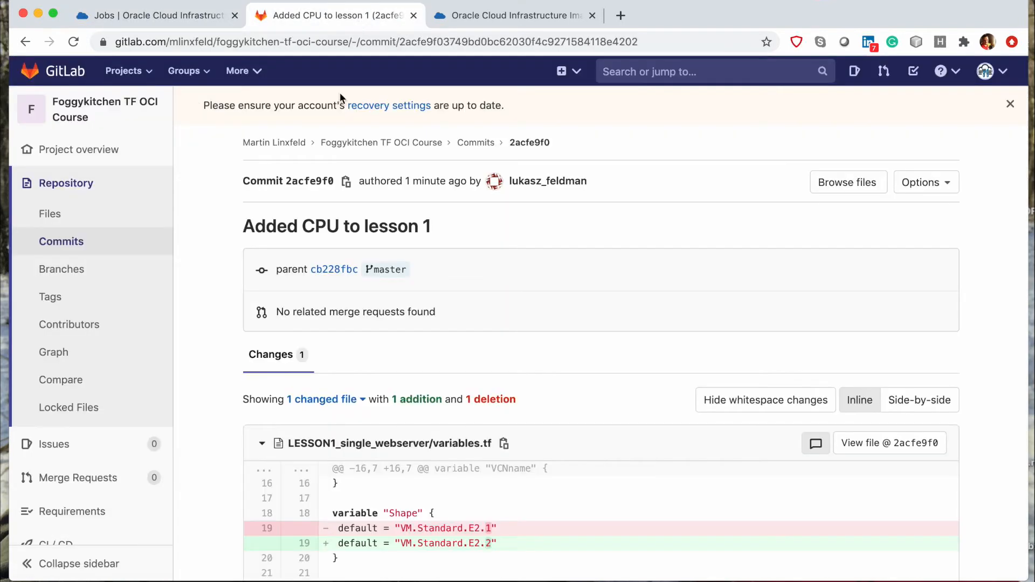
{"action": "mouse_move", "coordinate": [334, 270]}
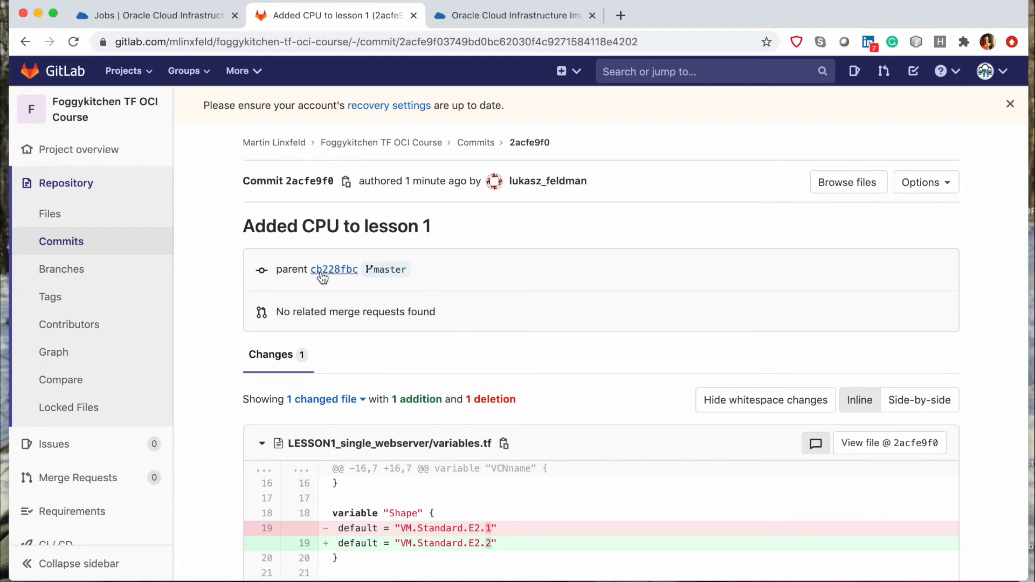
{"action": "left_click", "coordinate": [151, 15]}
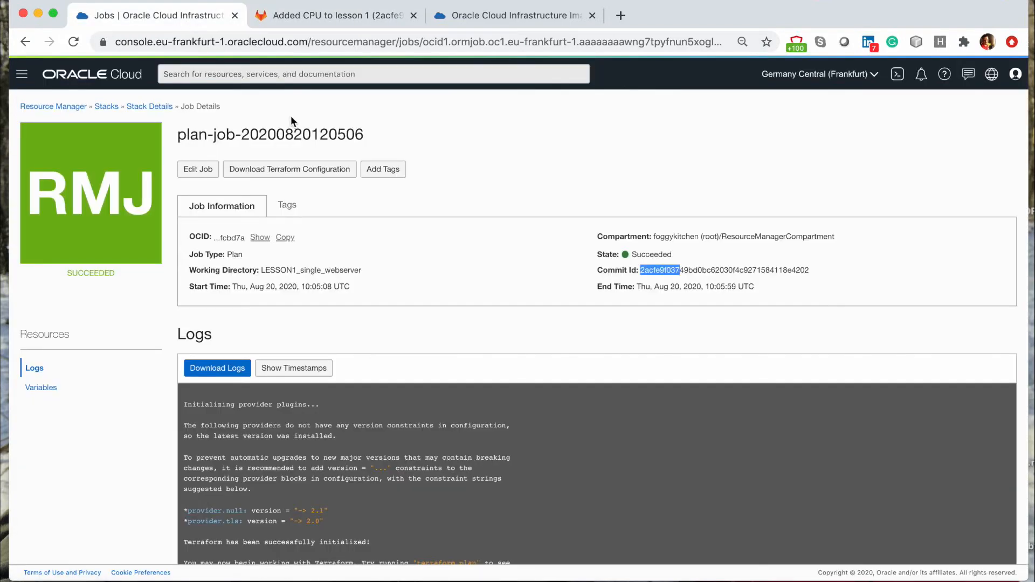
{"action": "left_click", "coordinate": [333, 15]}
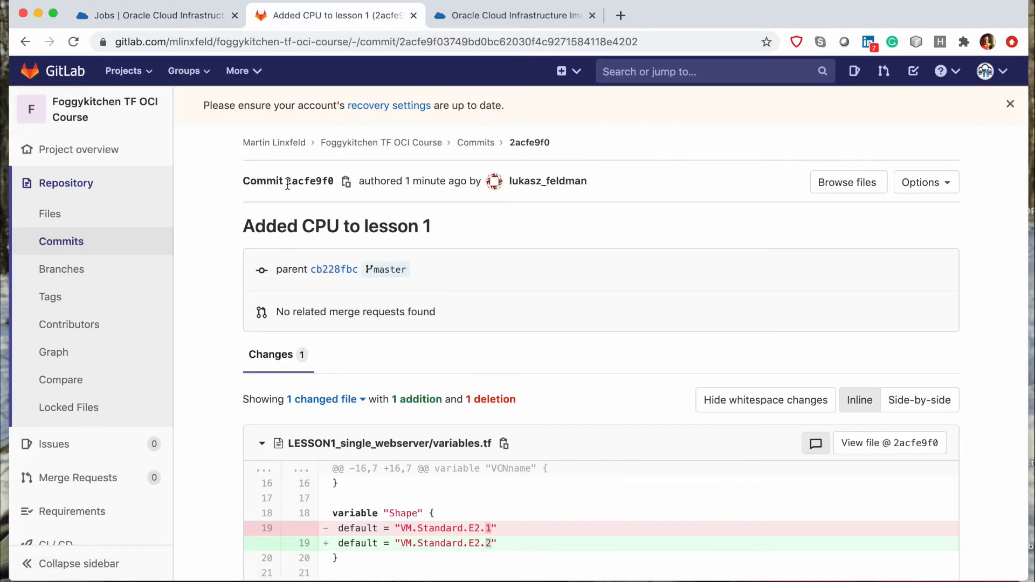
{"action": "double_click", "coordinate": [308, 181]}
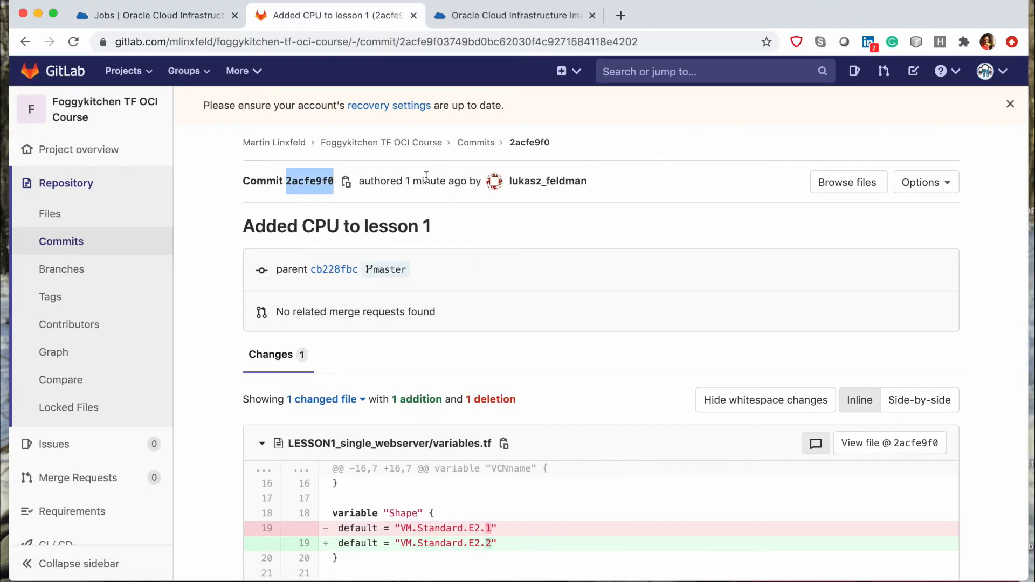
{"action": "mouse_move", "coordinate": [482, 152]}
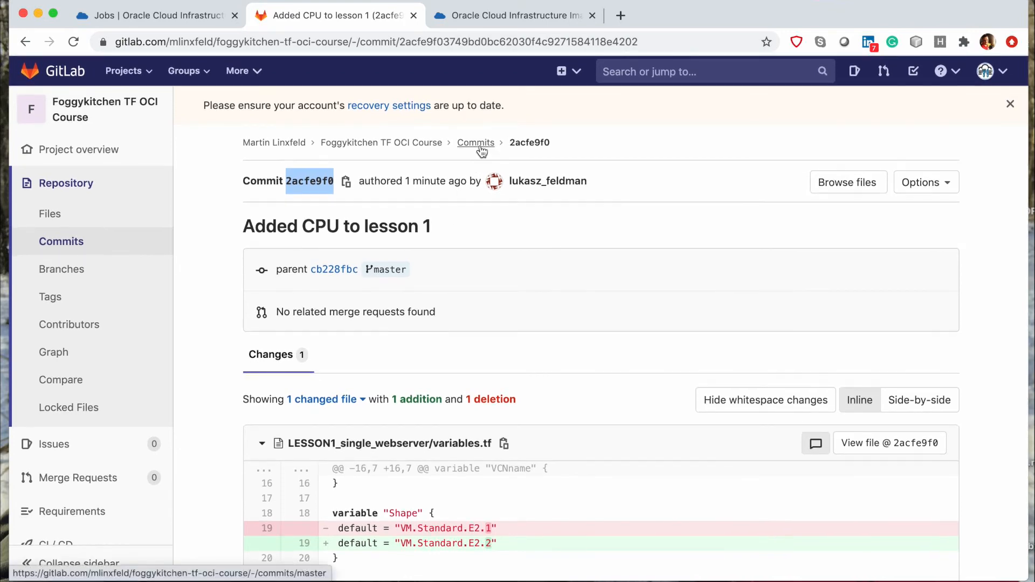
{"action": "left_click", "coordinate": [475, 142]}
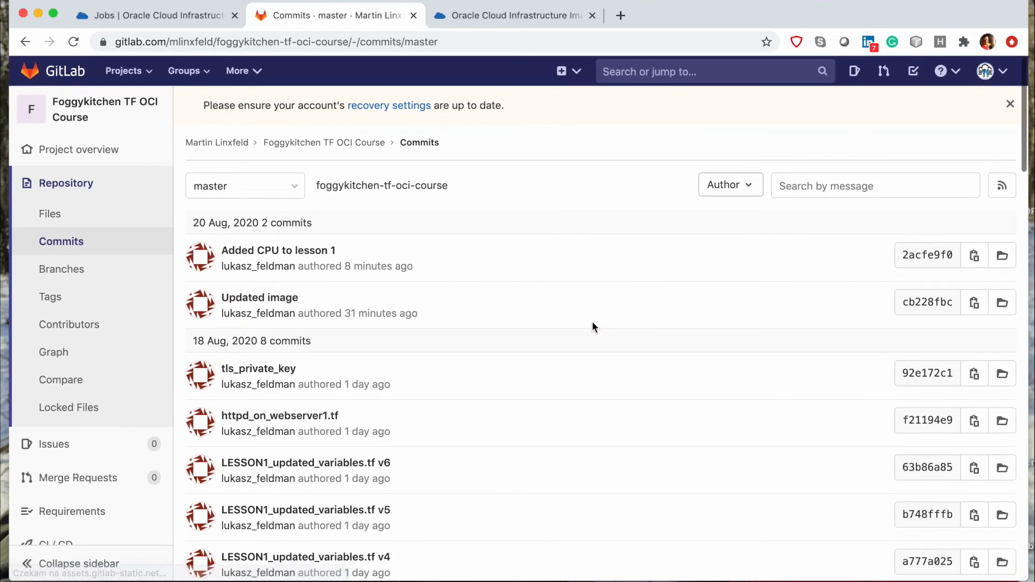
{"action": "left_click", "coordinate": [151, 15]}
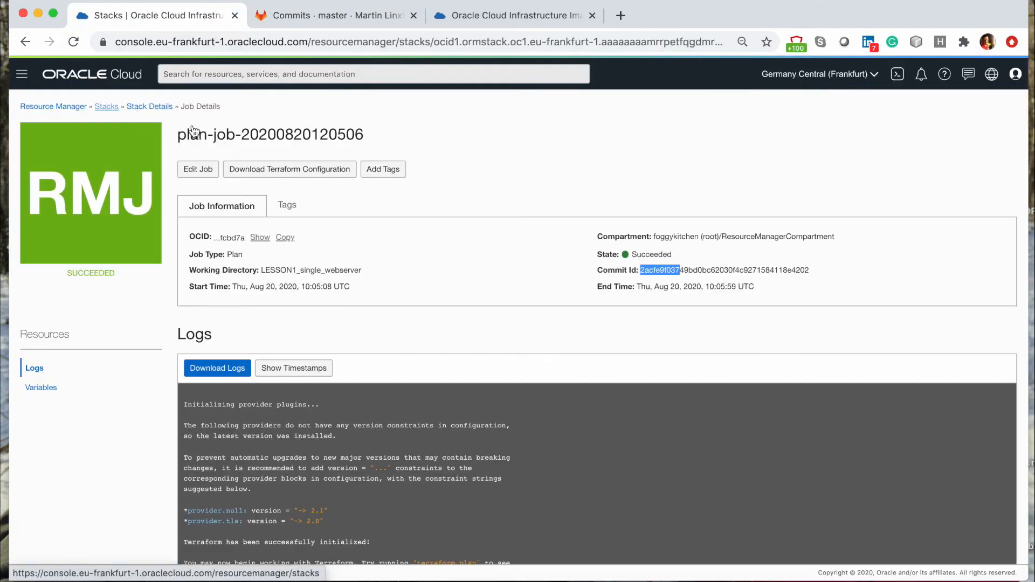
{"action": "left_click", "coordinate": [149, 107]}
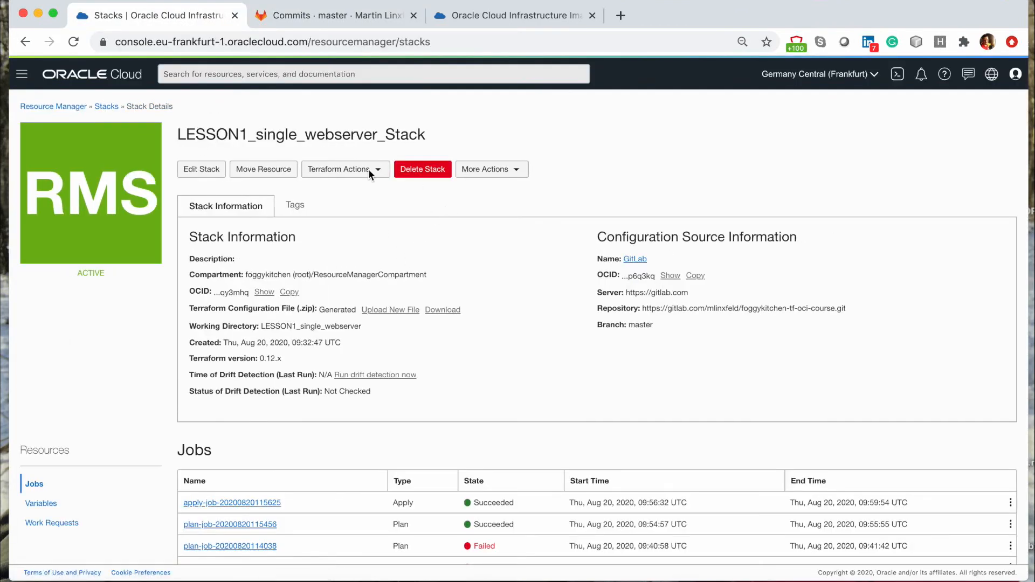
{"action": "left_click", "coordinate": [106, 106]}
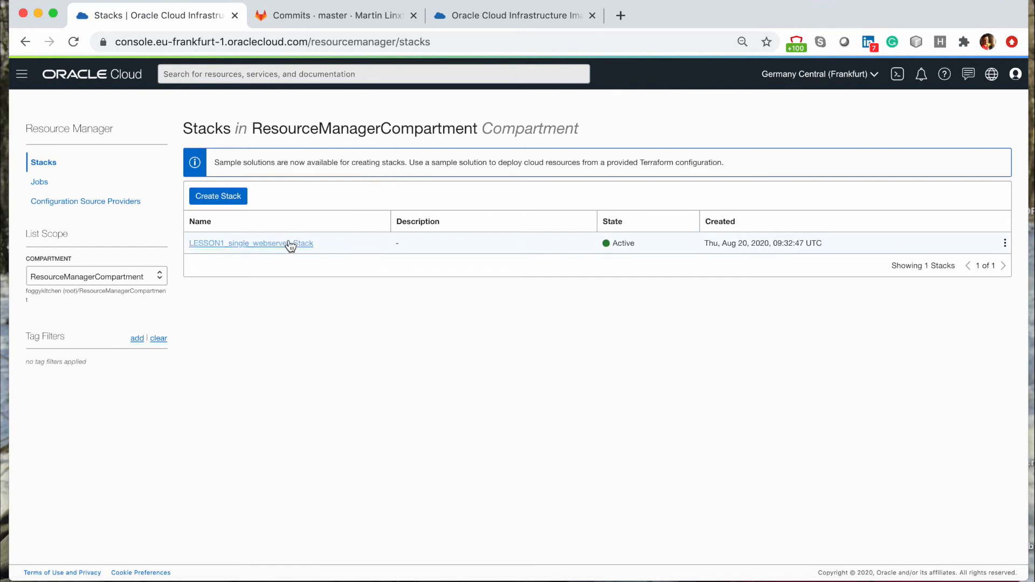
{"action": "left_click", "coordinate": [251, 243]}
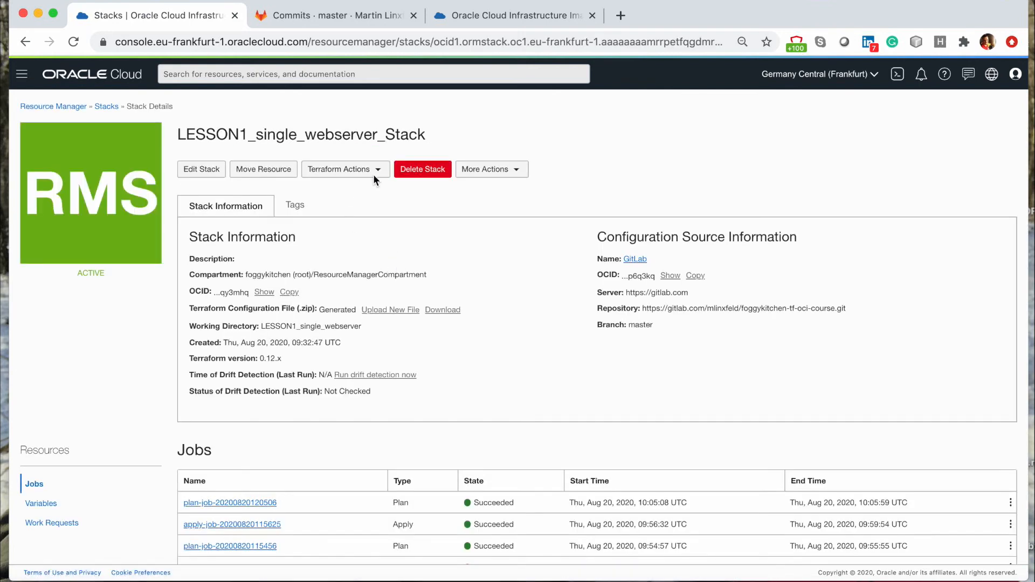
{"action": "left_click", "coordinate": [340, 169]}
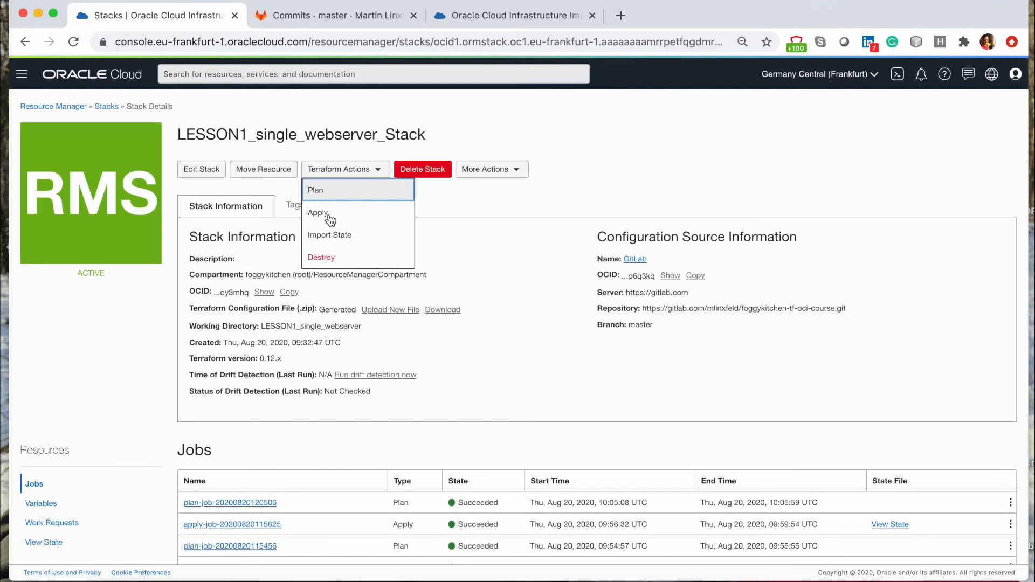
{"action": "left_click", "coordinate": [318, 213]}
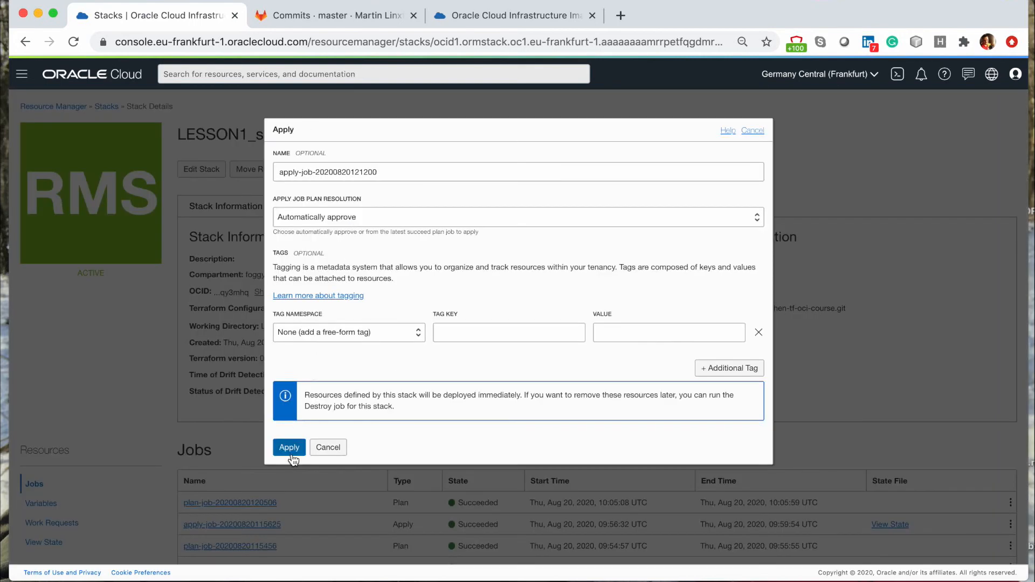
{"action": "left_click", "coordinate": [289, 447]}
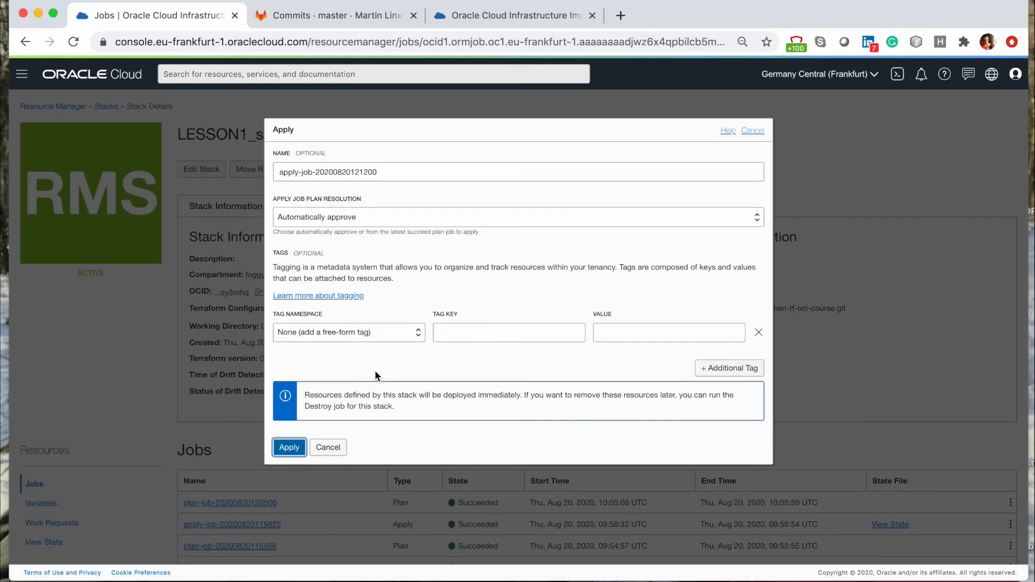
{"action": "left_click", "coordinate": [289, 447]}
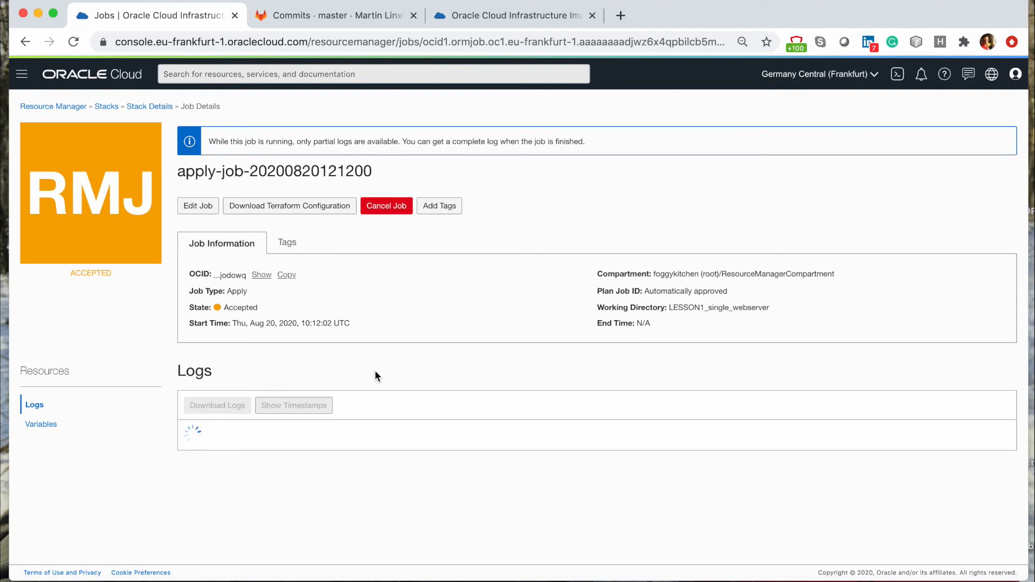
{"action": "mouse_move", "coordinate": [625, 89]}
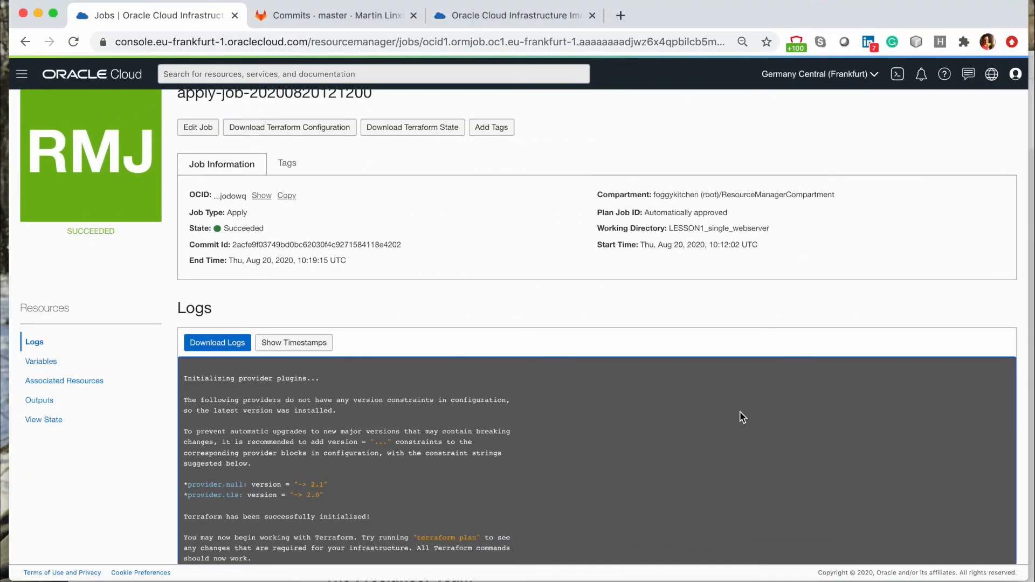
{"action": "scroll", "scroll_direction": "down", "scroll_amount": 3}
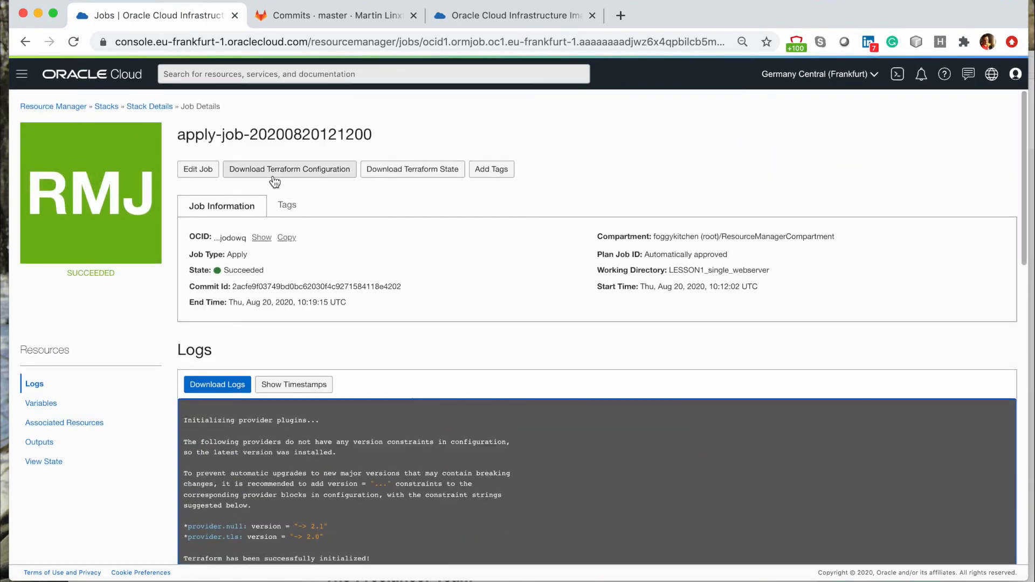
- Check FoggyKitchenWebServer1's details show shape VM.Standard.E2.2 with 2 OCPUs
{"action": "left_click", "coordinate": [22, 74]}
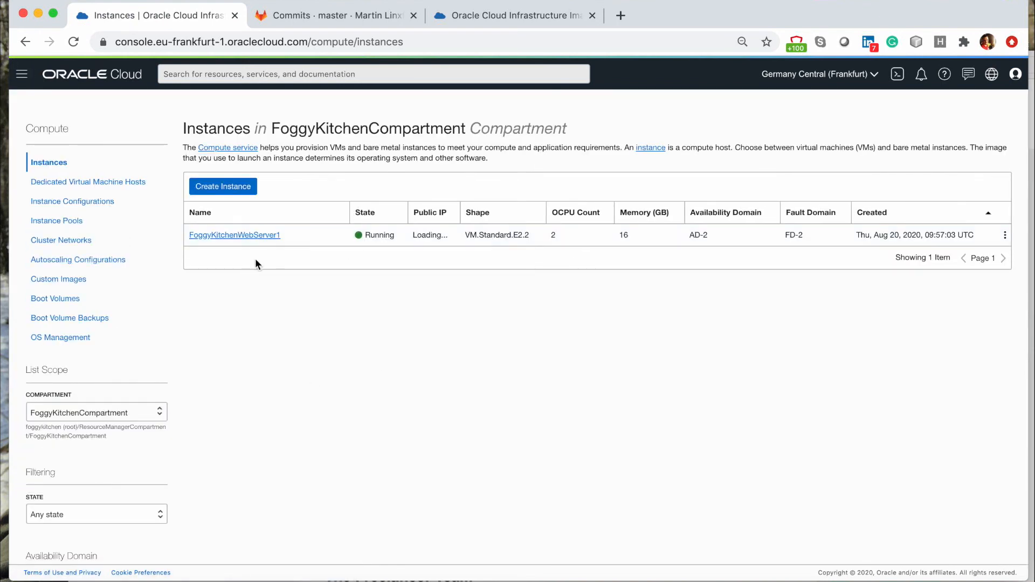
{"action": "left_click", "coordinate": [234, 235]}
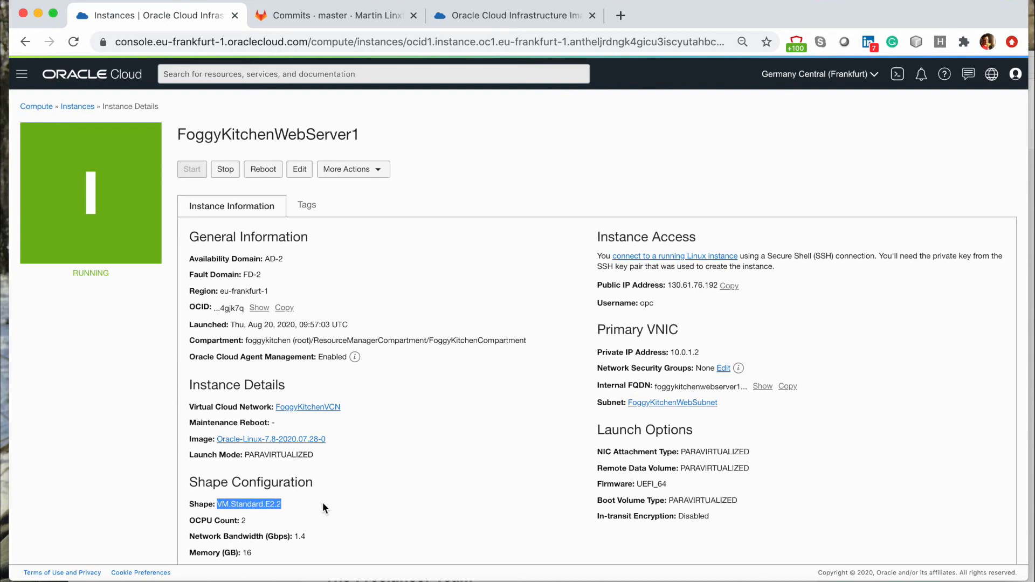
{"action": "left_click", "coordinate": [22, 74]}
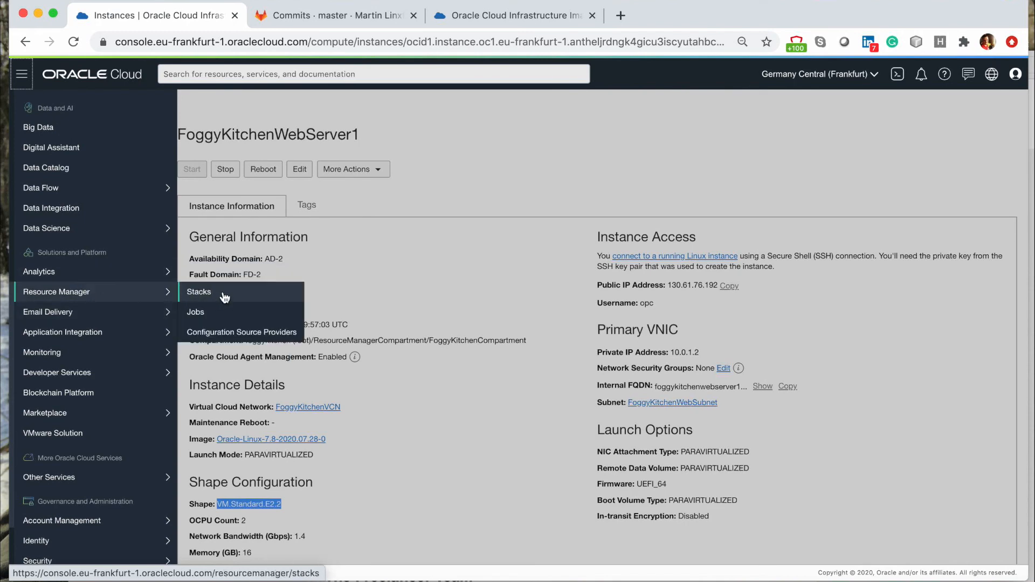
{"action": "left_click", "coordinate": [198, 292]}
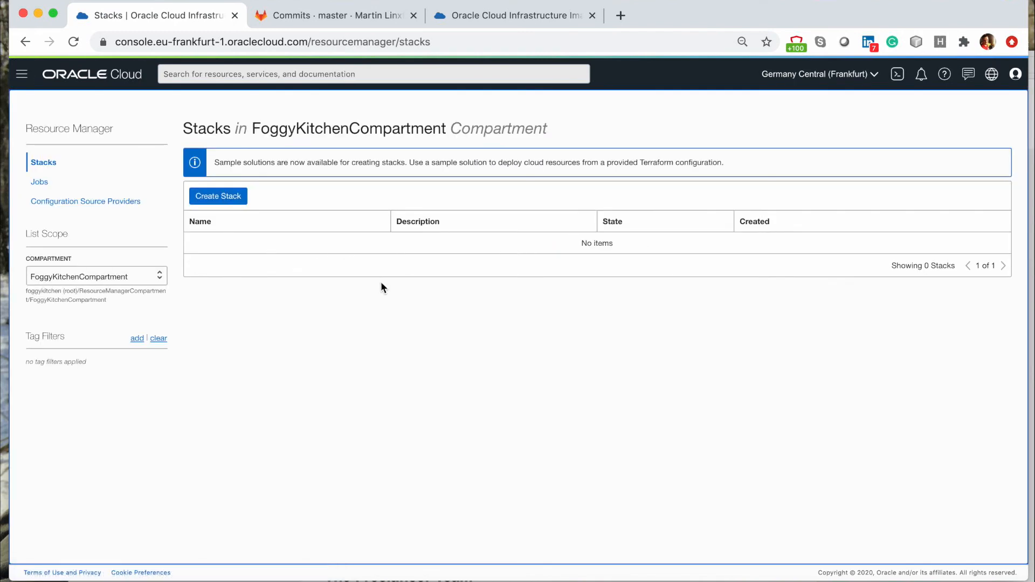
{"action": "left_click", "coordinate": [95, 276]}
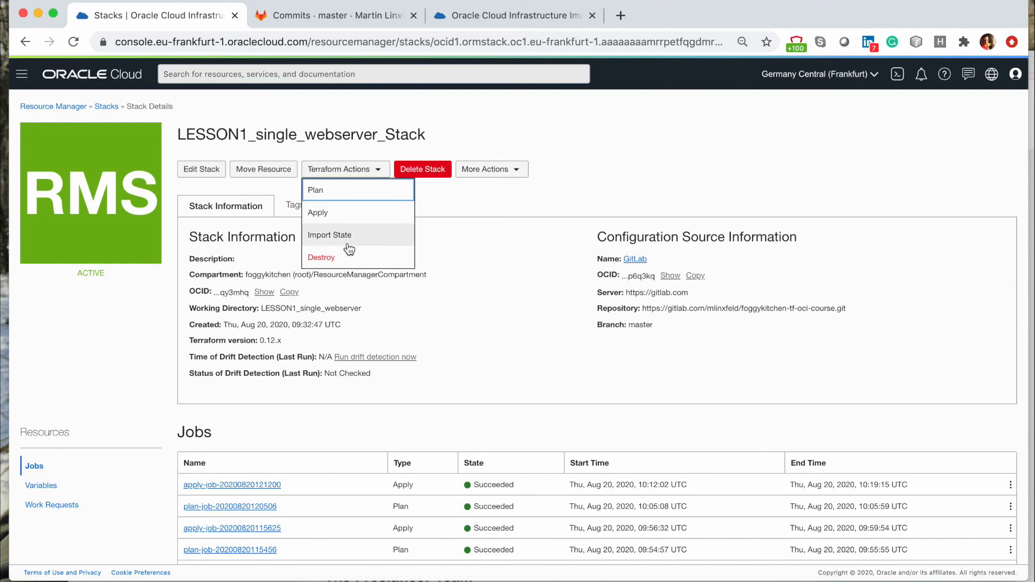
{"action": "left_click", "coordinate": [321, 257]}
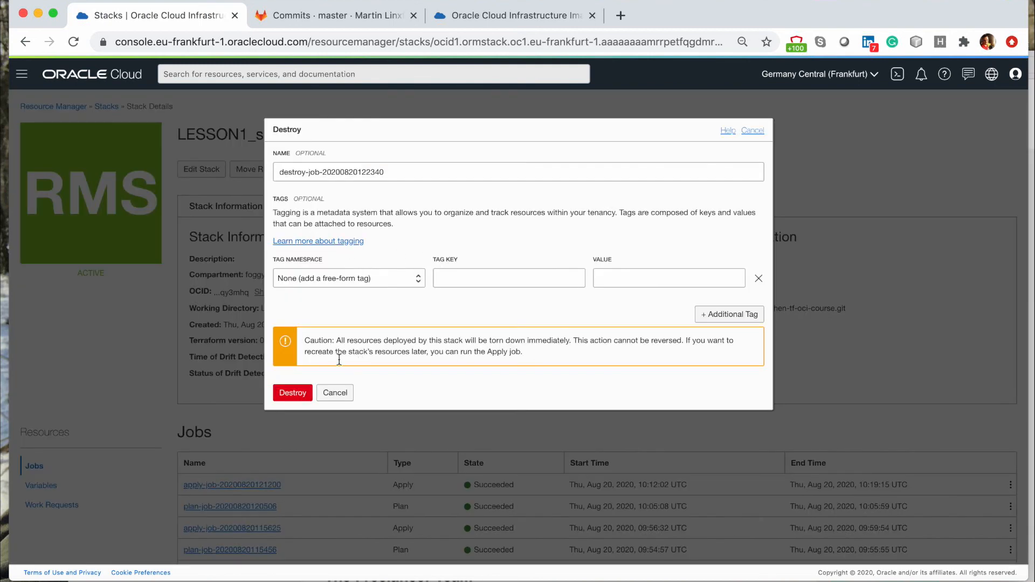
{"action": "left_click", "coordinate": [292, 392]}
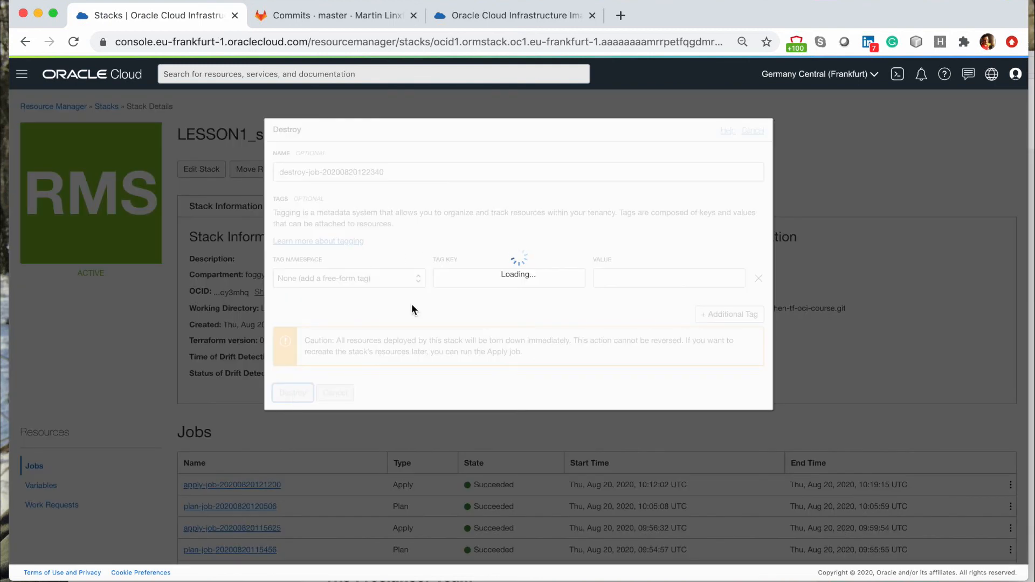
{"action": "left_click", "coordinate": [292, 392]}
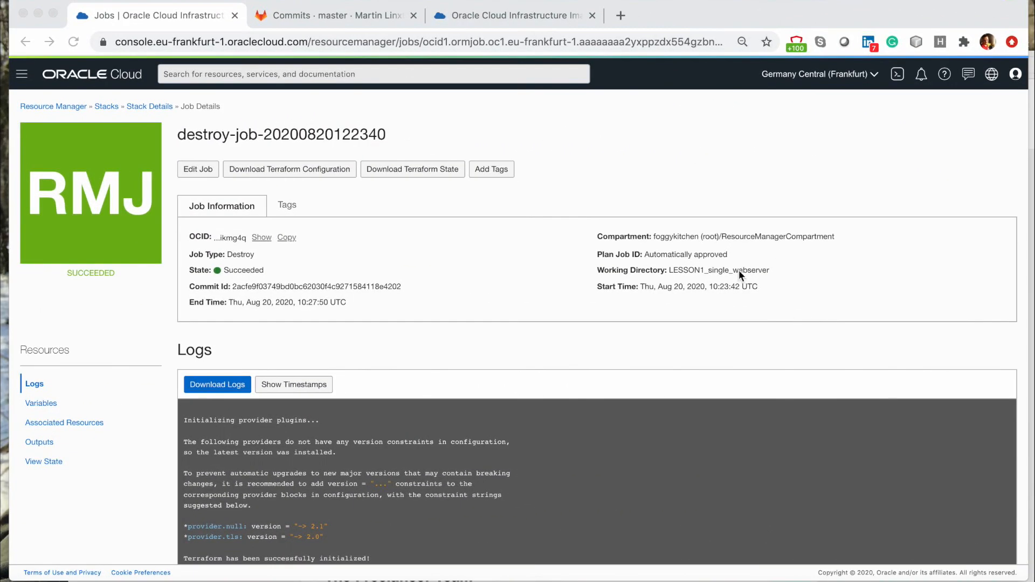
{"action": "scroll", "scroll_direction": "down", "scroll_amount": 3}
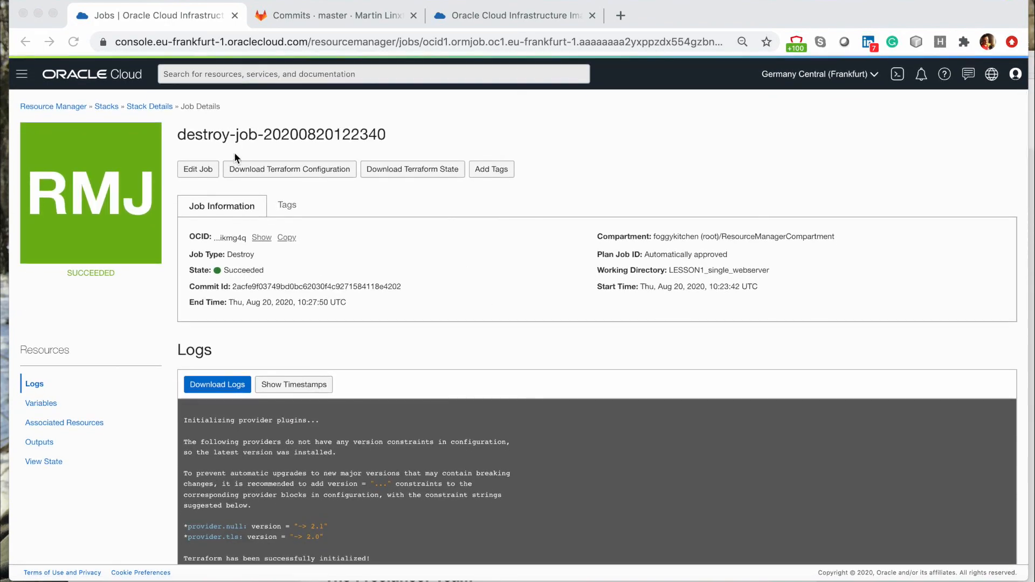
- Confirm FoggyKitchenWebServer1 shows Terminated in FoggyKitchenCompartment's instance list
{"action": "left_click", "coordinate": [22, 74]}
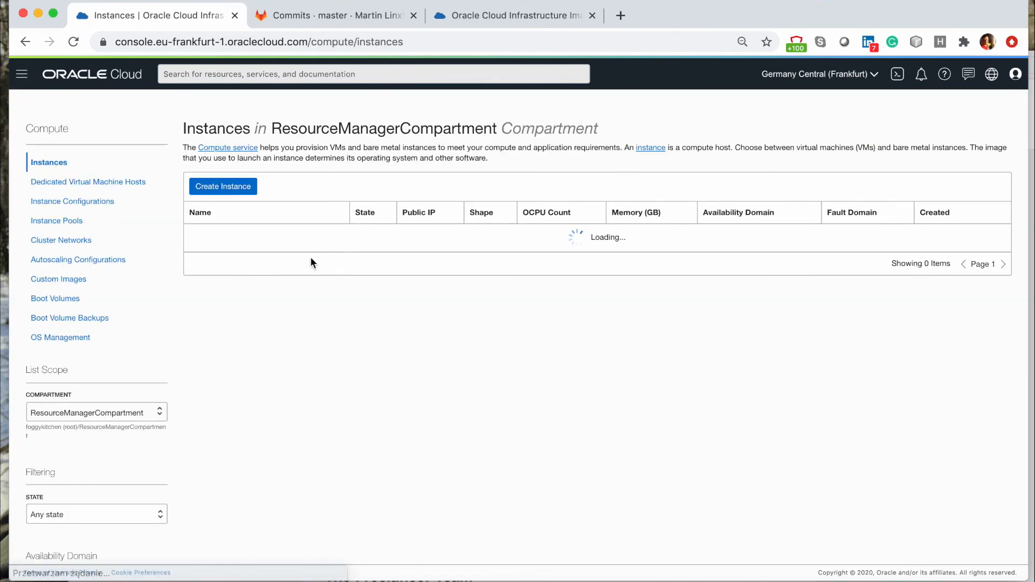
{"action": "left_click", "coordinate": [97, 413]}
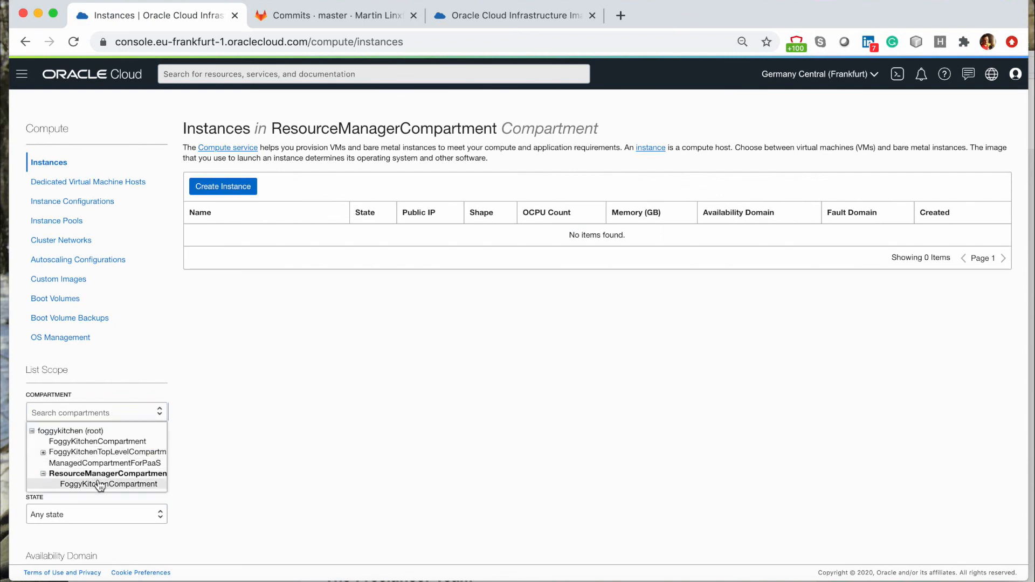
{"action": "left_click", "coordinate": [108, 484]}
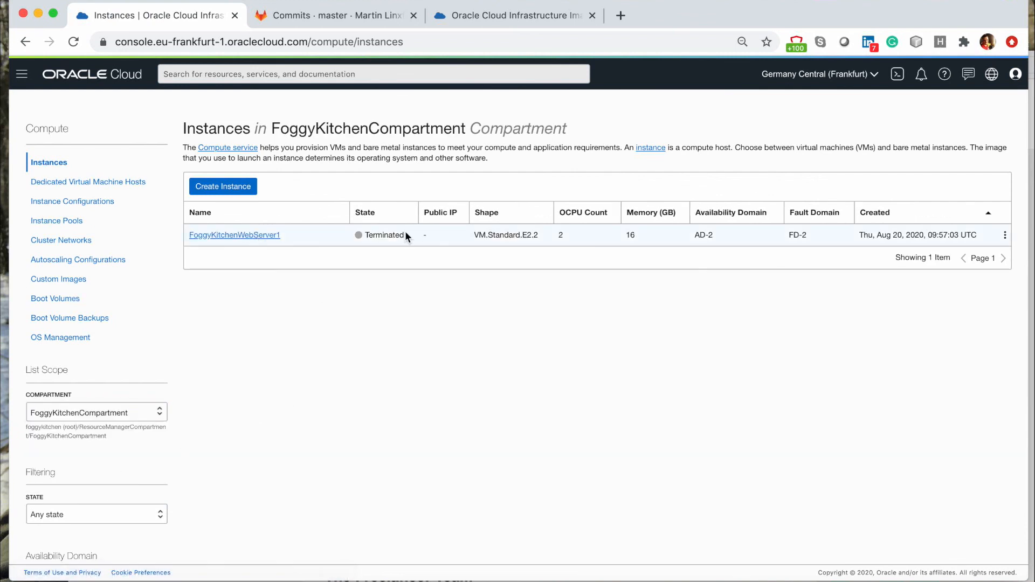
- Confirm FoggyKitchenVCN is gone, then view the Resource Manager stacks list
{"action": "left_click", "coordinate": [22, 74]}
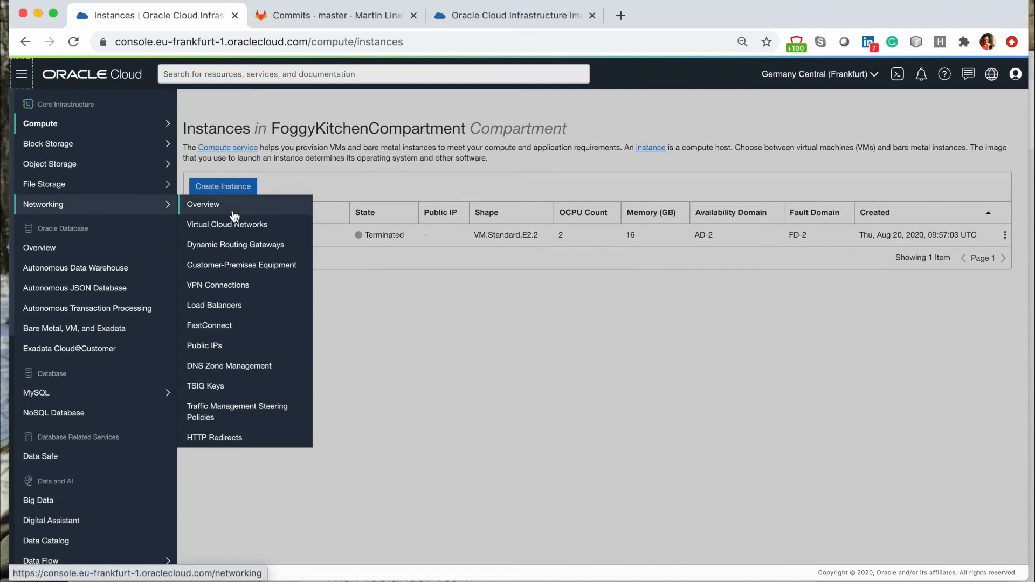
{"action": "left_click", "coordinate": [227, 224]}
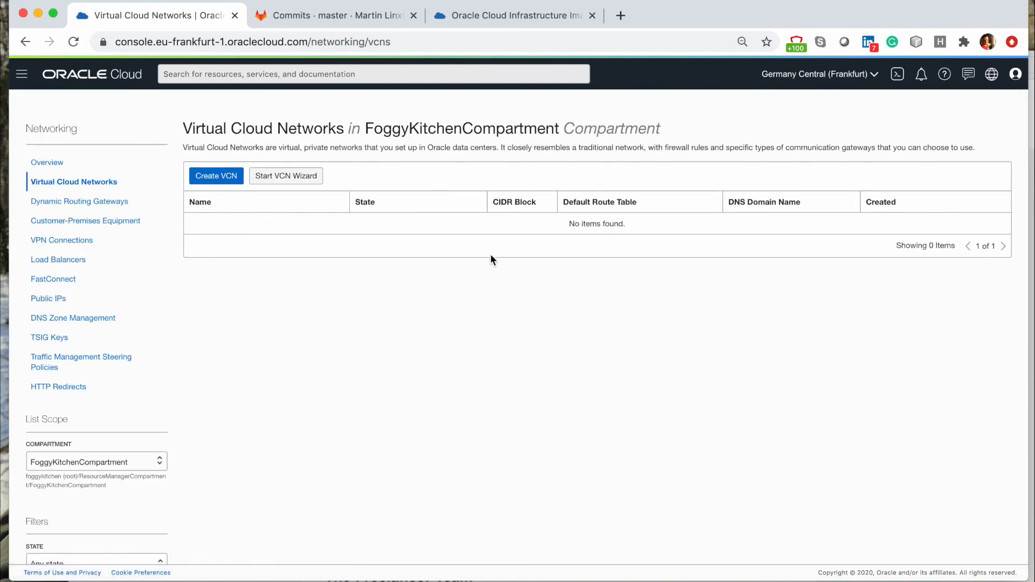
{"action": "left_click", "coordinate": [21, 74]}
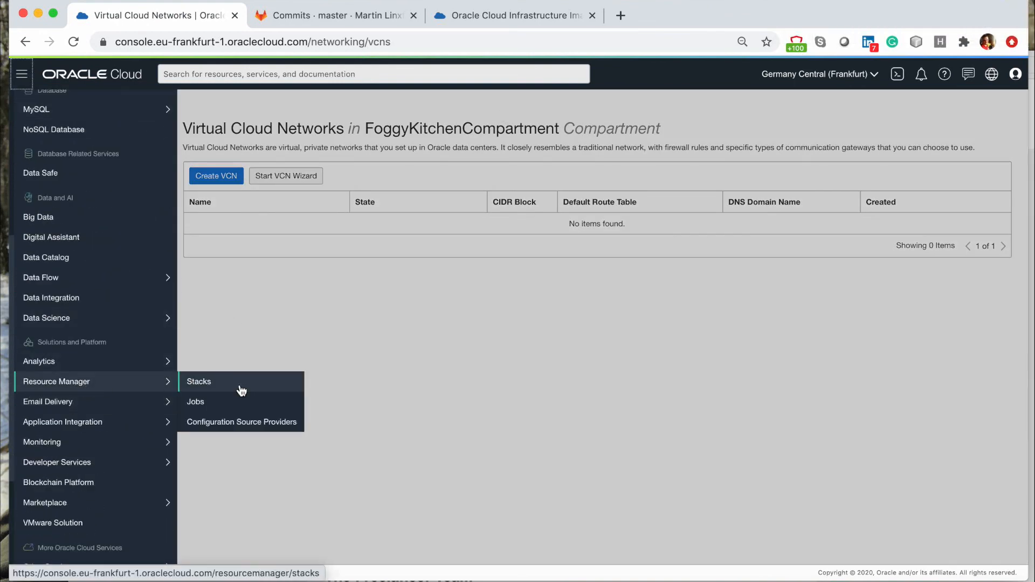
{"action": "left_click", "coordinate": [199, 382]}
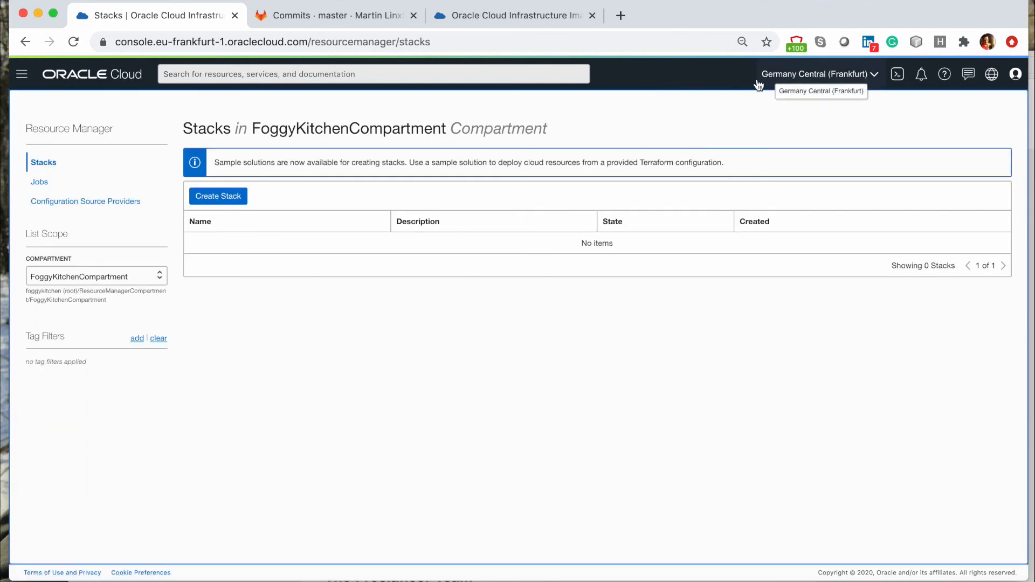
- Open LESSON1_single_webserver_Stack from ResourceManagerCompartment and review its succeeded destroy job
{"action": "left_click", "coordinate": [96, 276]}
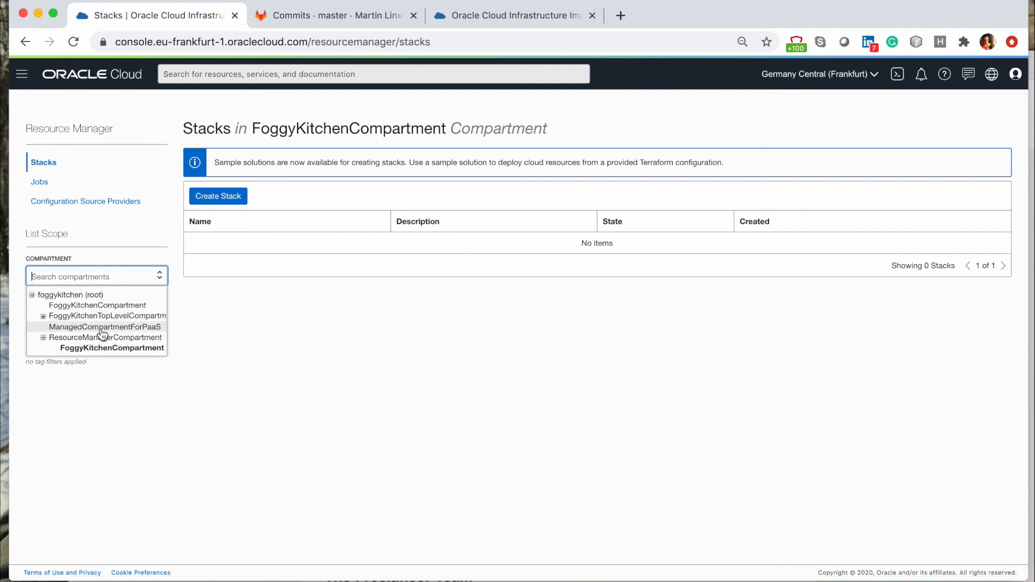
{"action": "left_click", "coordinate": [102, 337]}
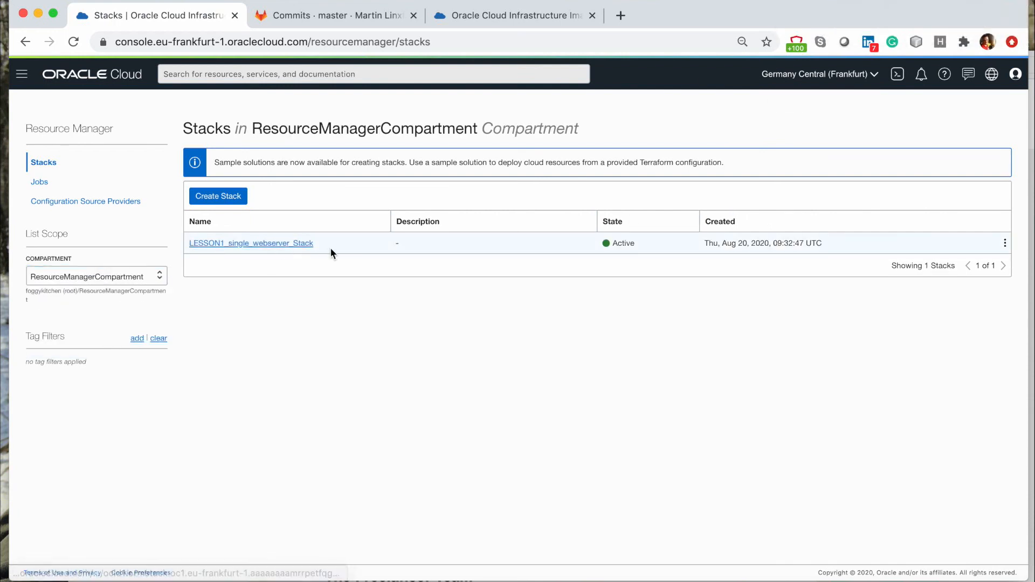
{"action": "left_click", "coordinate": [251, 243]}
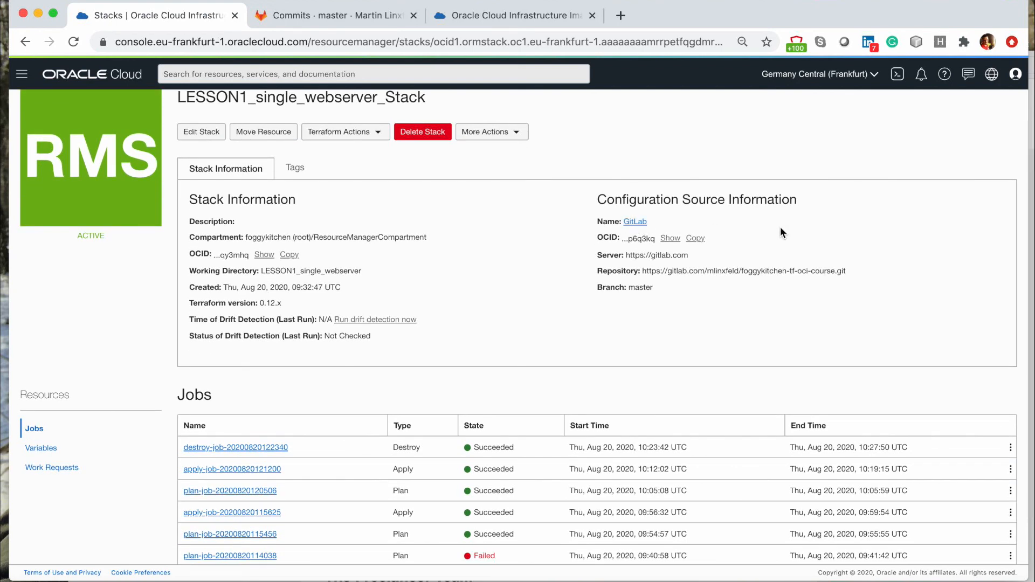
{"action": "mouse_move", "coordinate": [852, 276]}
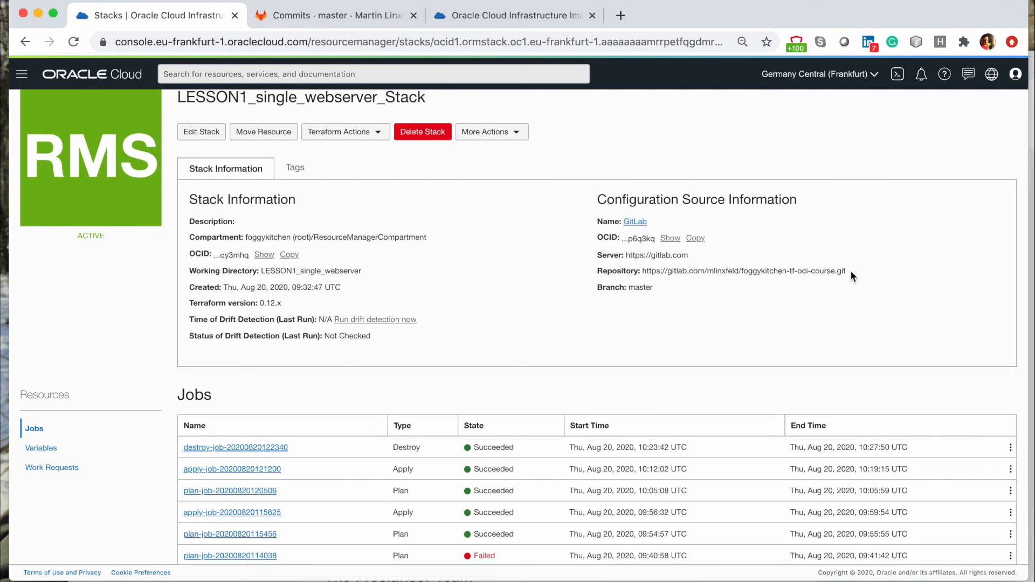
{"action": "mouse_move", "coordinate": [669, 342]}
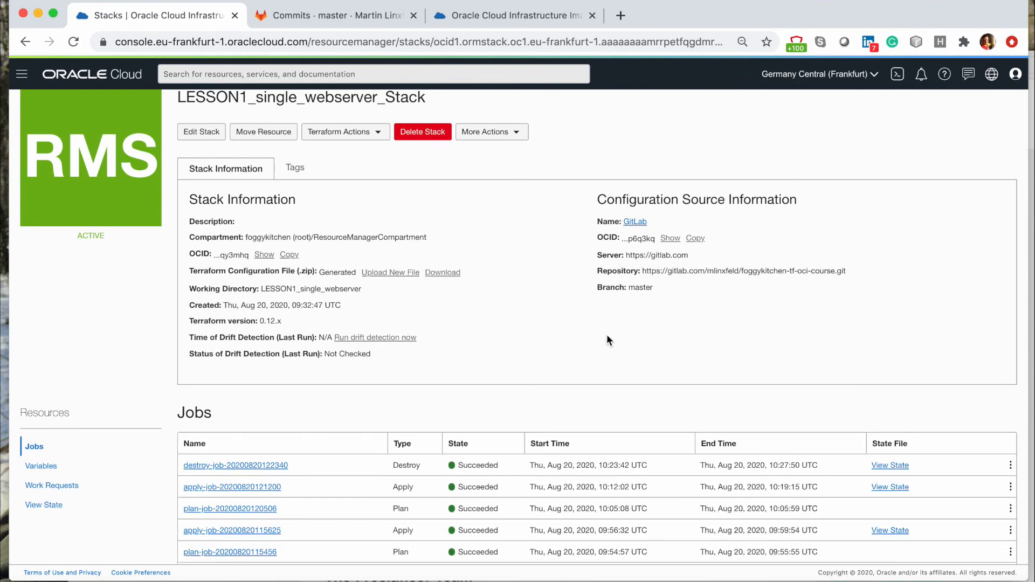
{"action": "scroll", "scroll_direction": "down", "scroll_amount": 3}
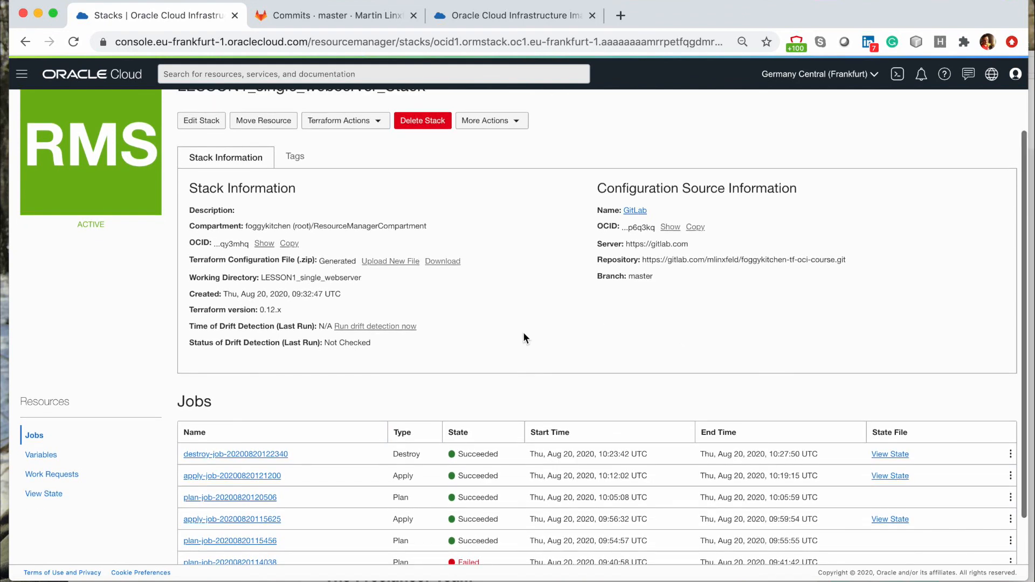